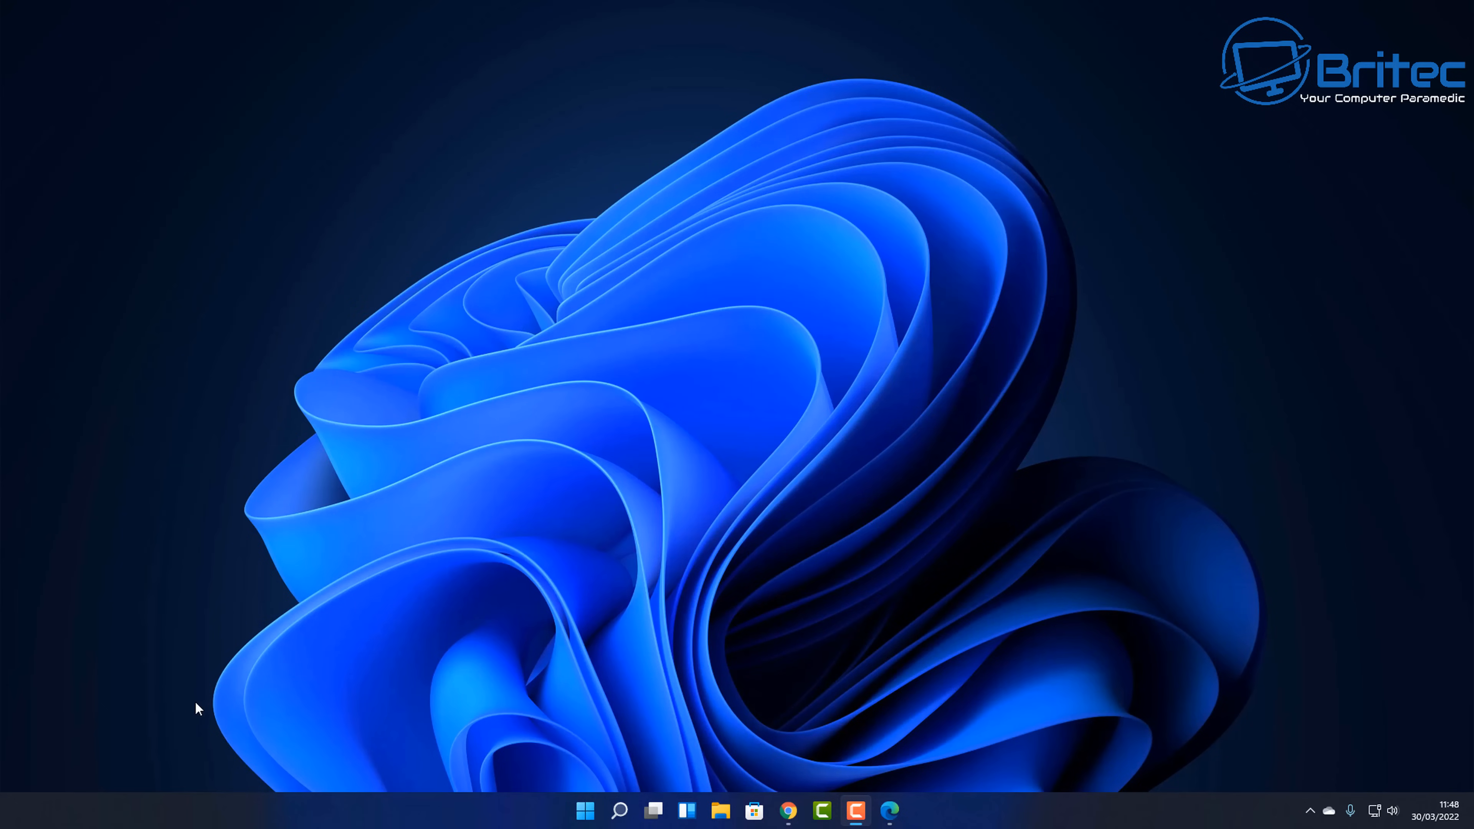
mouse_move(198, 707)
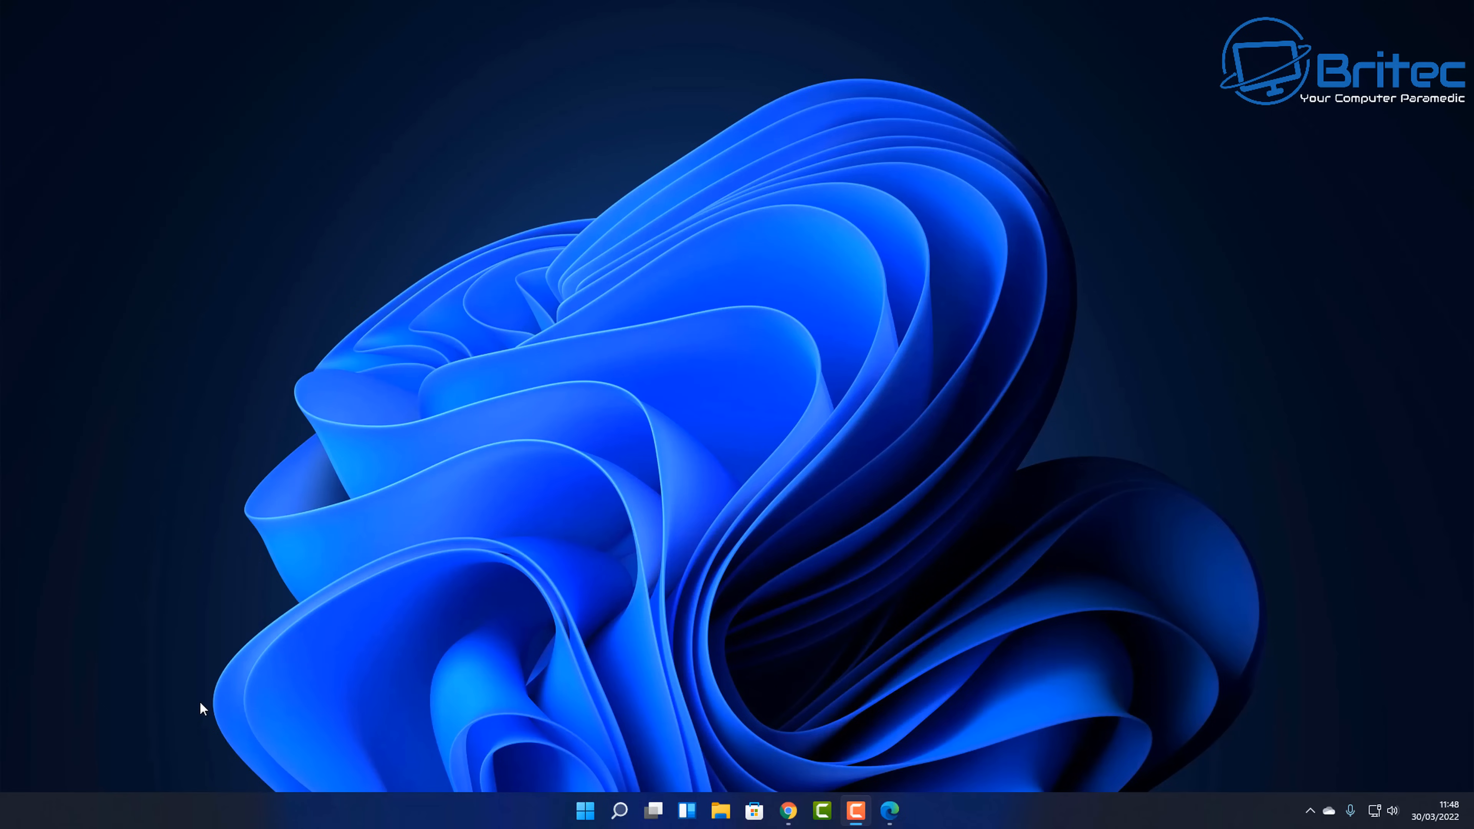
mouse_move(234, 707)
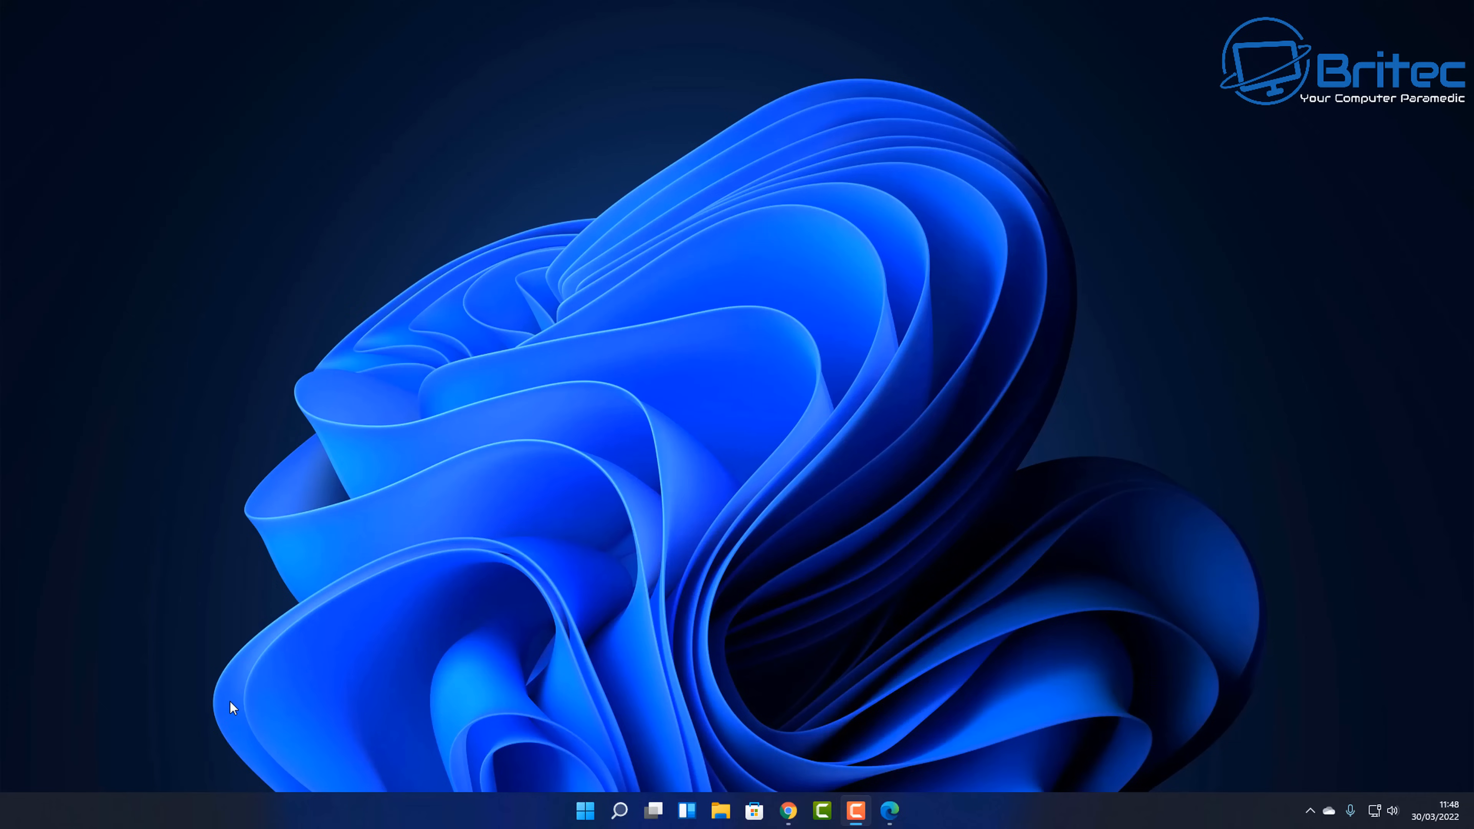
mouse_move(632, 728)
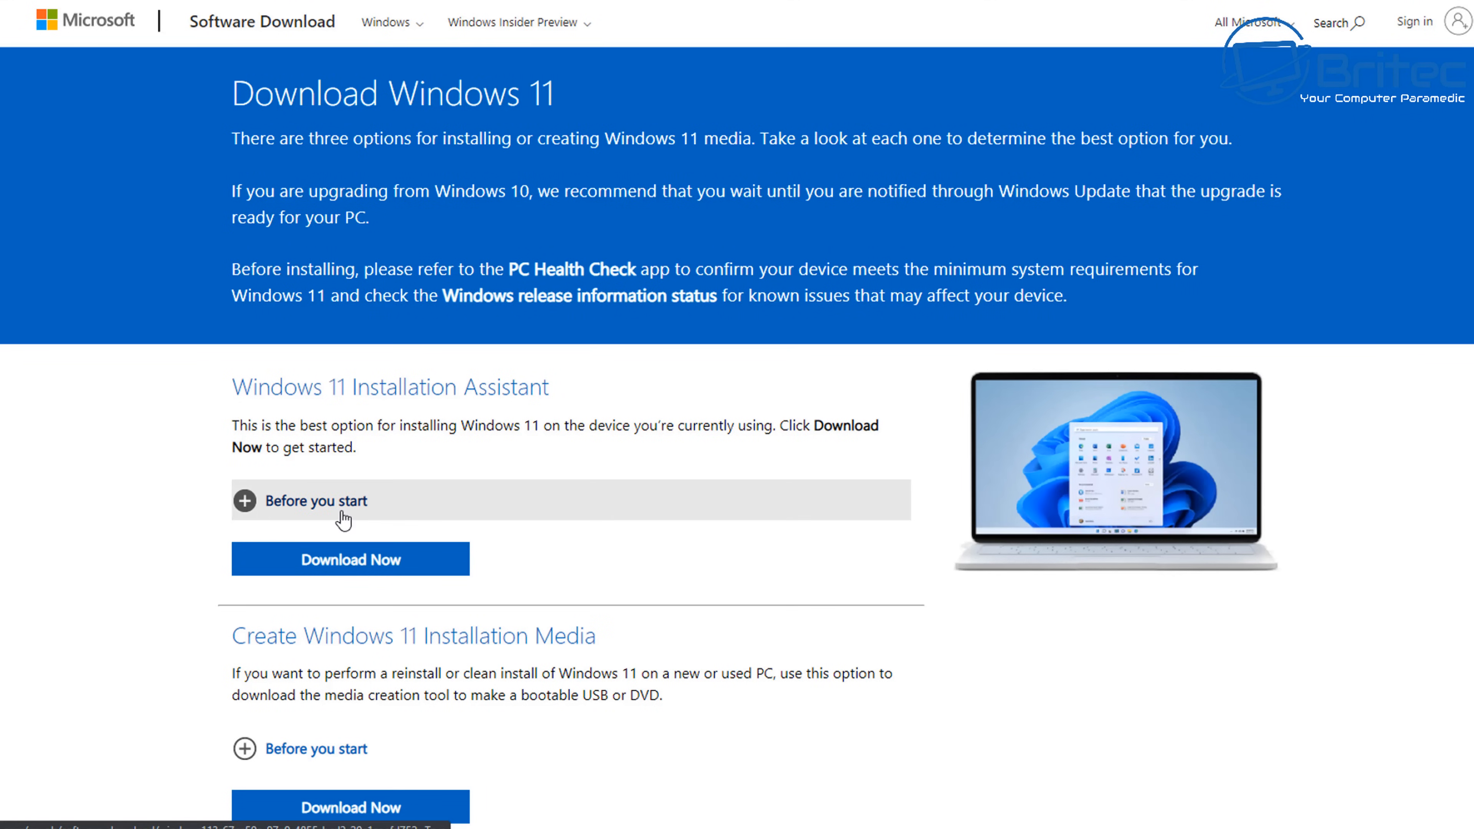
mouse_move(967, 506)
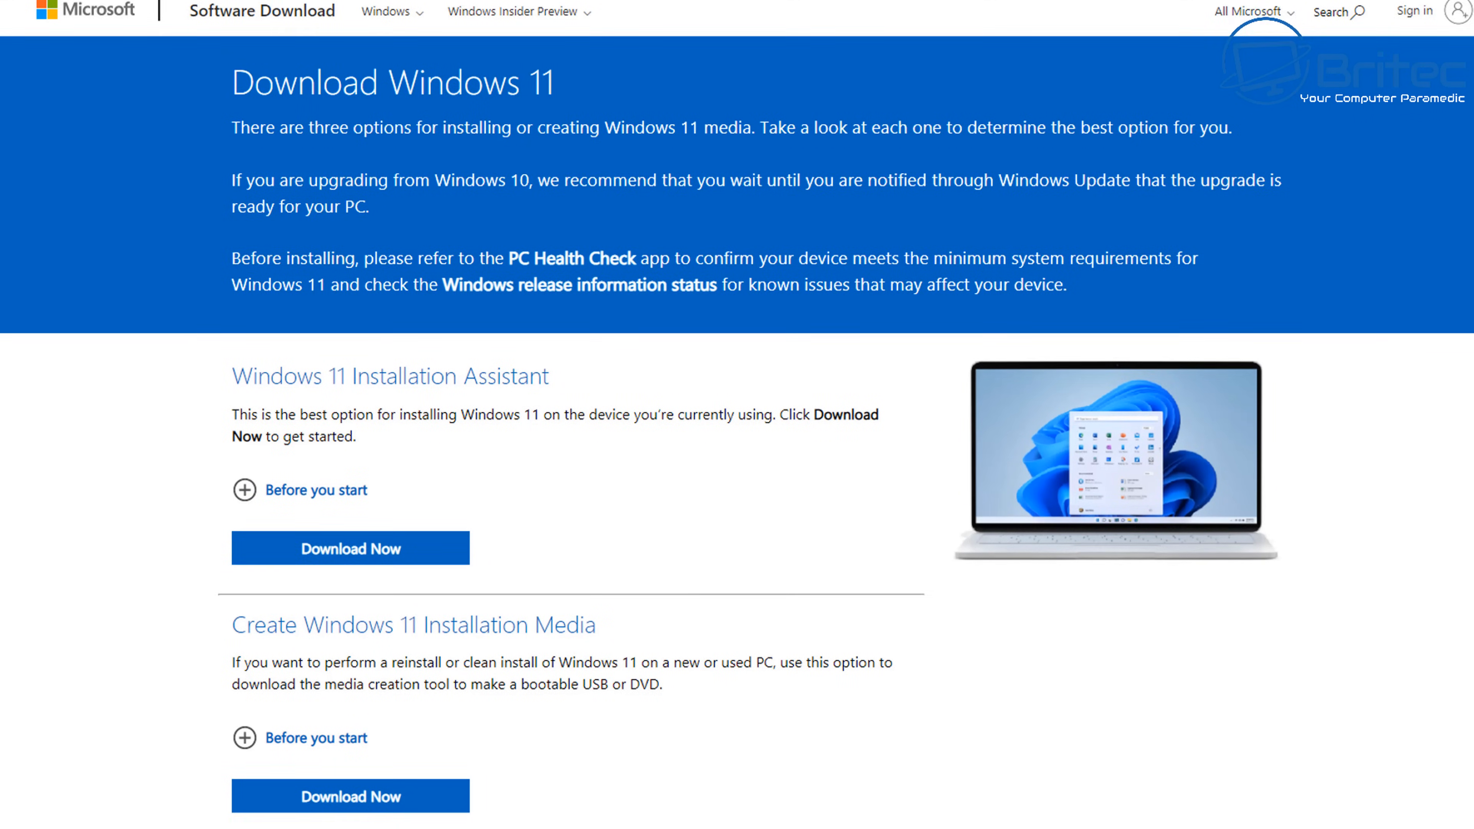
Step: Choose Windows 11 (multi-edition ISO) as the disk image and submit the download request
scroll(down, 3)
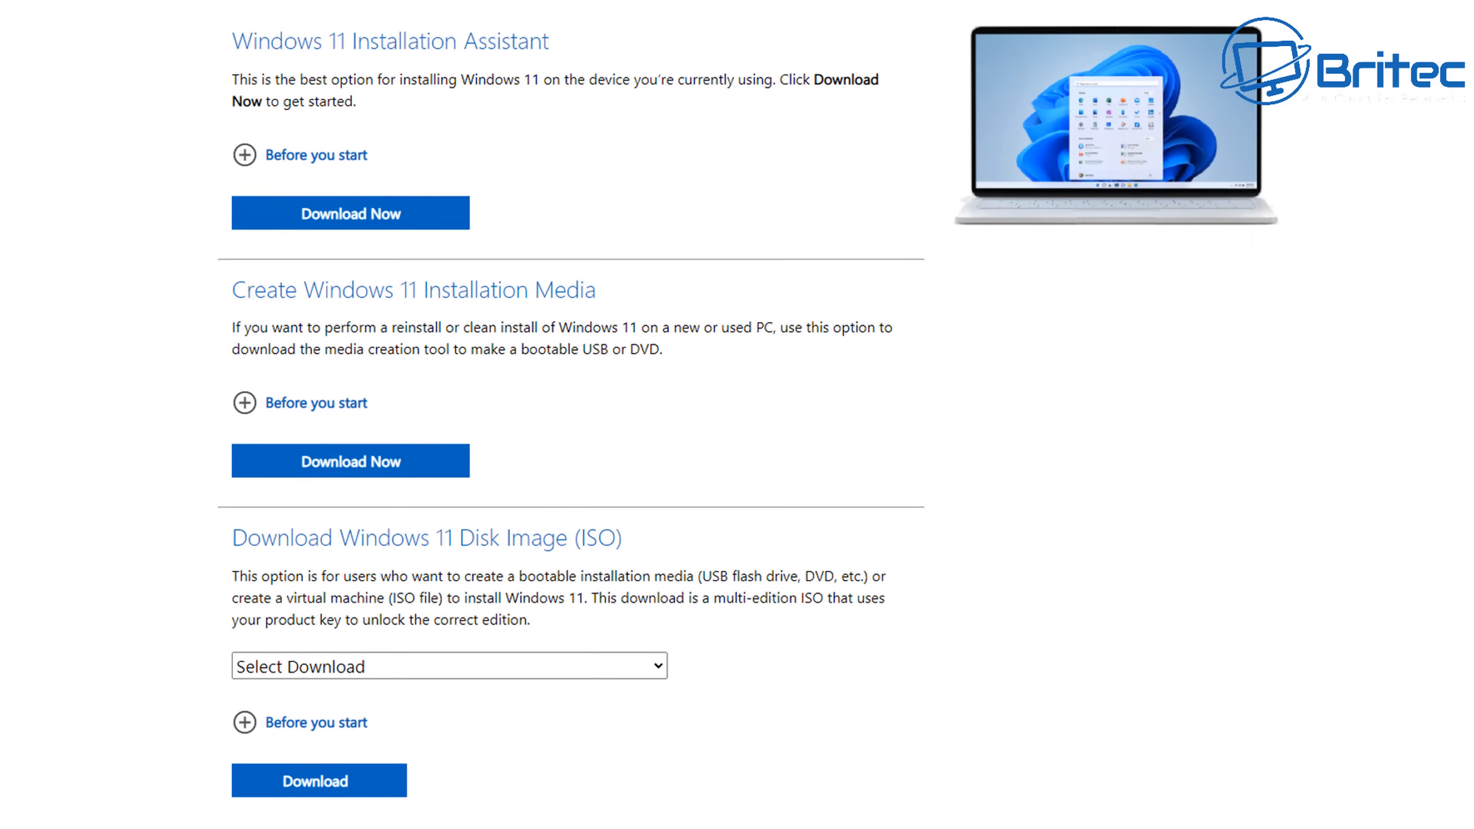
scroll(down, 3)
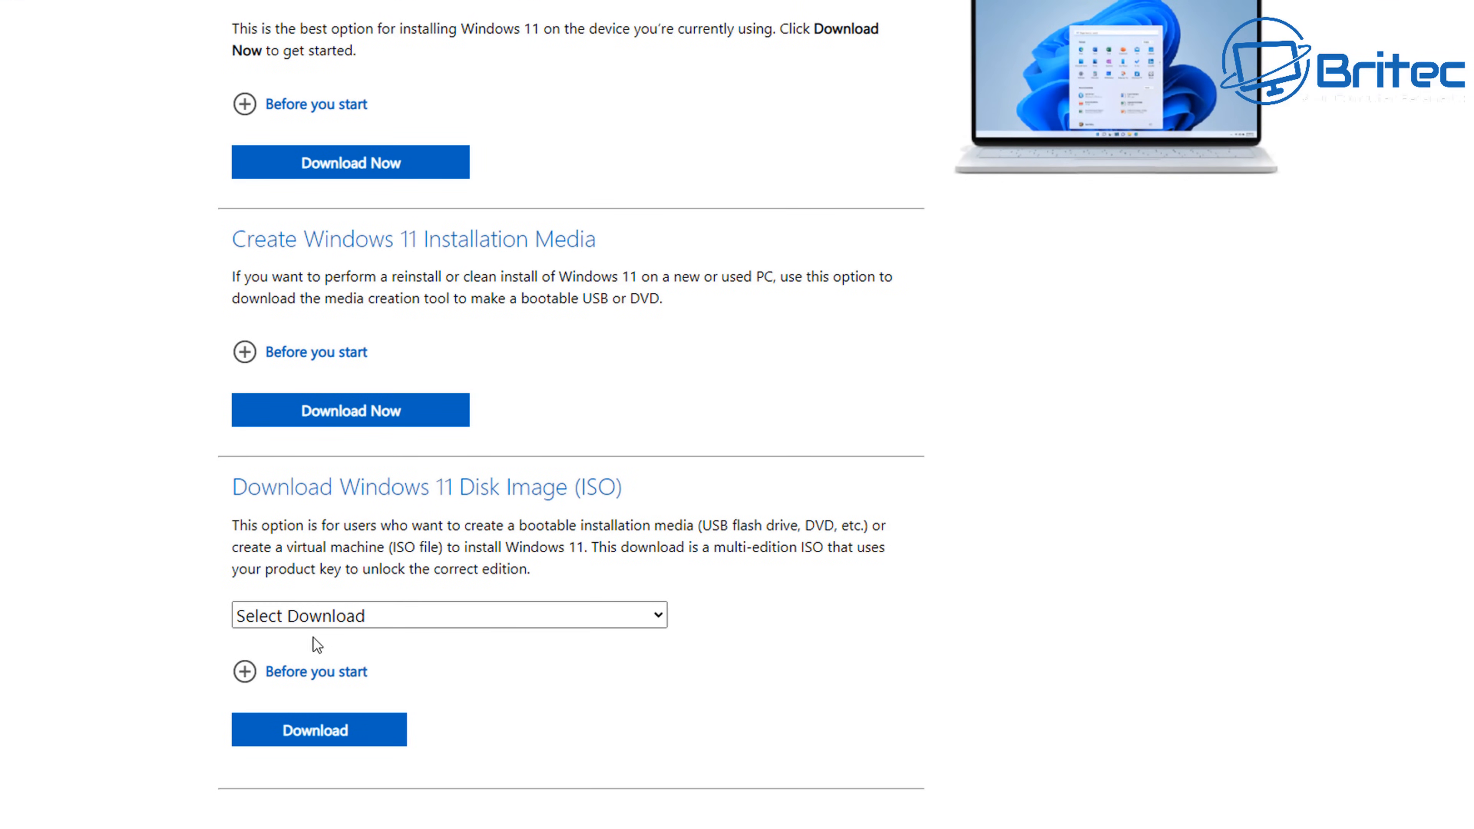
mouse_move(460, 627)
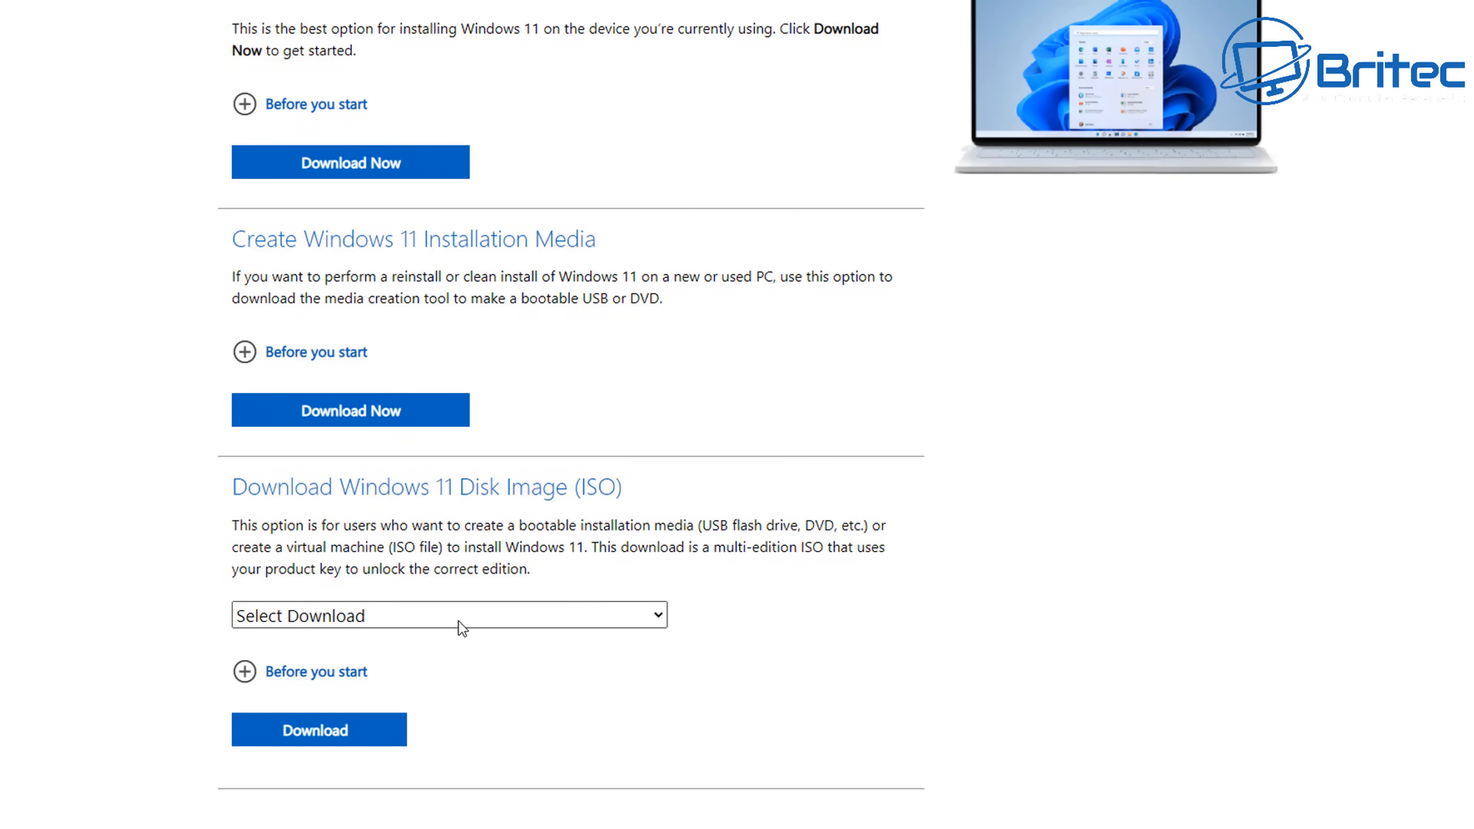
click(448, 615)
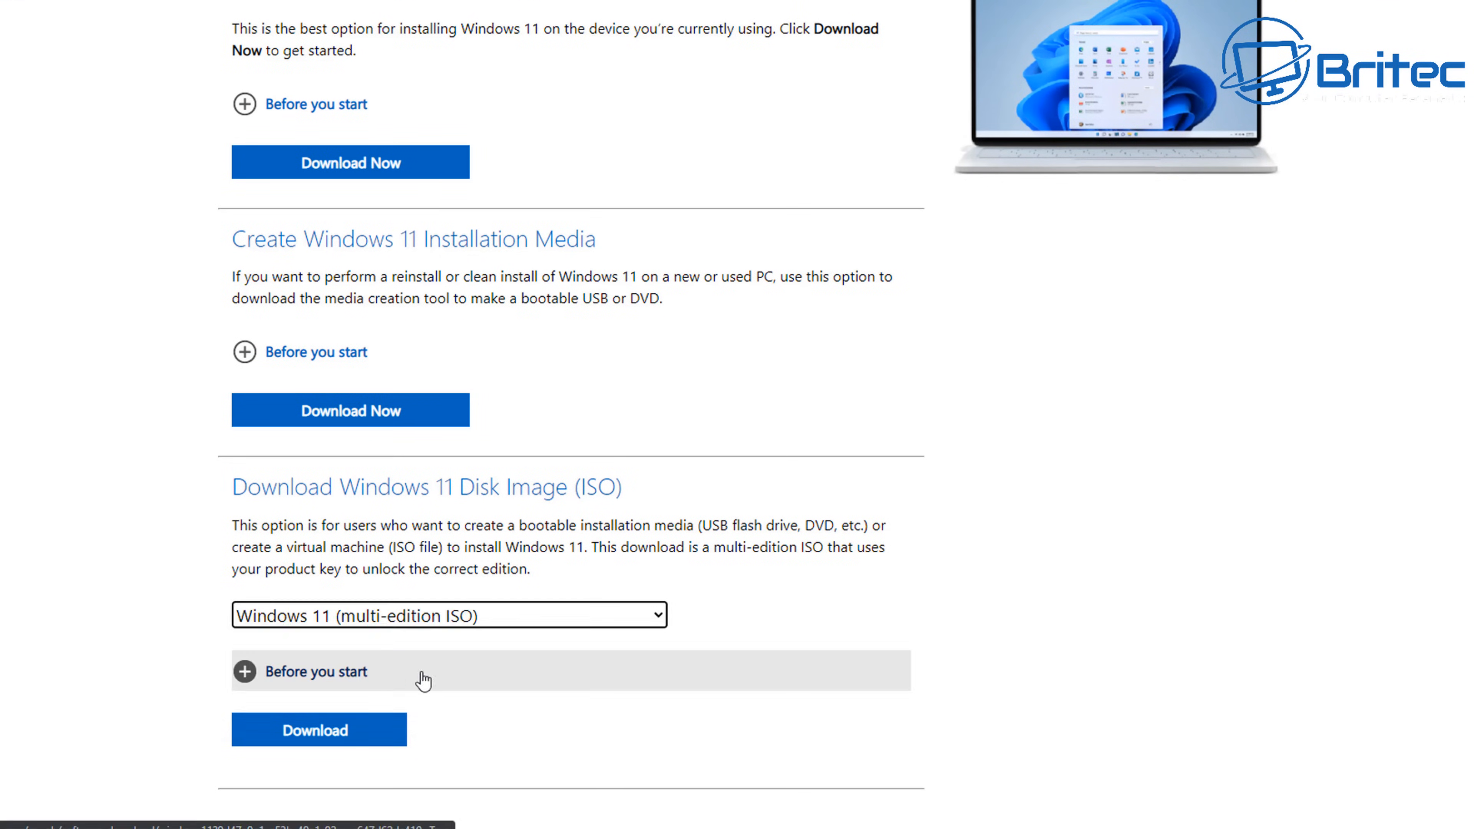
mouse_move(432, 632)
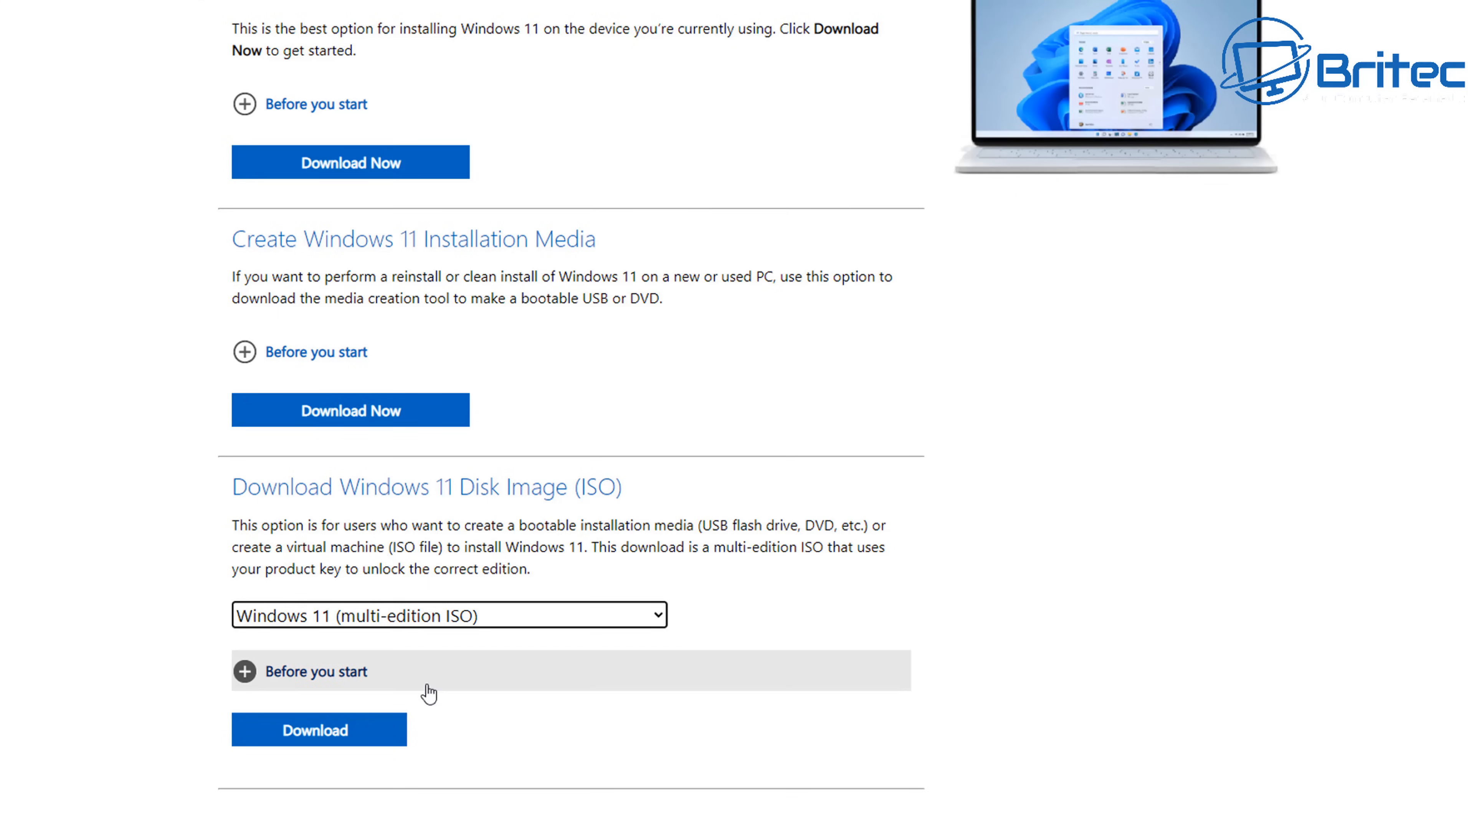
mouse_move(362, 729)
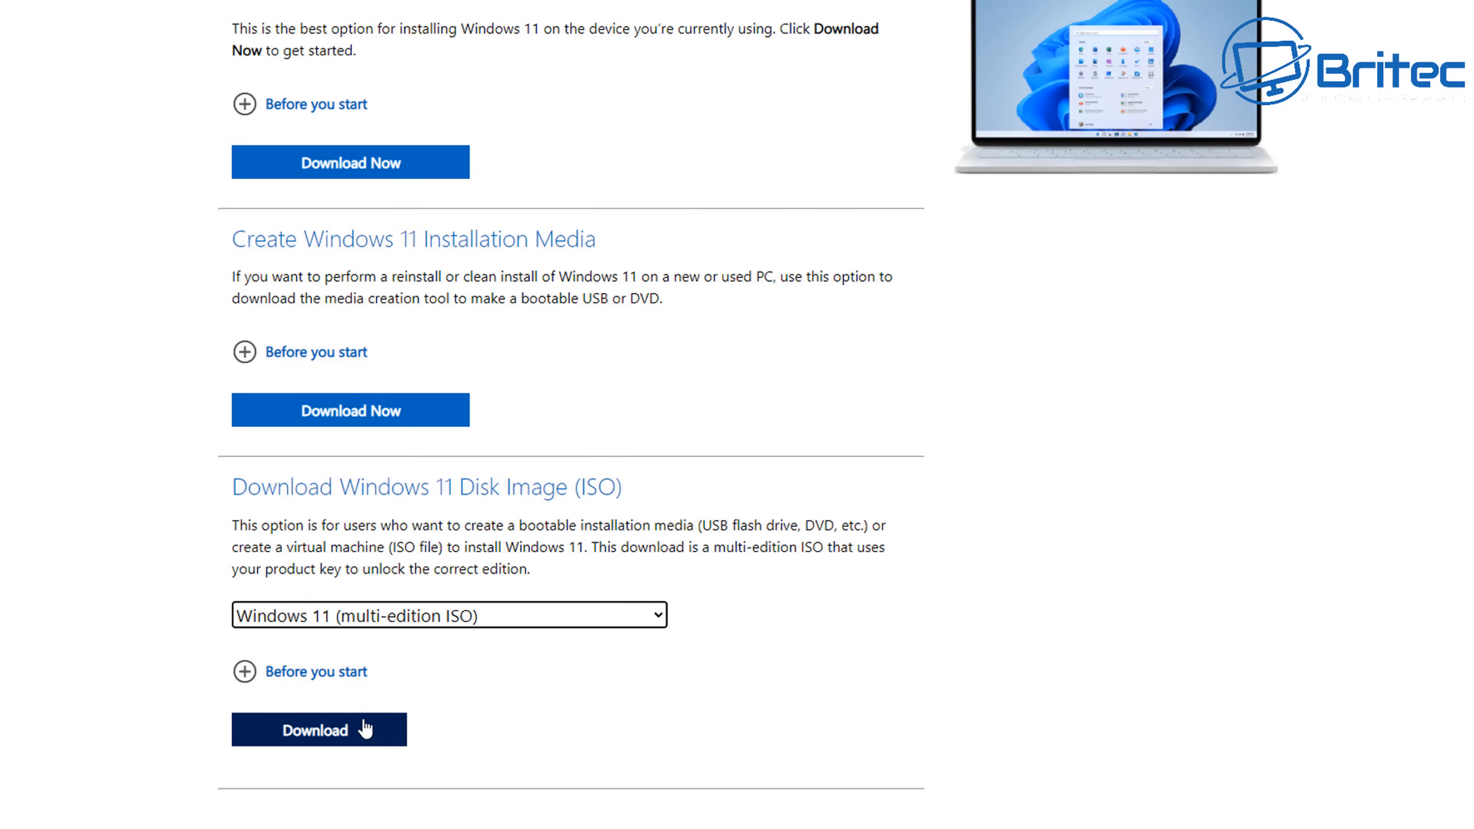
click(319, 729)
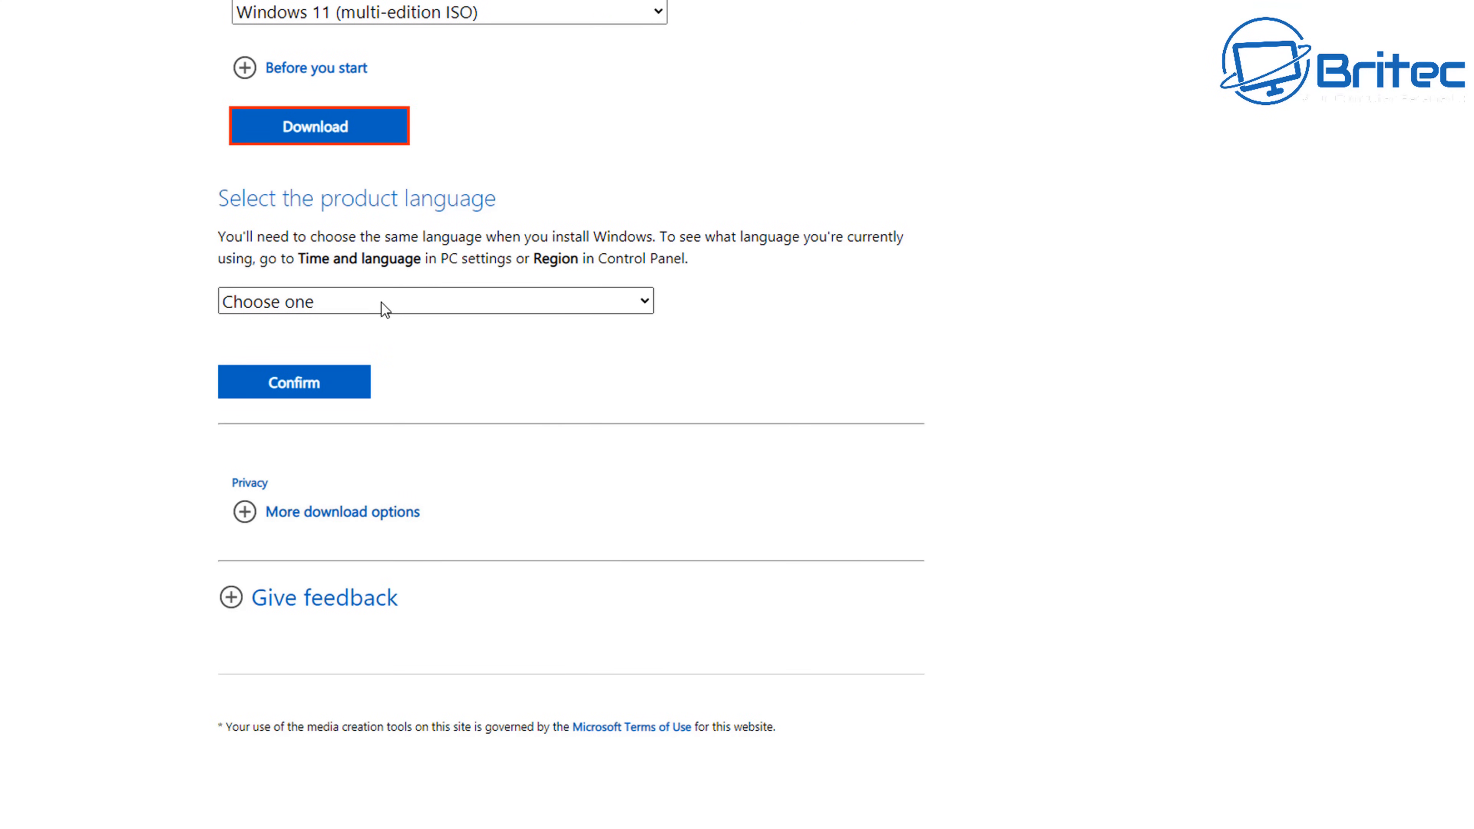
Step: Confirm English (United States) as product language and start the 64-bit Windows 11 ISO download
click(434, 301)
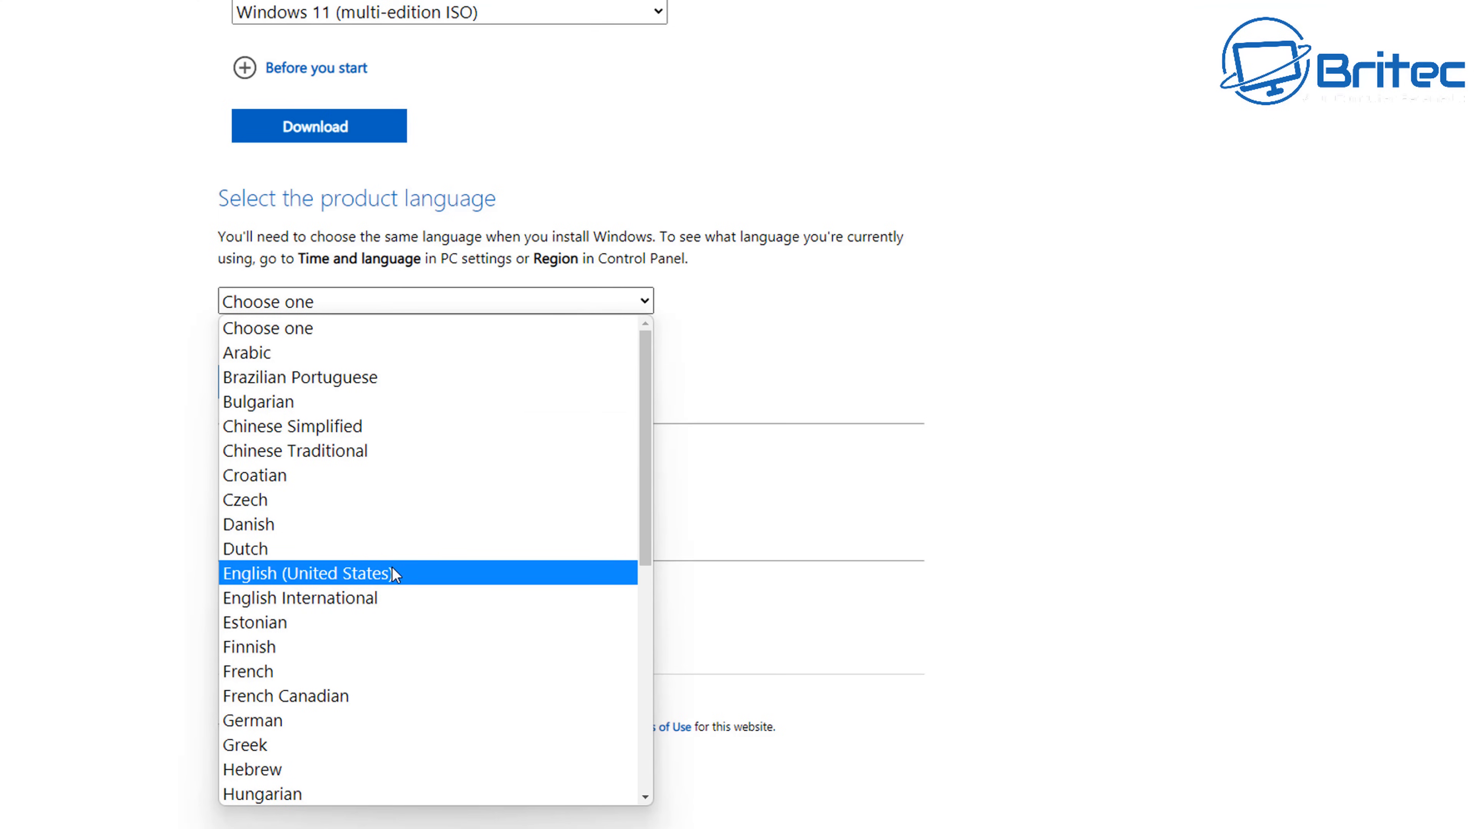
click(309, 573)
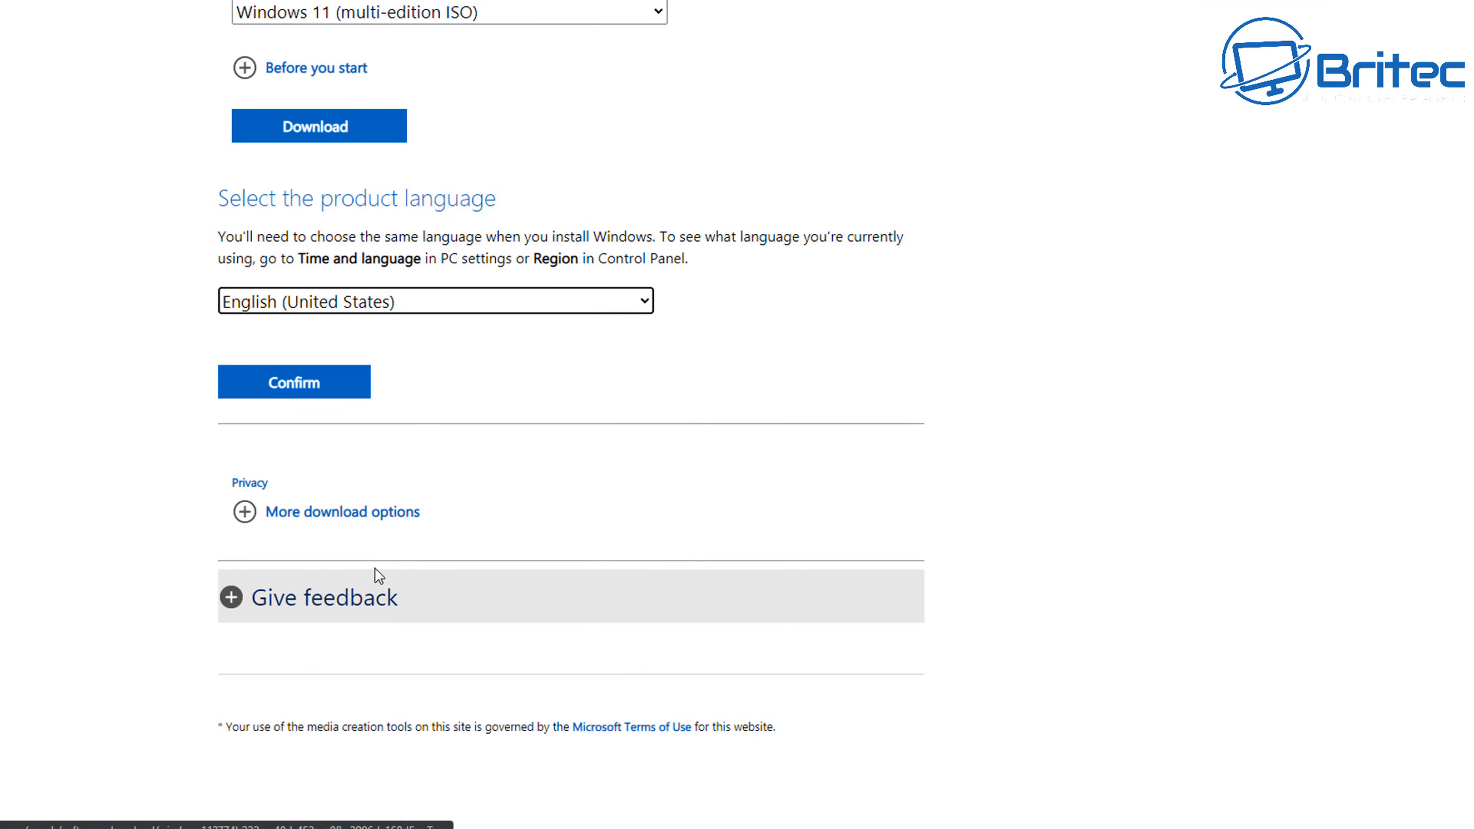
click(293, 382)
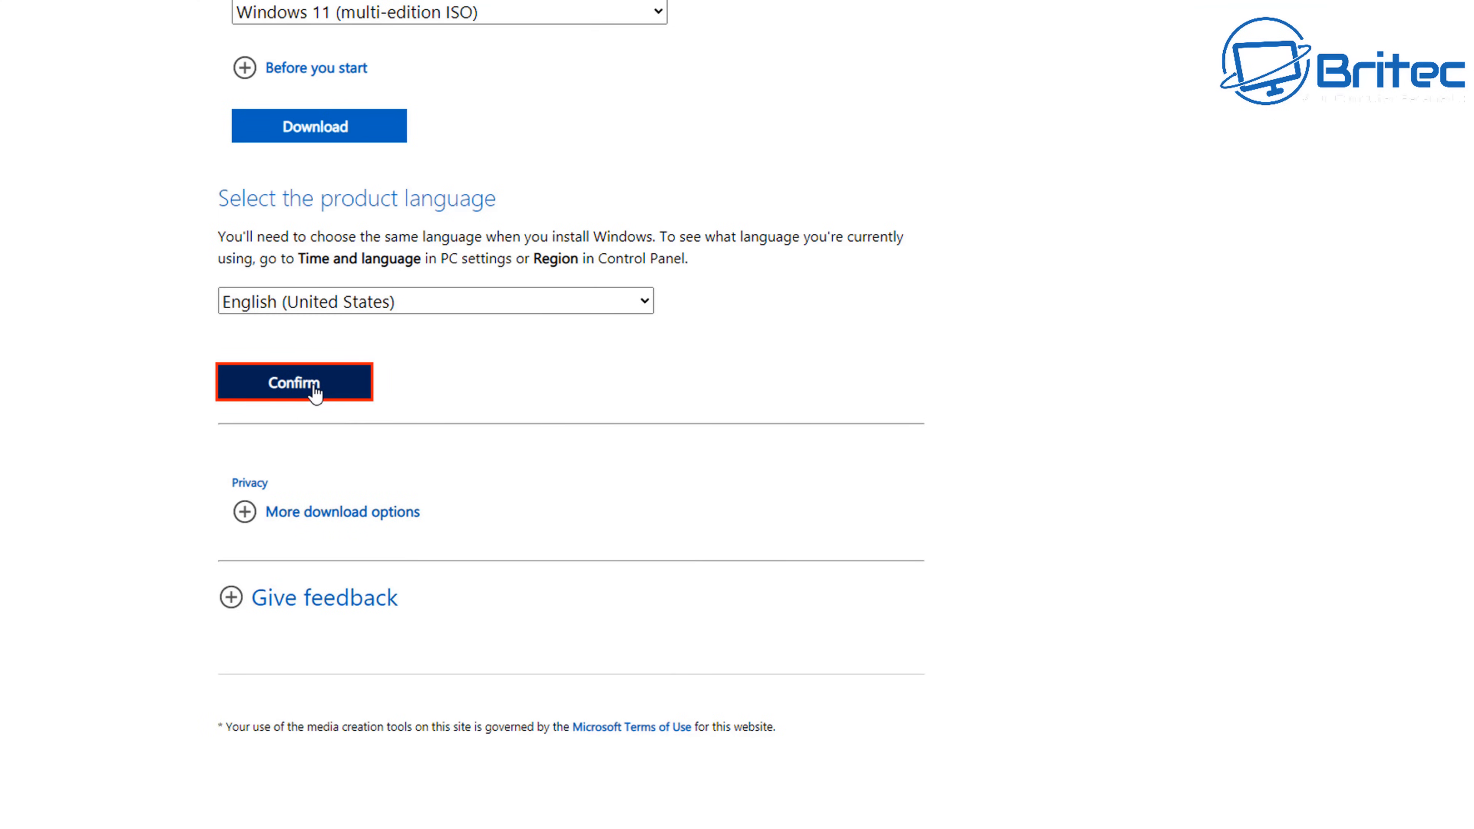
click(293, 382)
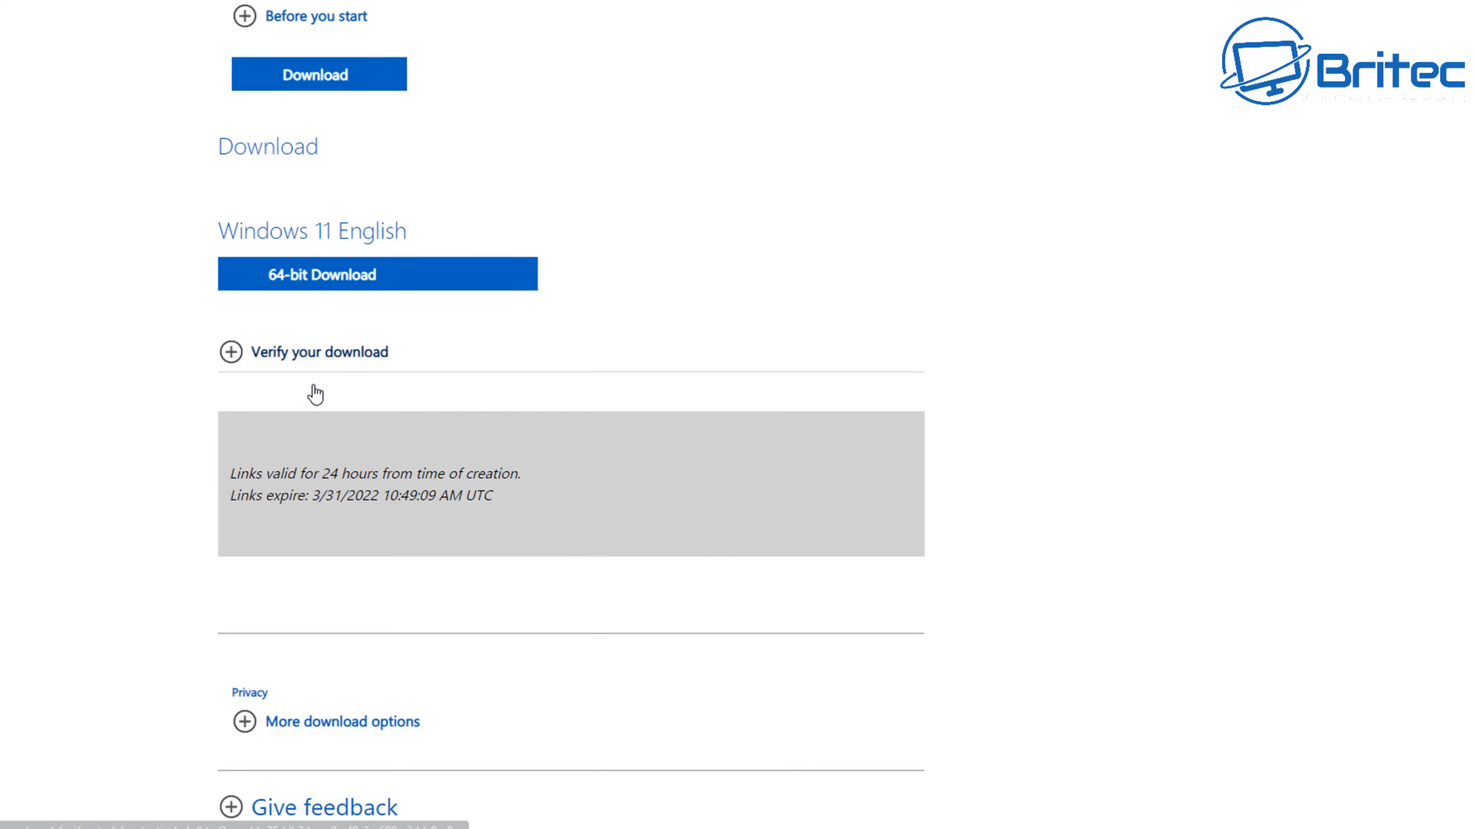
scroll(down, 3)
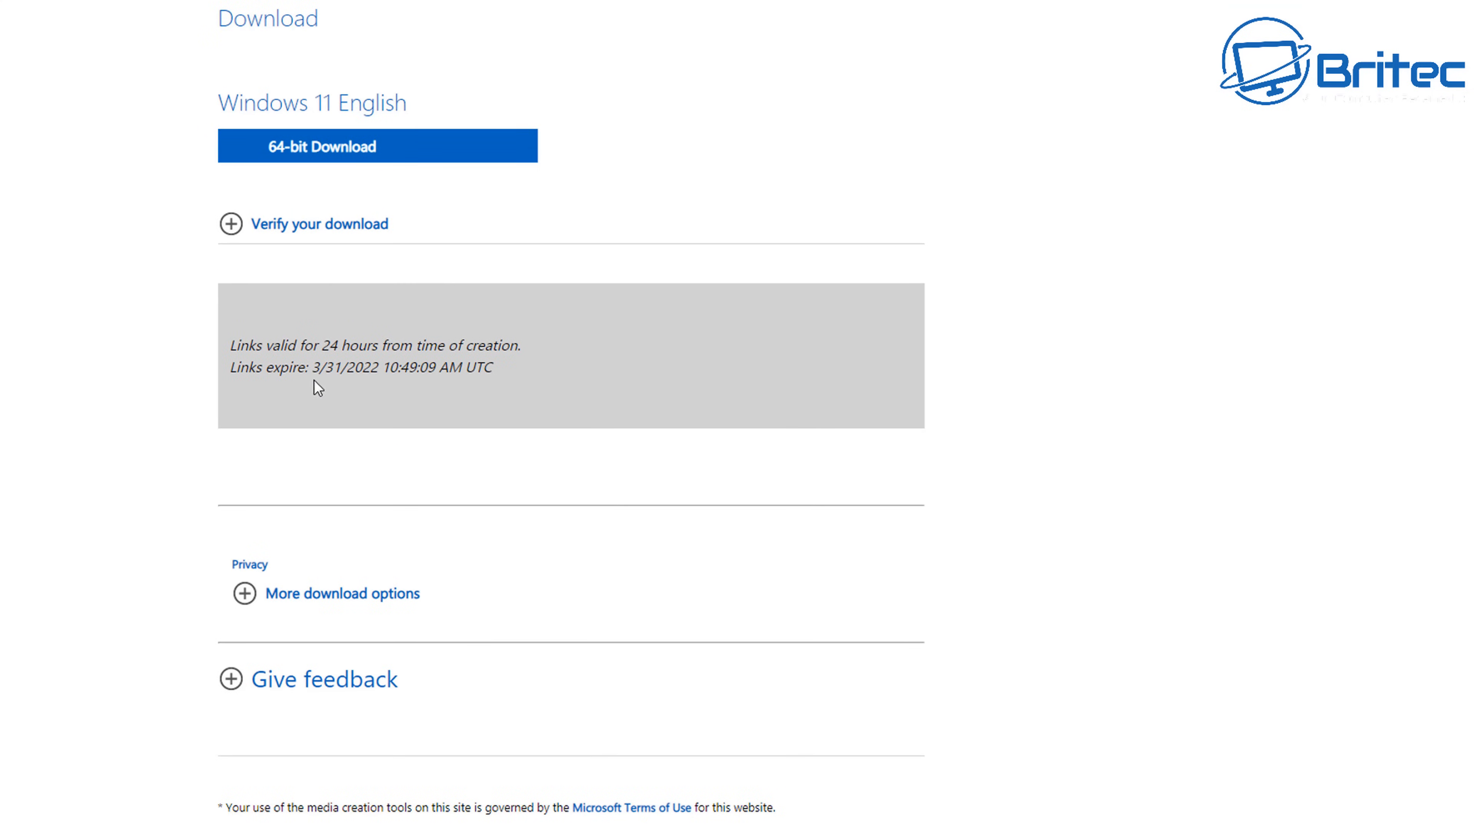
click(376, 146)
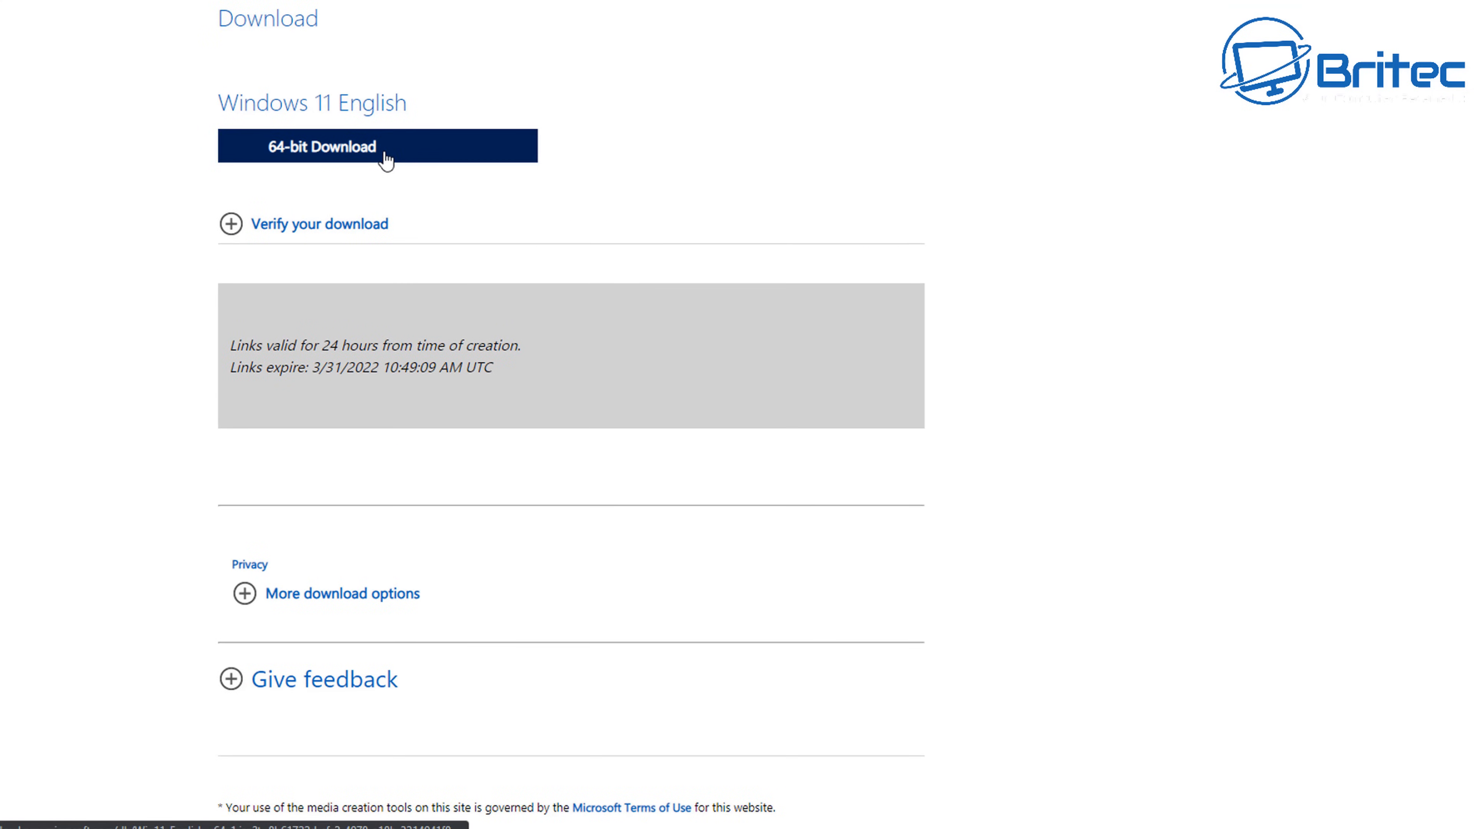
click(376, 146)
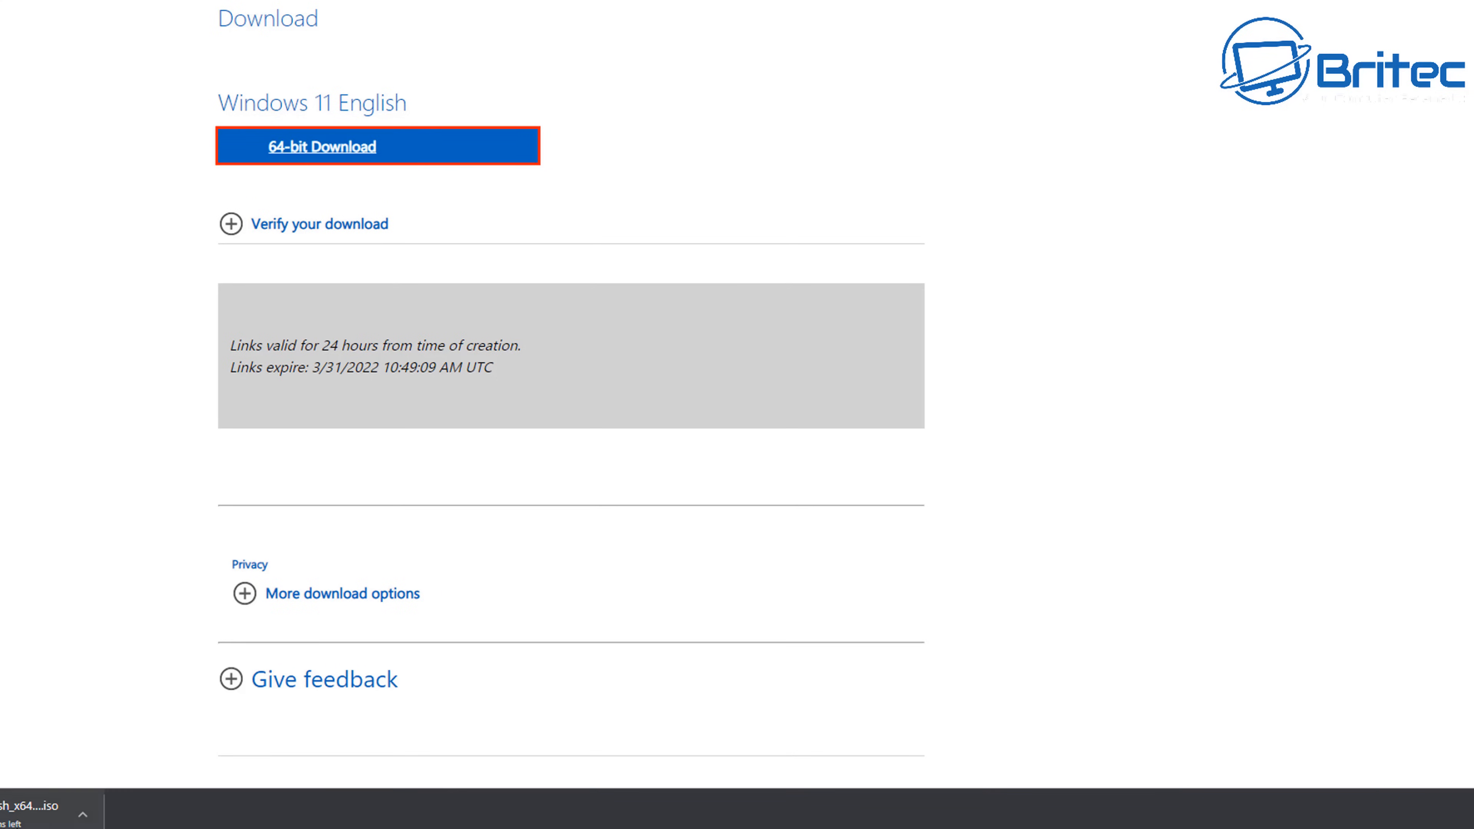
mouse_move(619, 723)
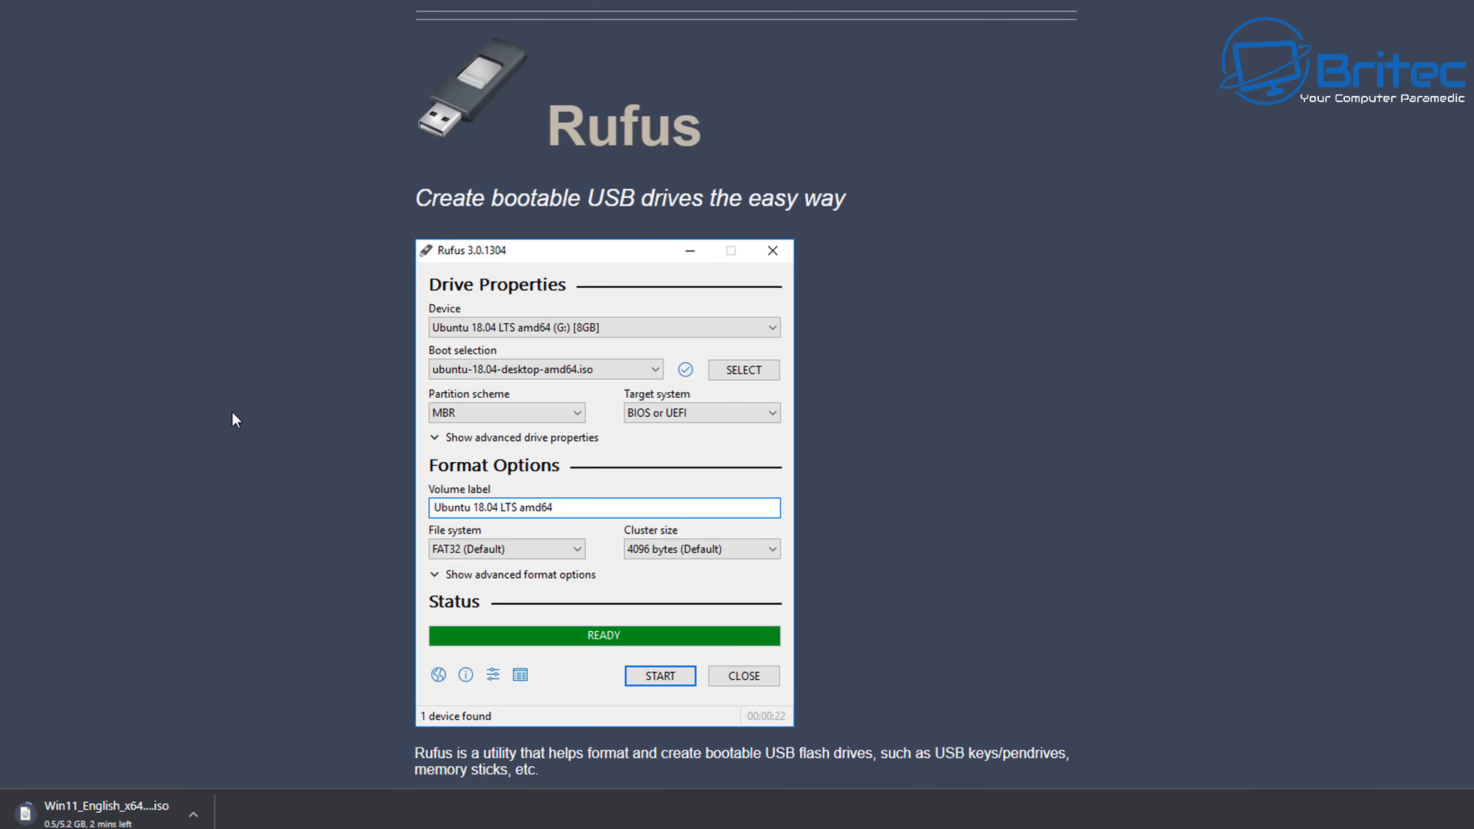
mouse_move(1265, 477)
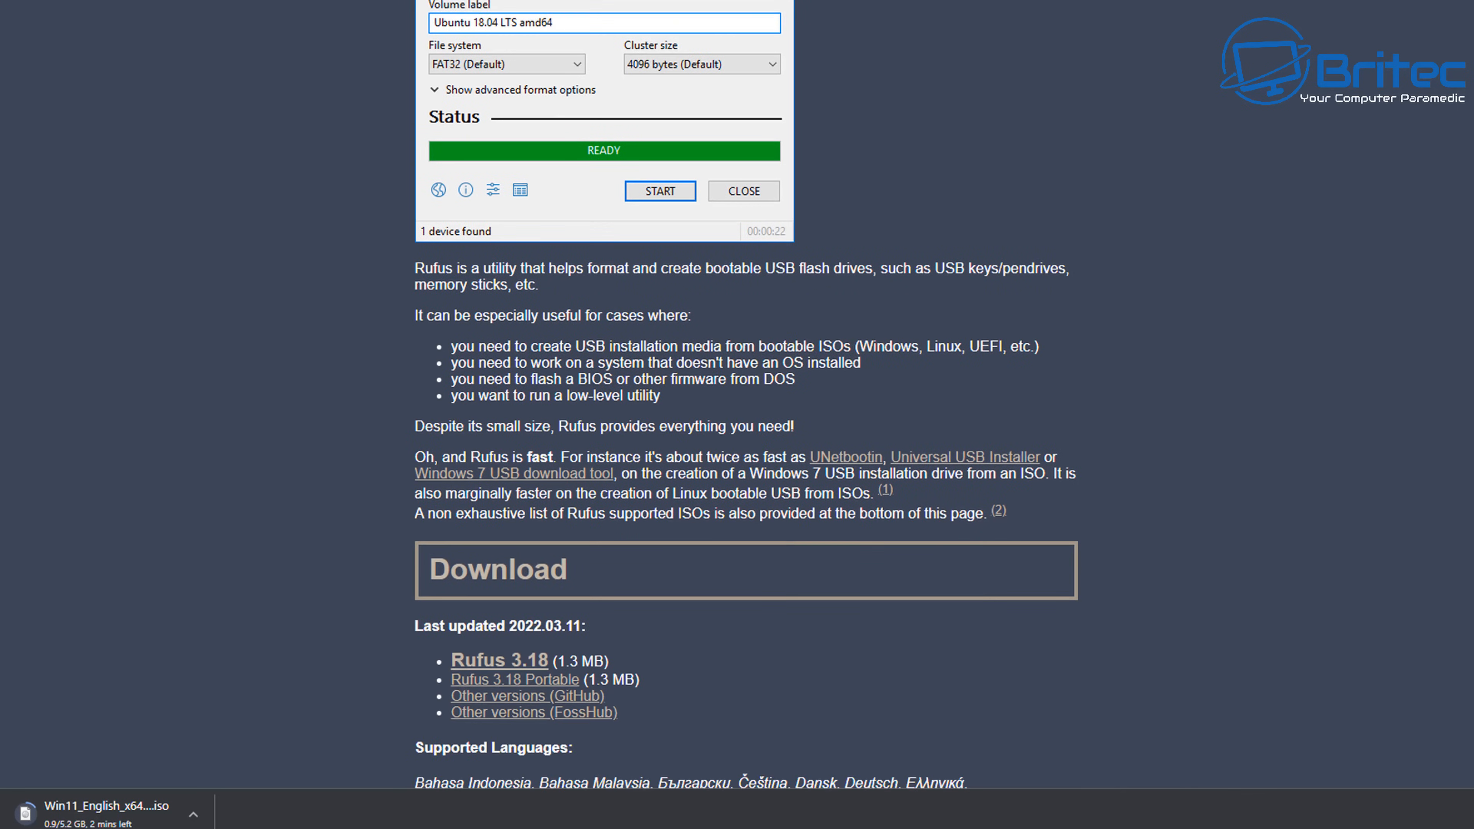
Step: Download Rufus 3.18 Portable and launch rufus-3.18p.exe from the download bar
scroll(down, 3)
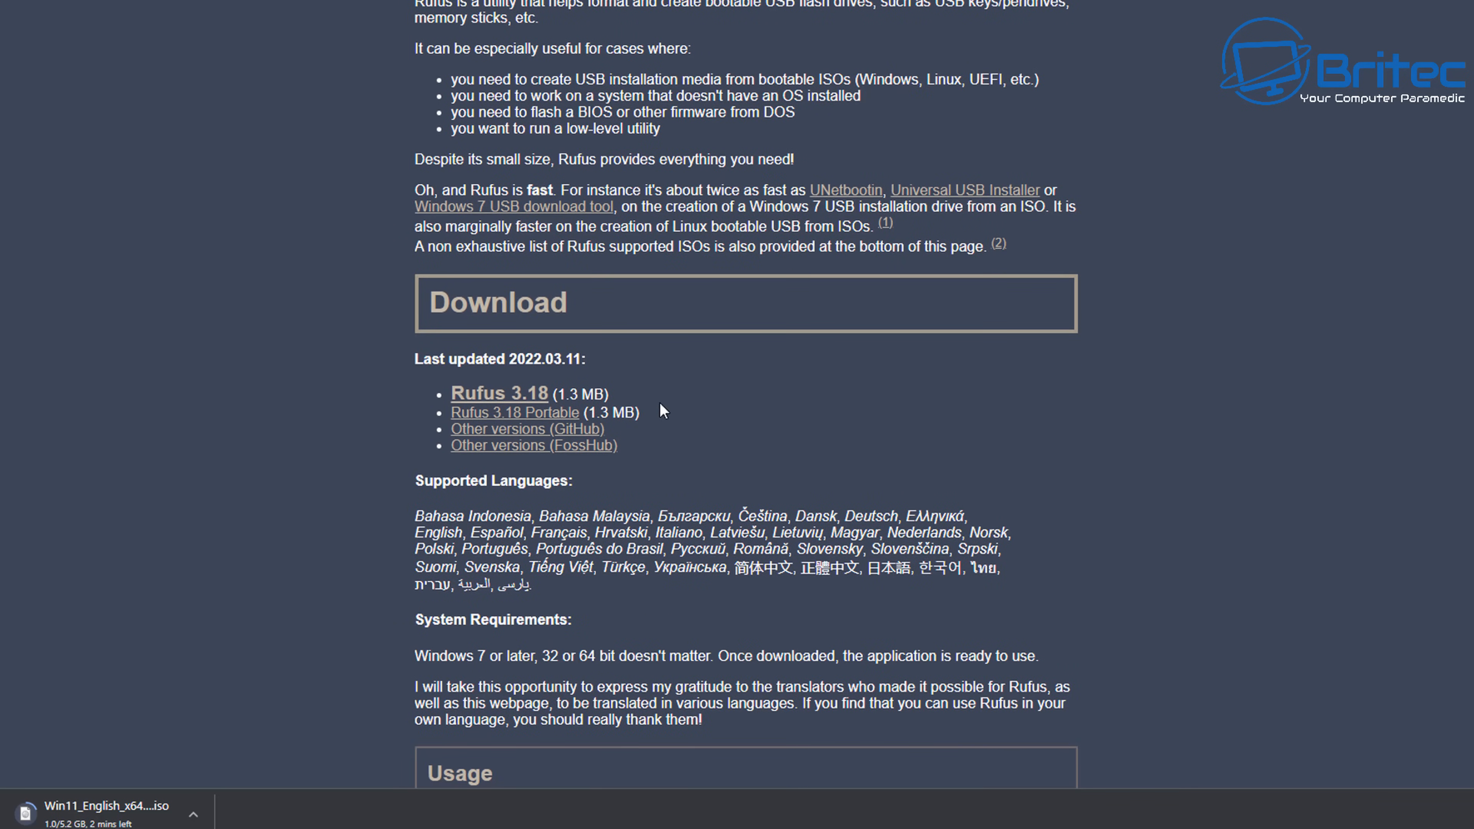
mouse_move(515, 418)
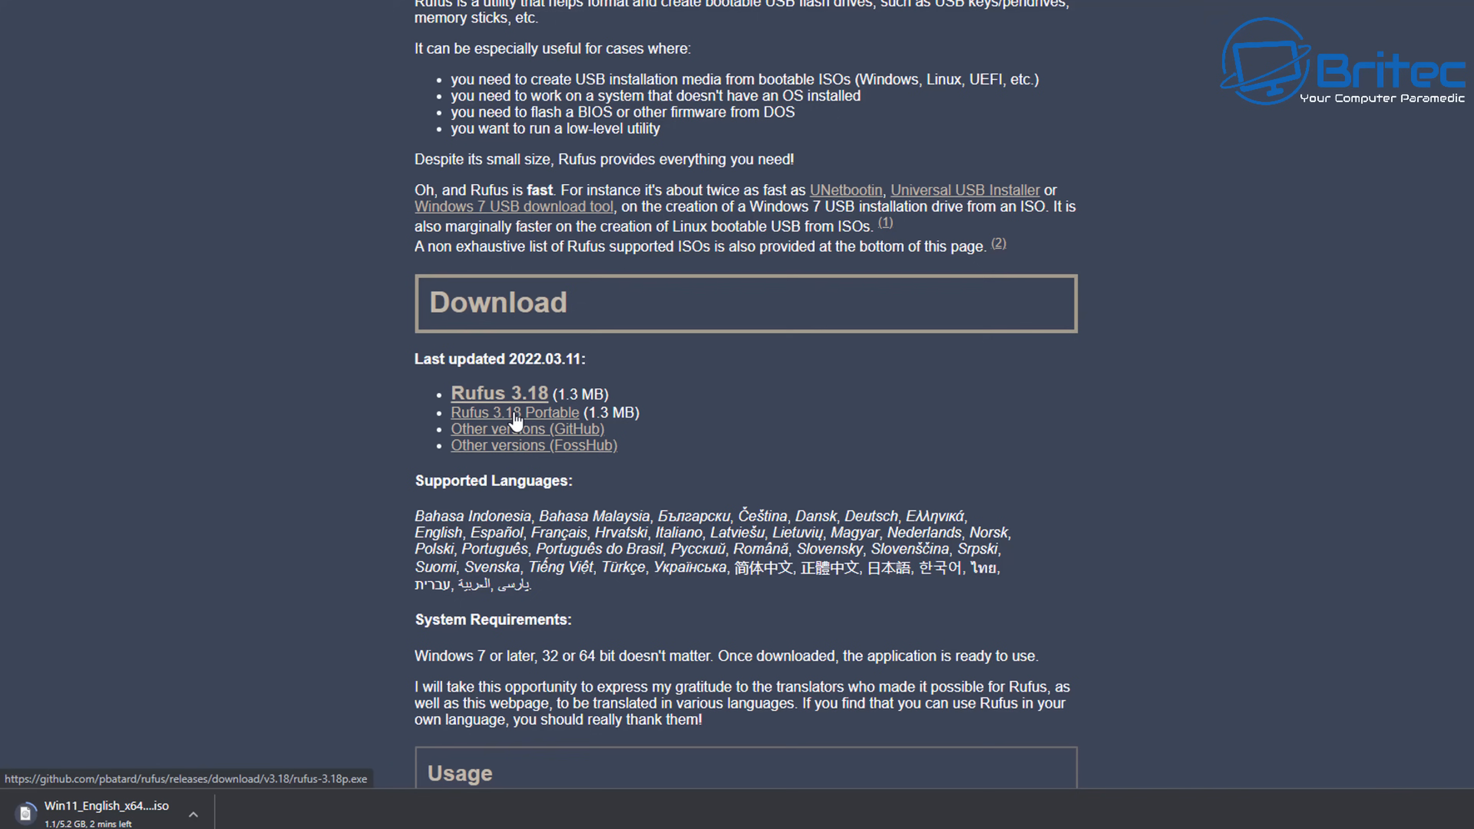
click(514, 411)
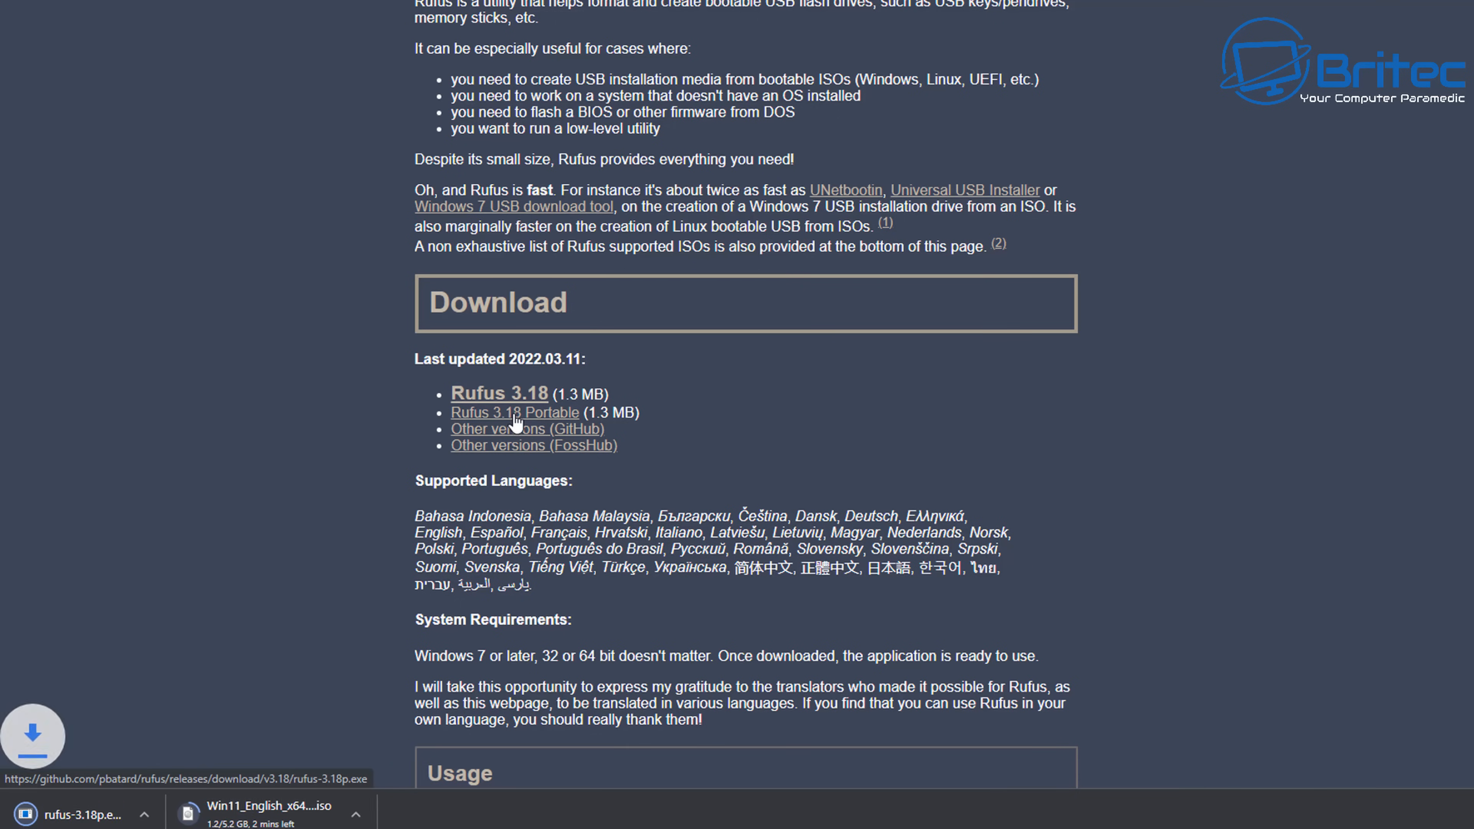
mouse_move(640, 603)
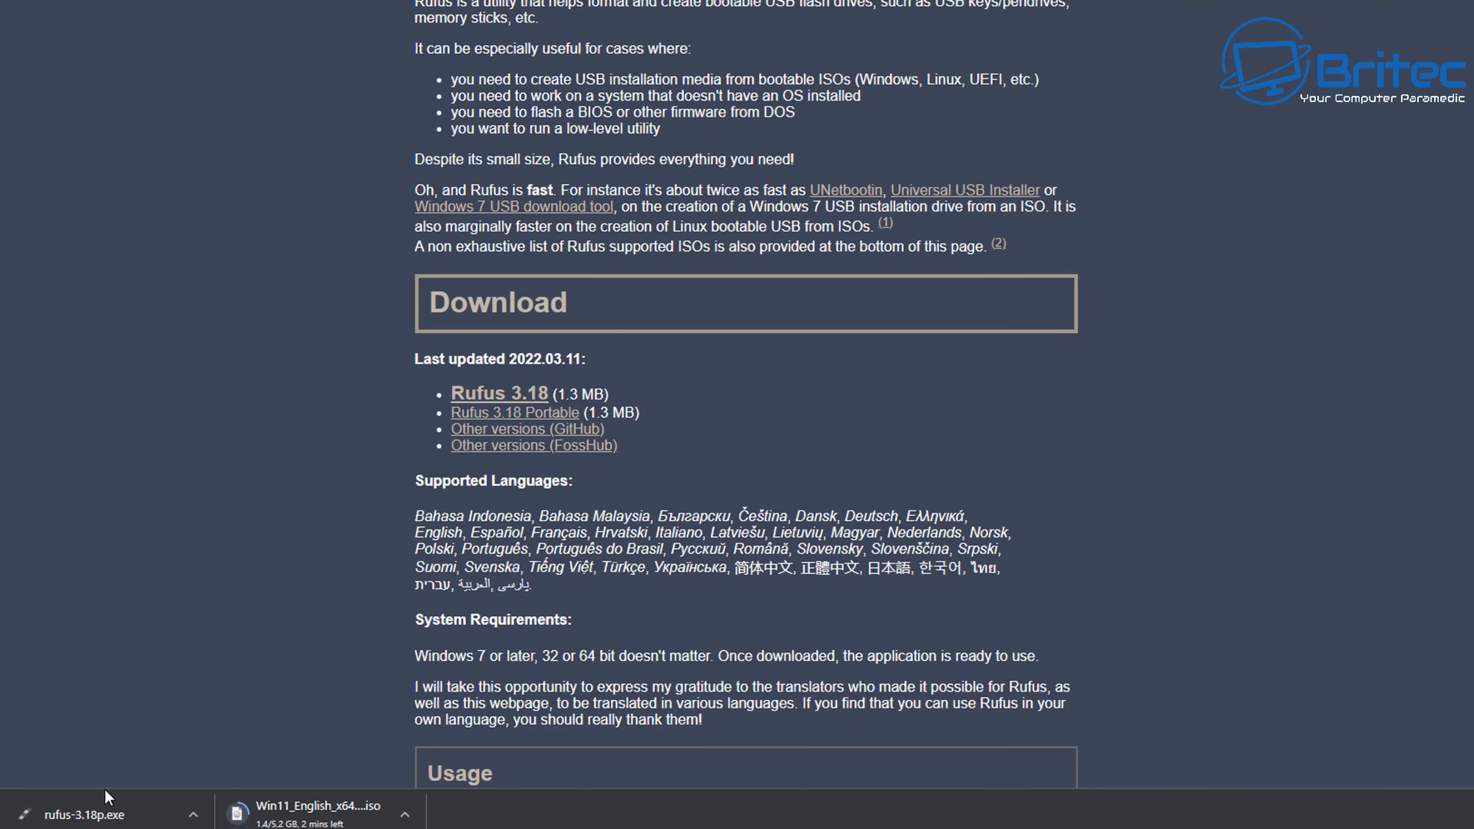
click(84, 815)
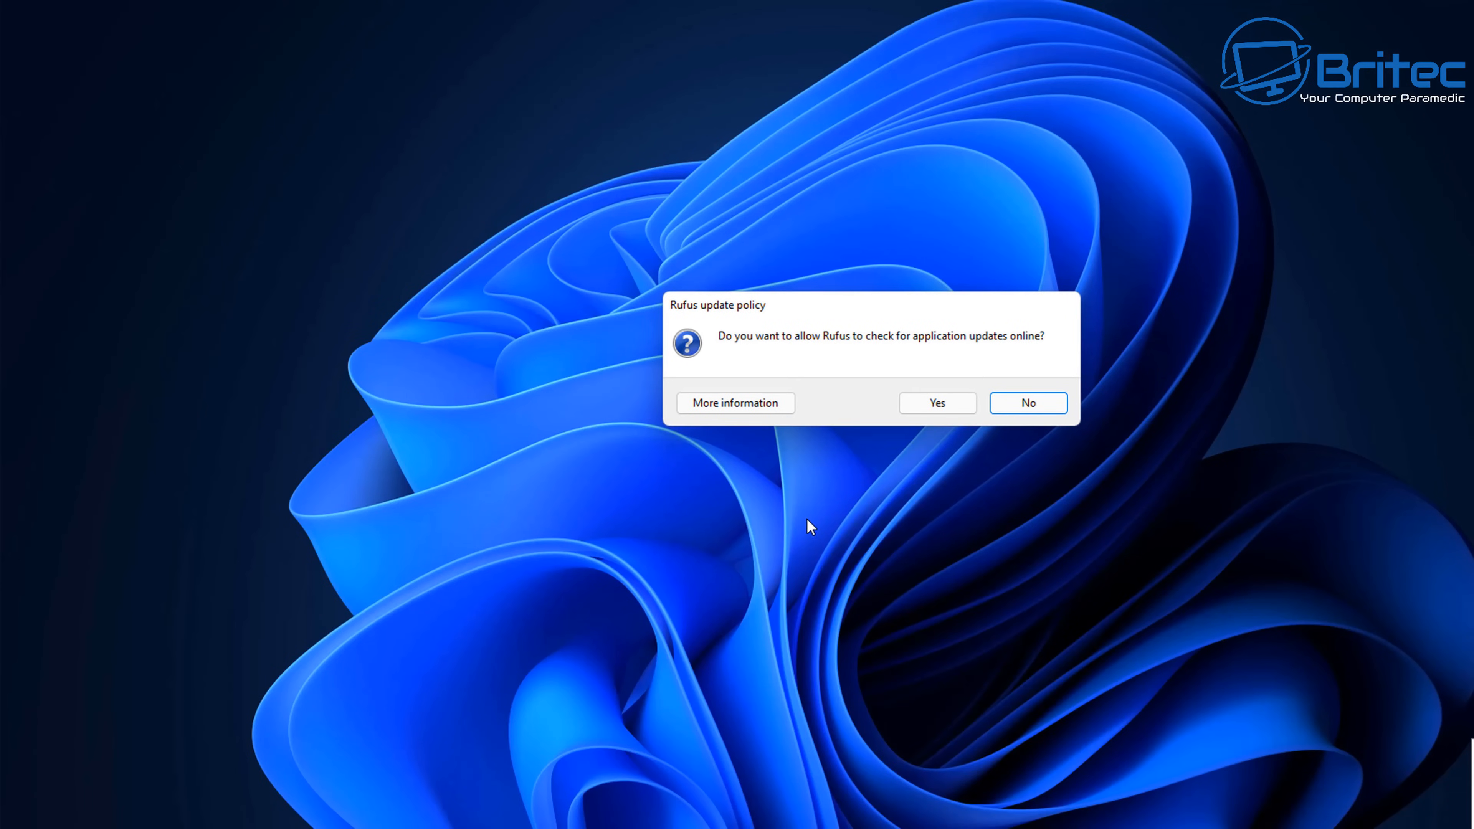
Step: Answer Rufus's update-check prompt, then check the 28.6 GB ESD-USB (D:) drive in This PC
click(1026, 402)
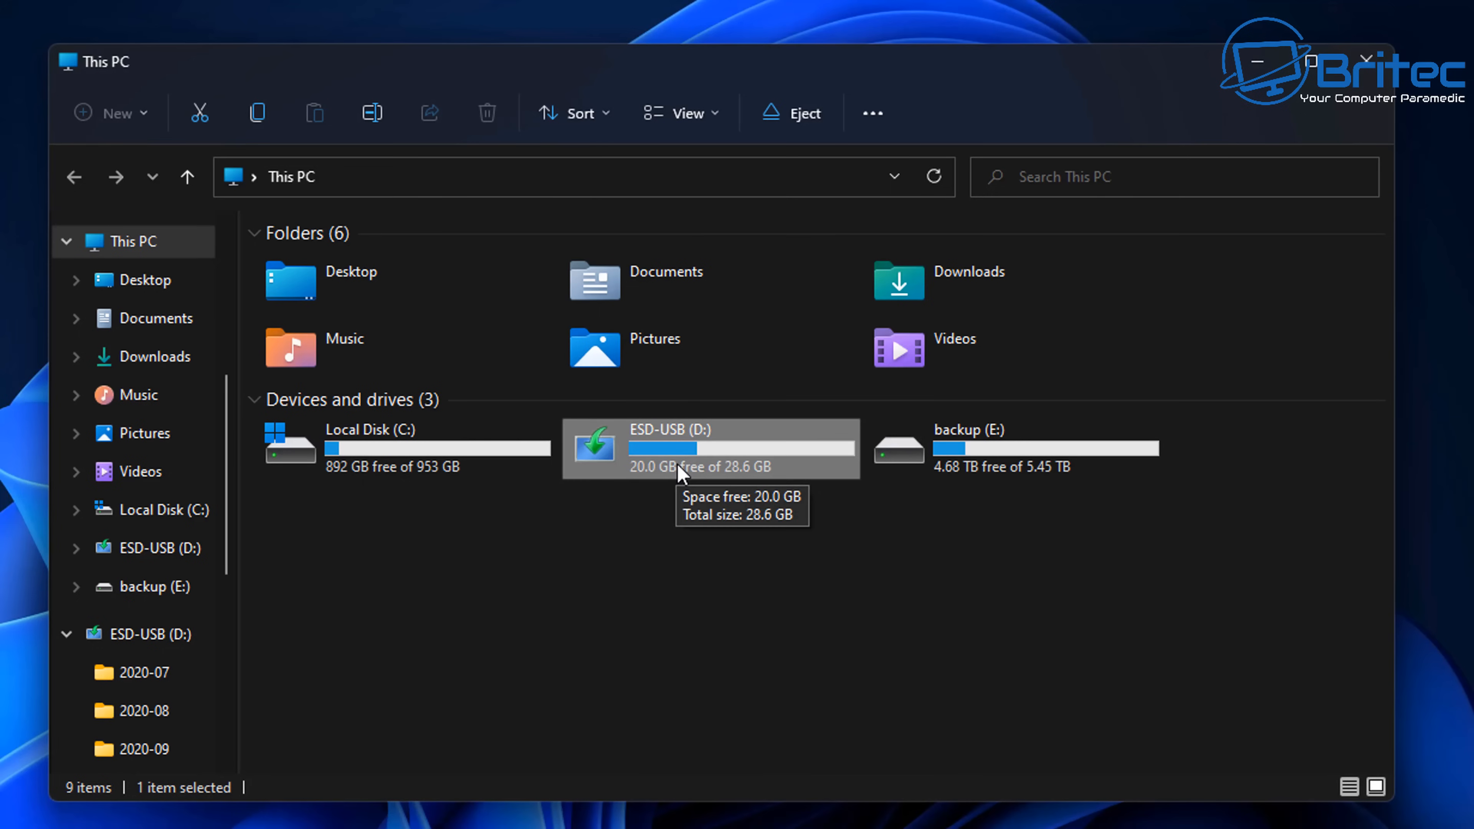
mouse_move(1218, 291)
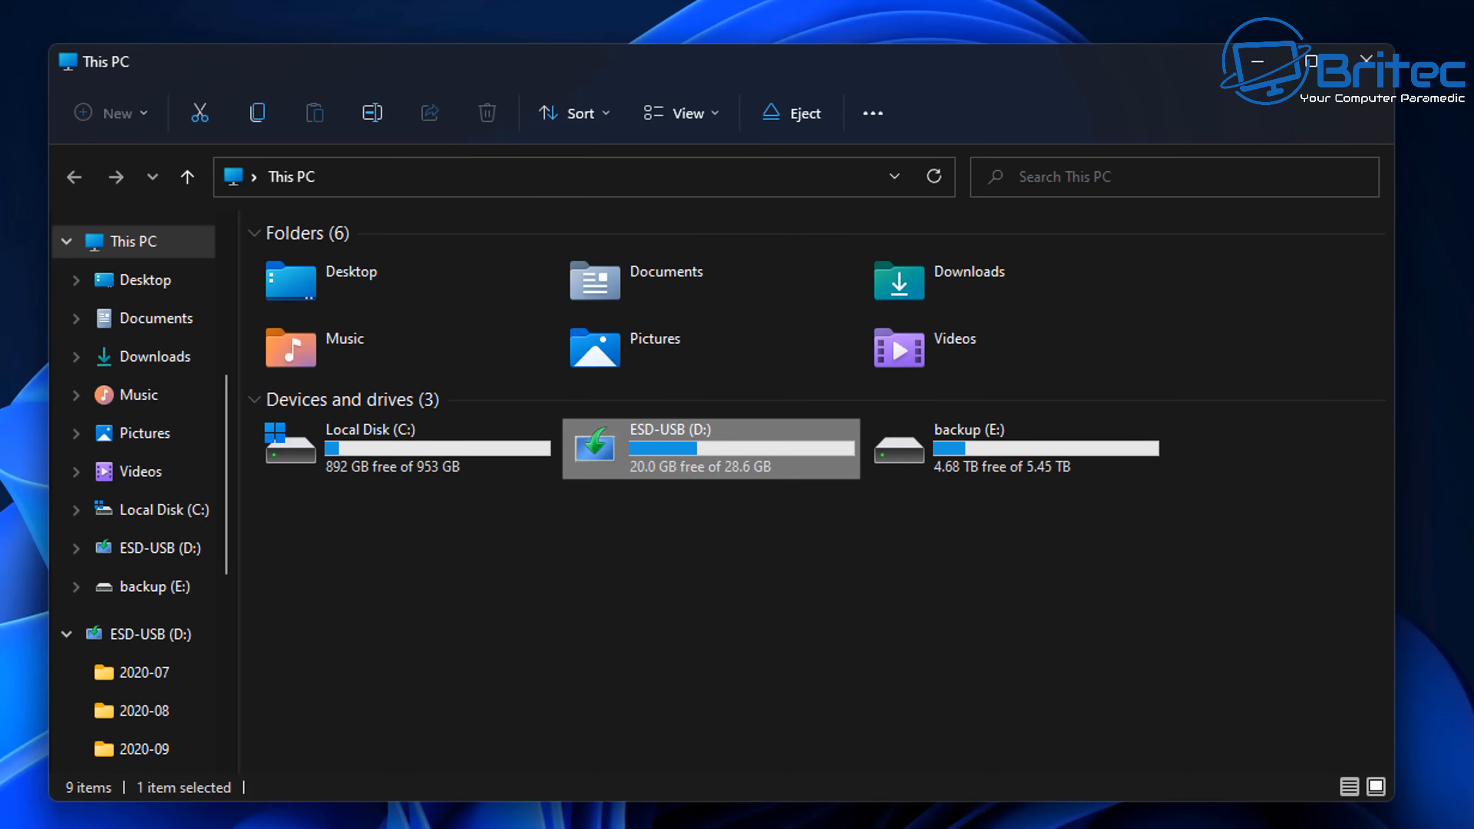
mouse_move(1422, 121)
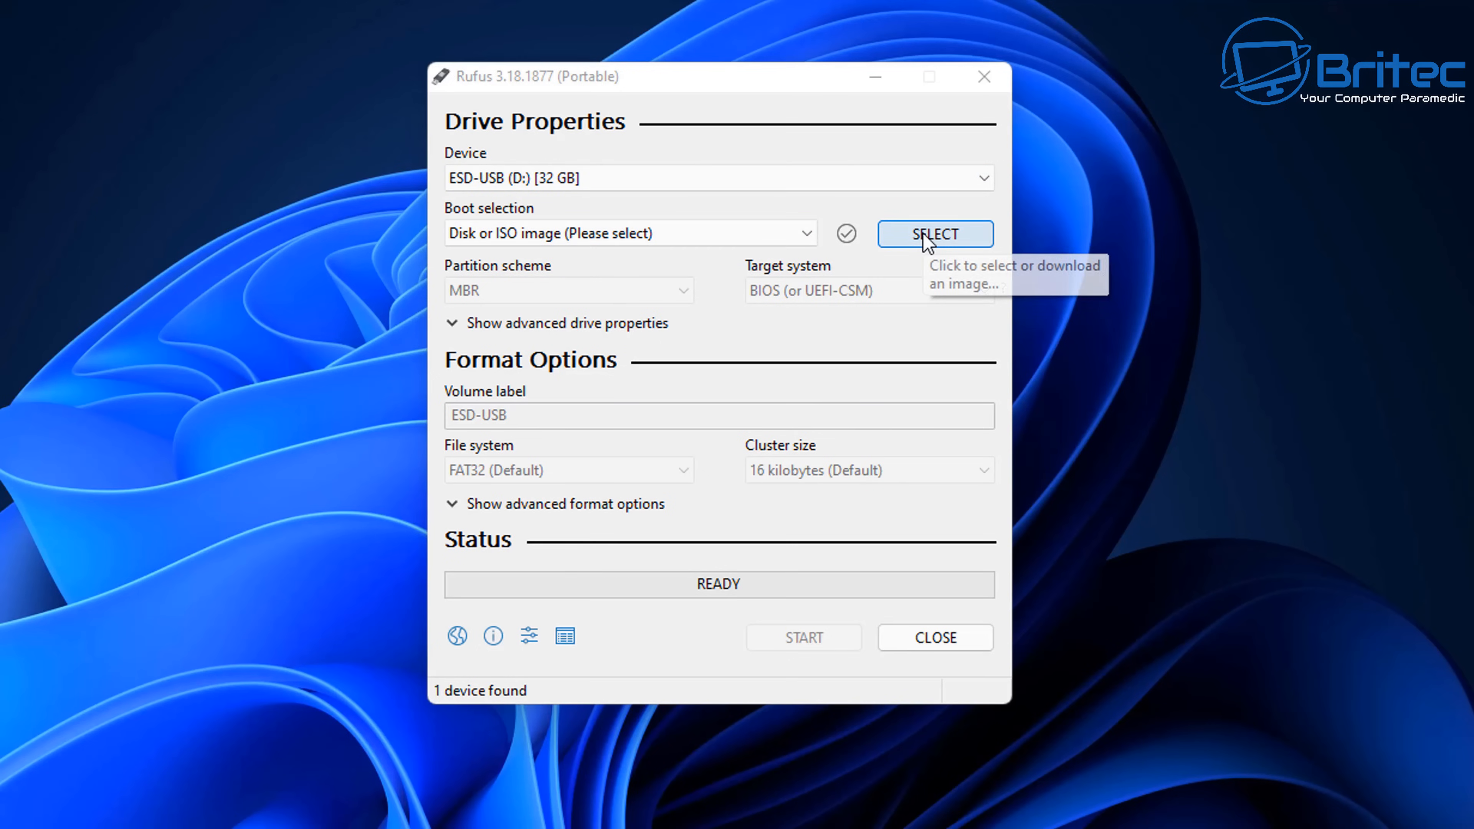
Step: Load Win11_English_x64v1.iso from Downloads as the boot source for ESD-USB (D:)
click(934, 233)
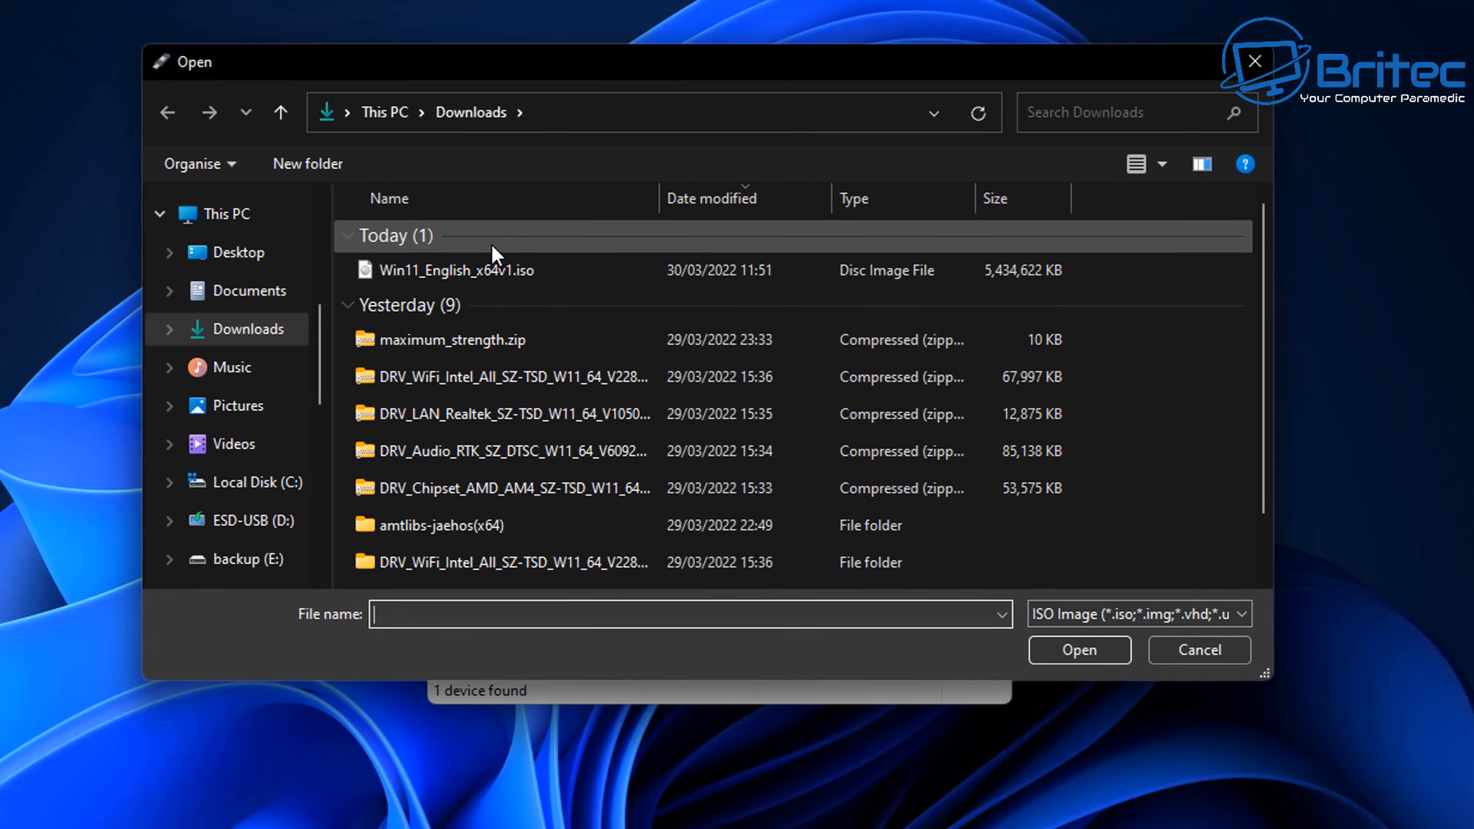
click(456, 270)
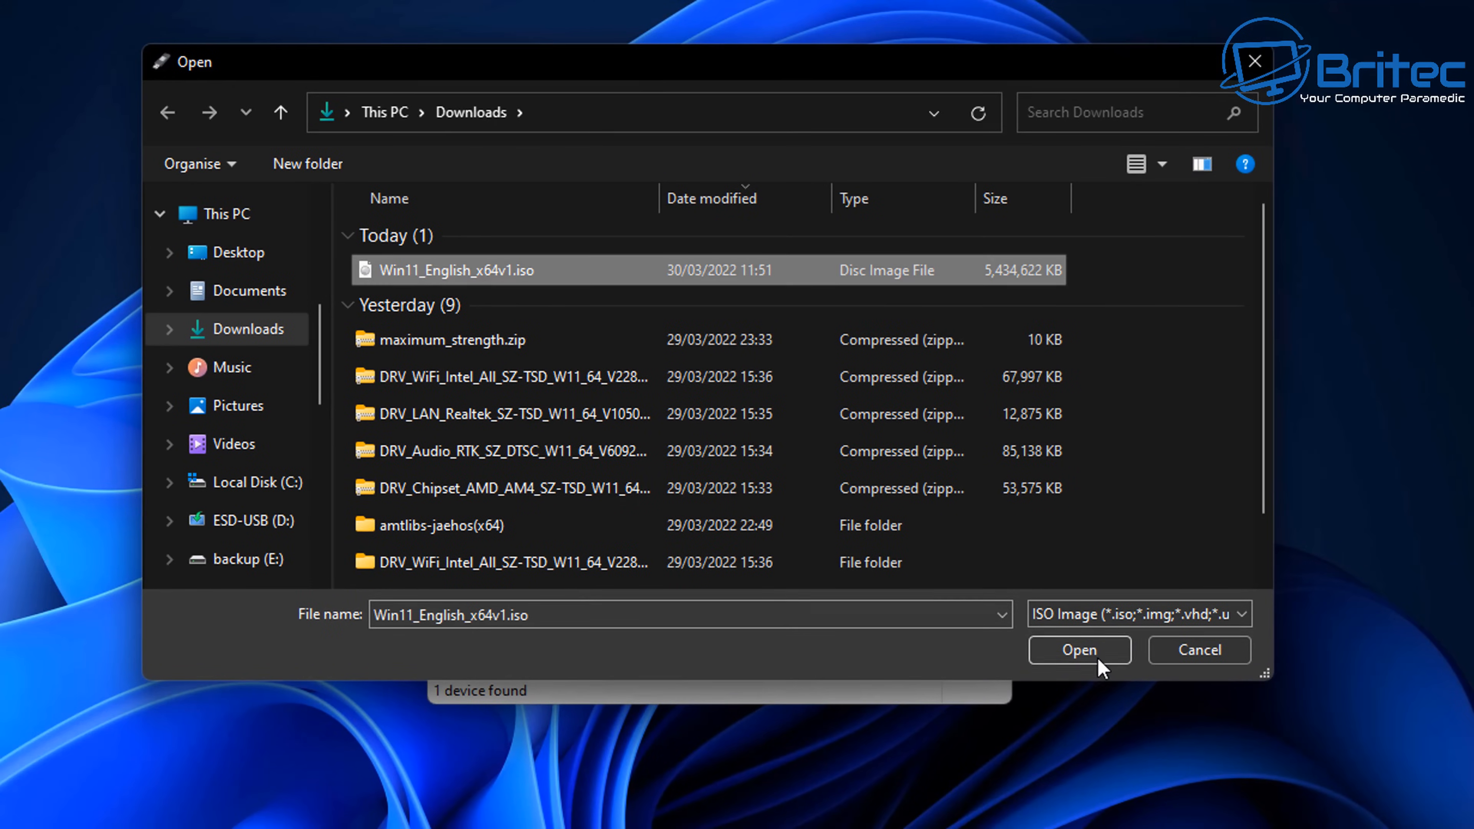
click(1078, 650)
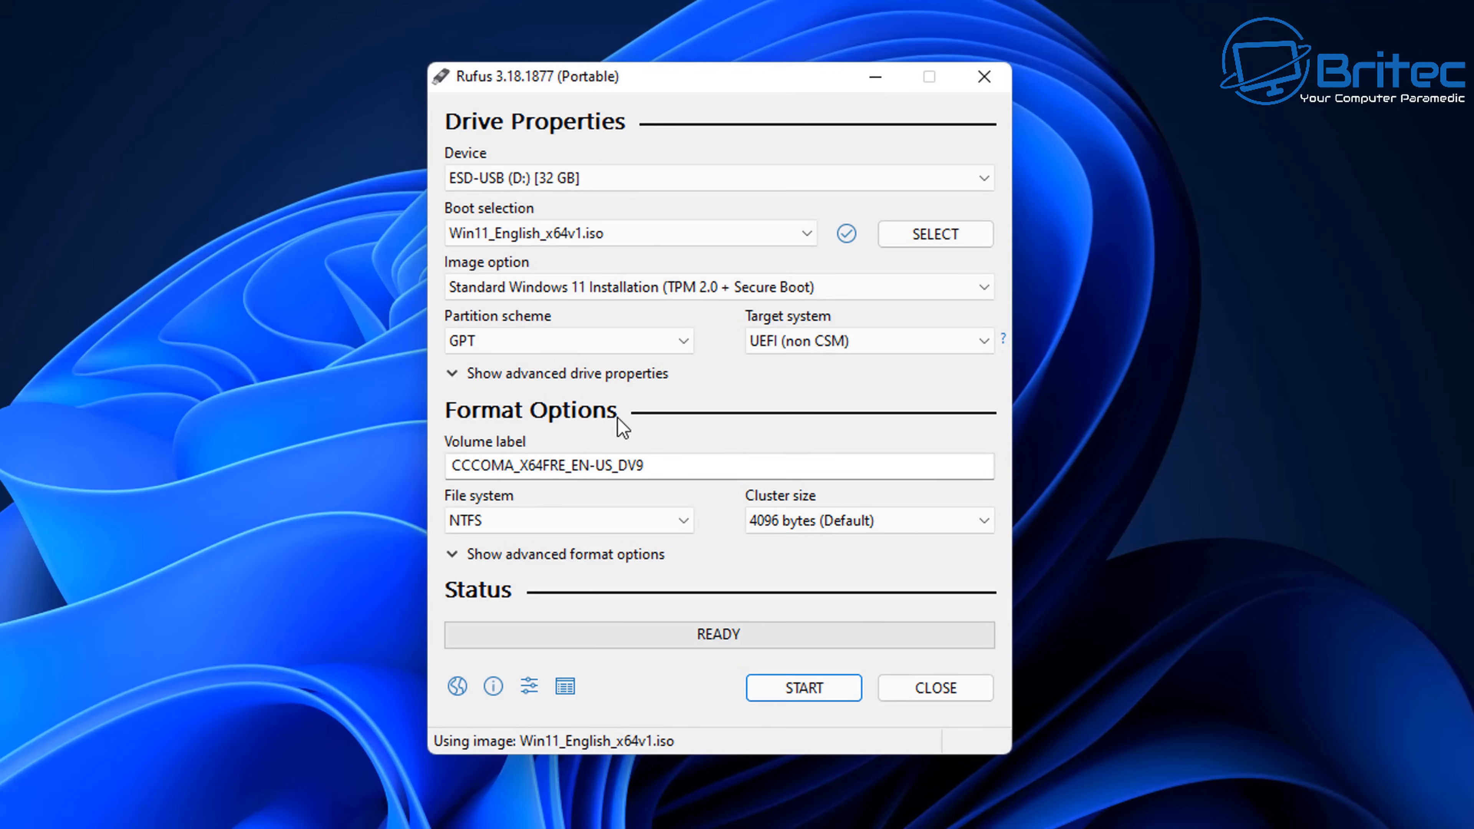
mouse_move(870, 340)
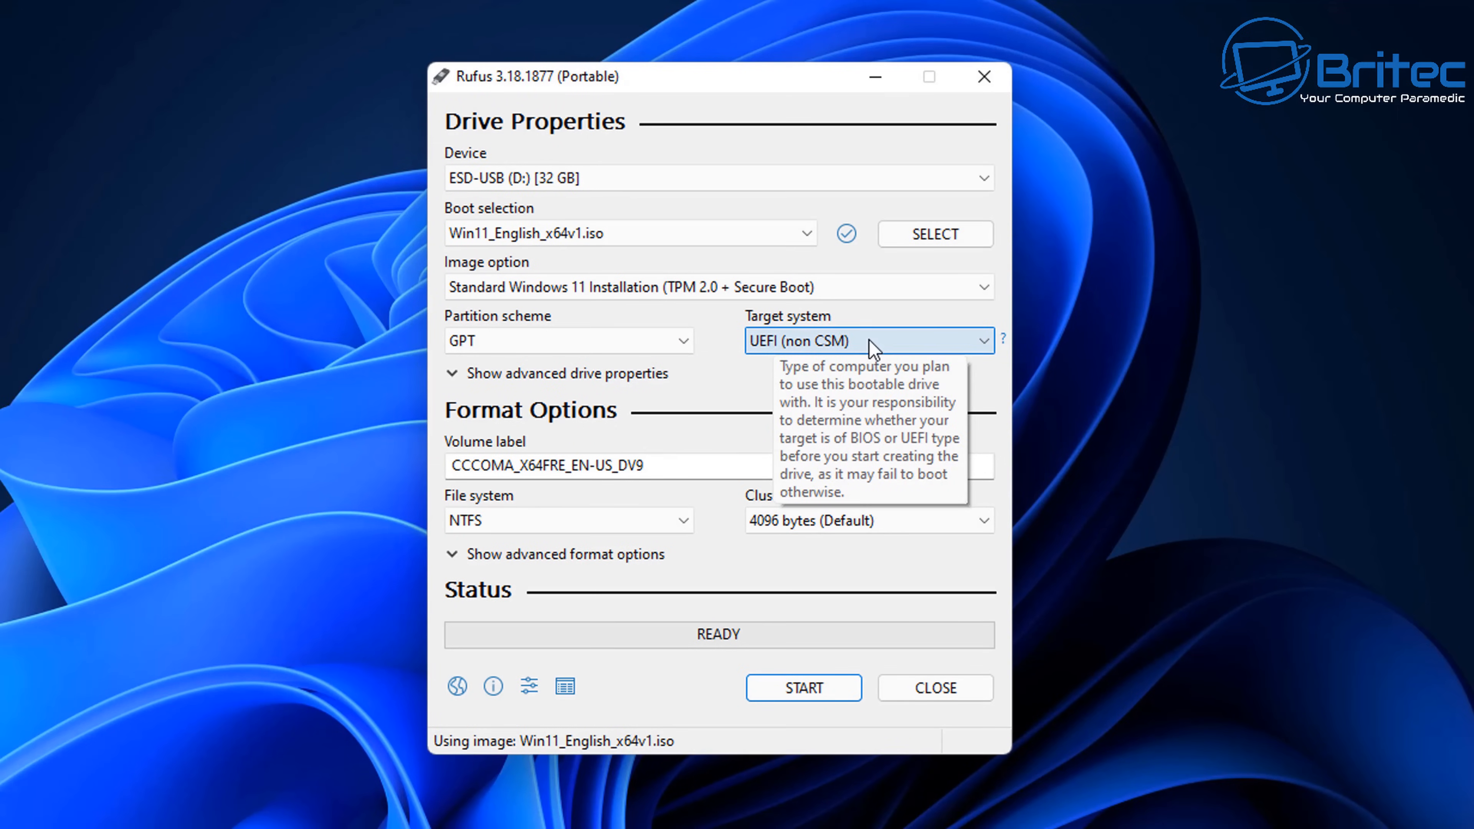
mouse_move(602, 340)
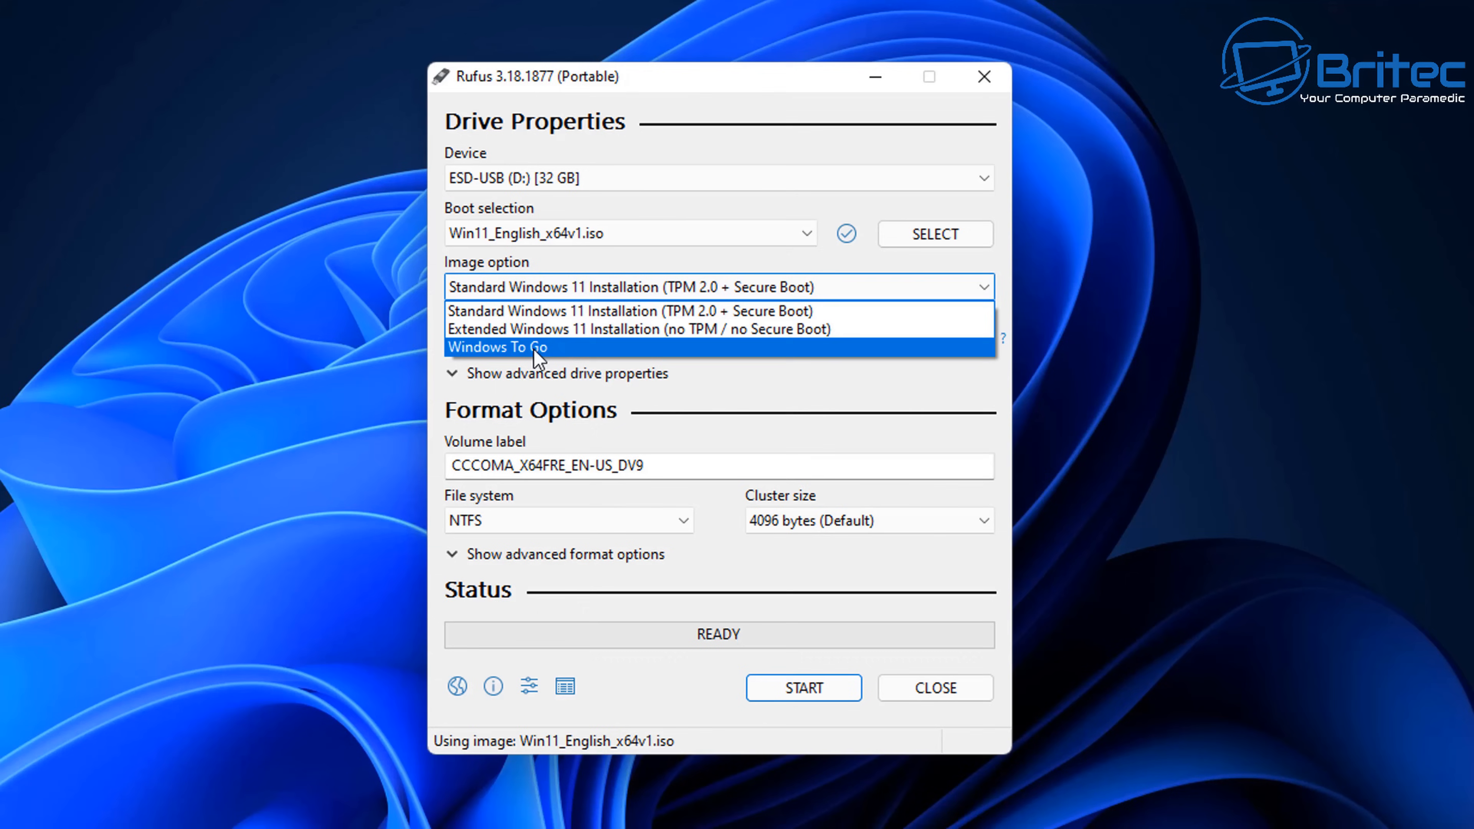
Step: Set the image option to Windows To Go and start creating the drive
click(499, 346)
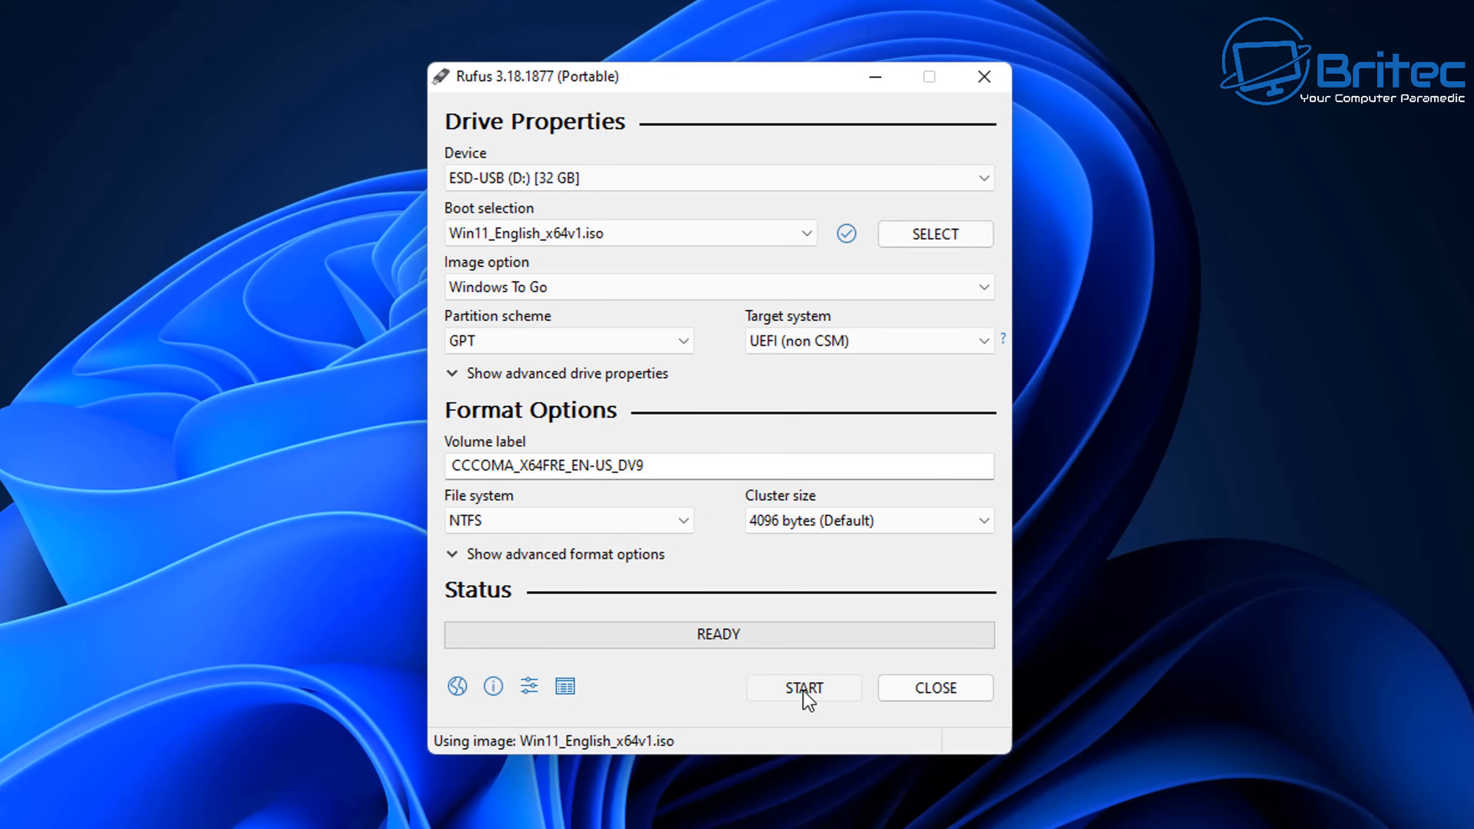
click(803, 687)
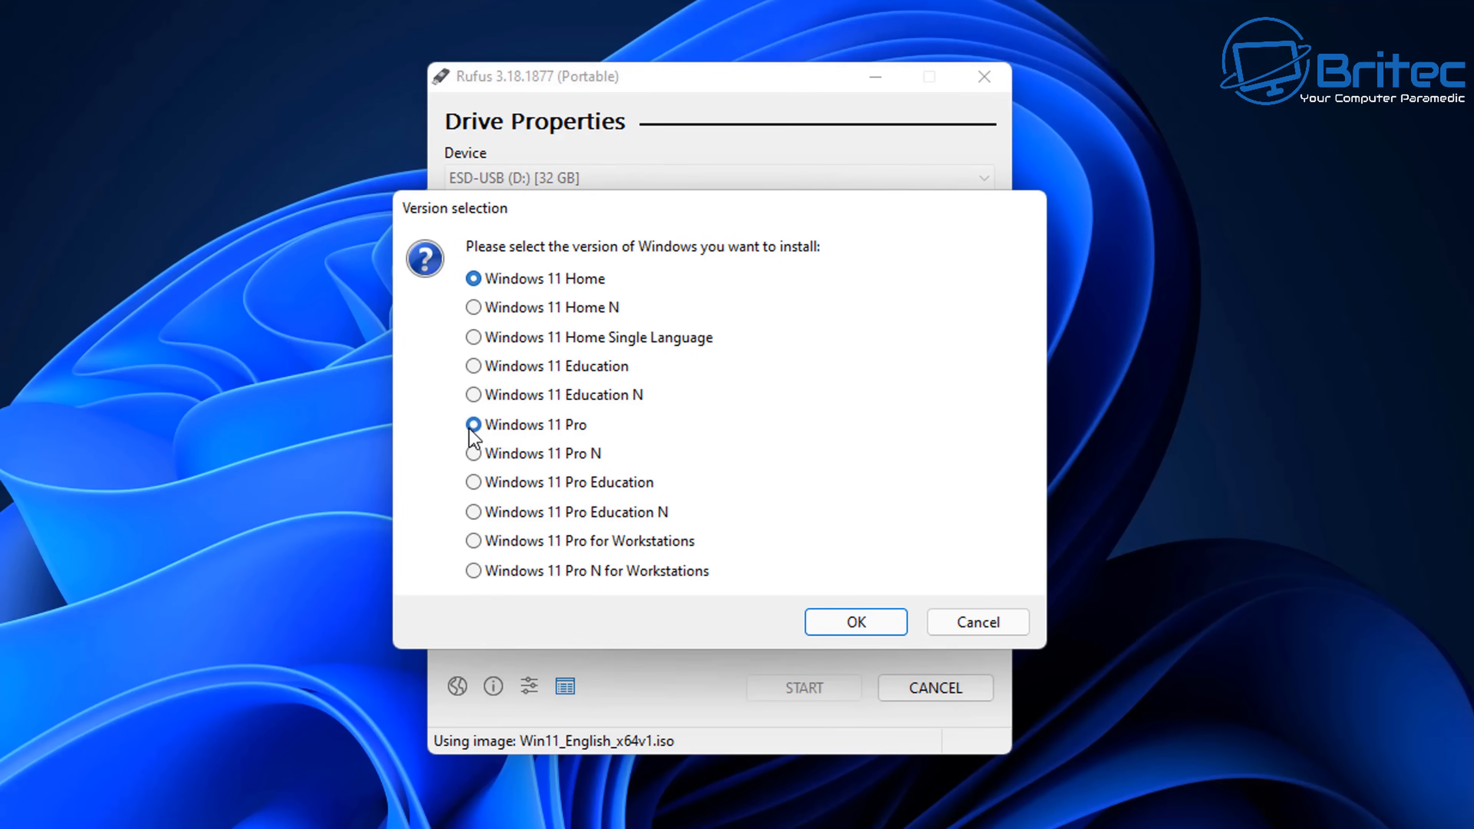
Step: Pick Windows 11 Home as the edition and accept erasing all data on the ESD-USB drive
click(474, 424)
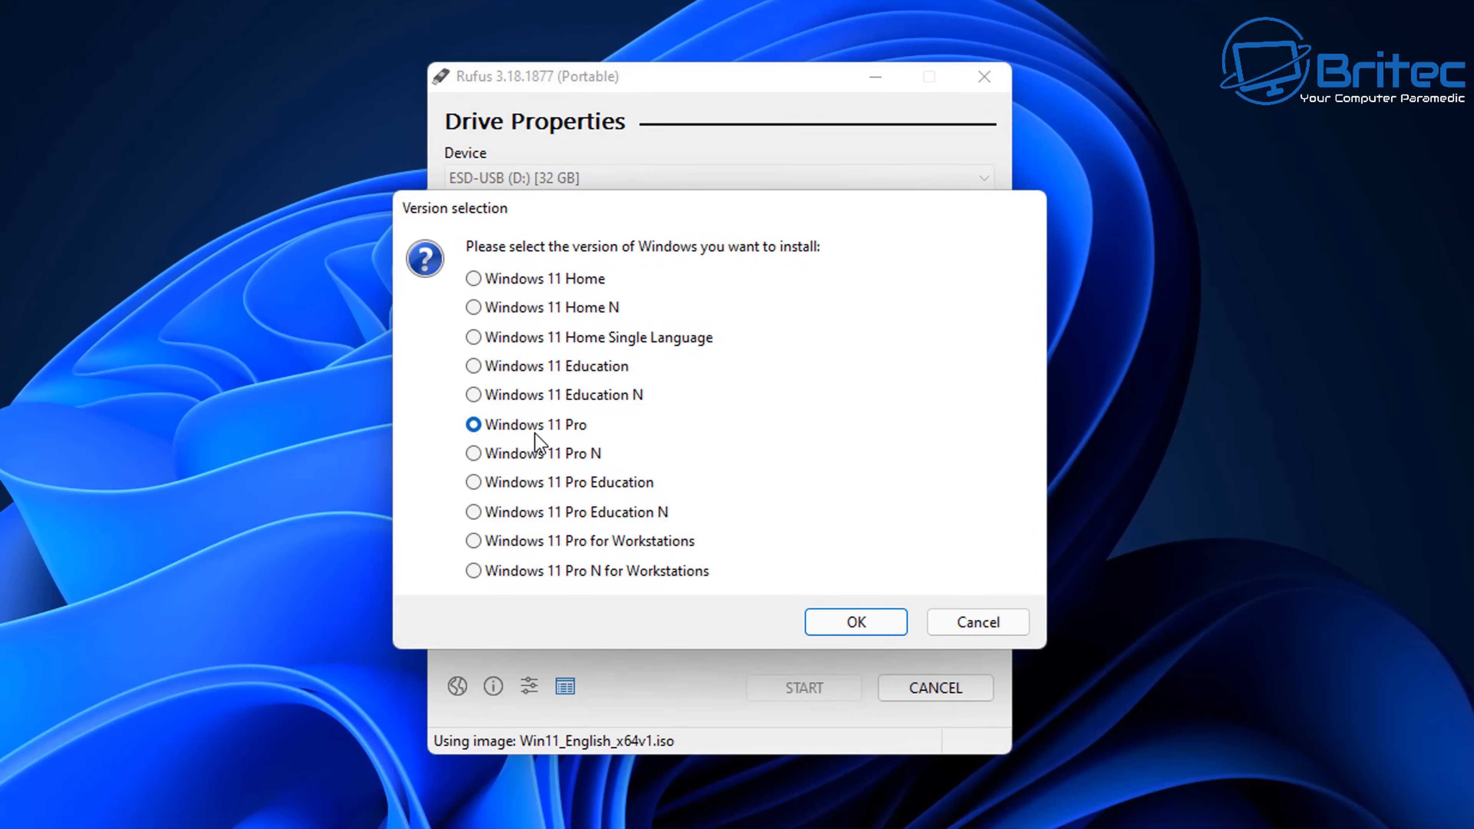
click(474, 278)
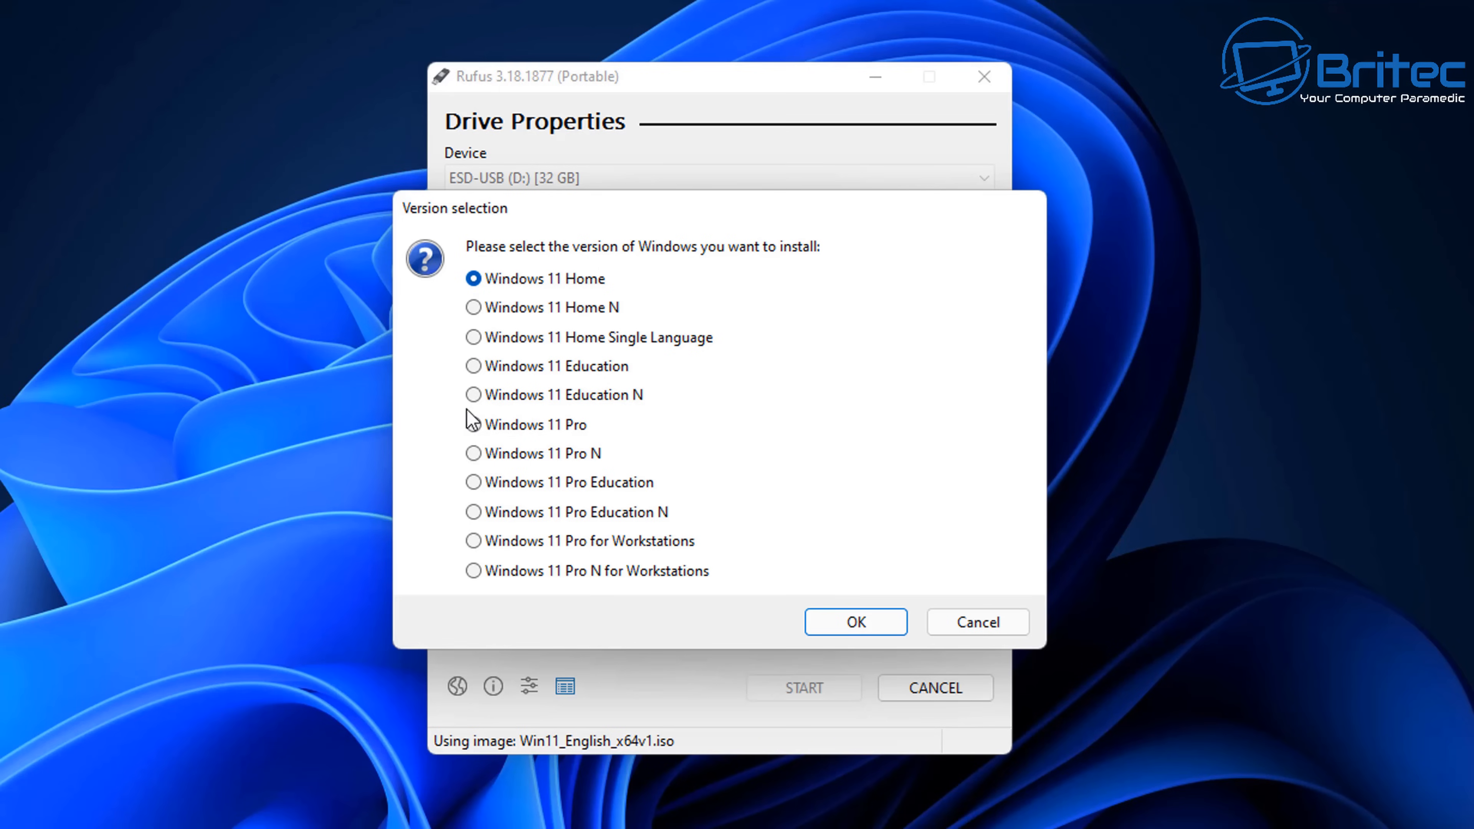
mouse_move(478, 483)
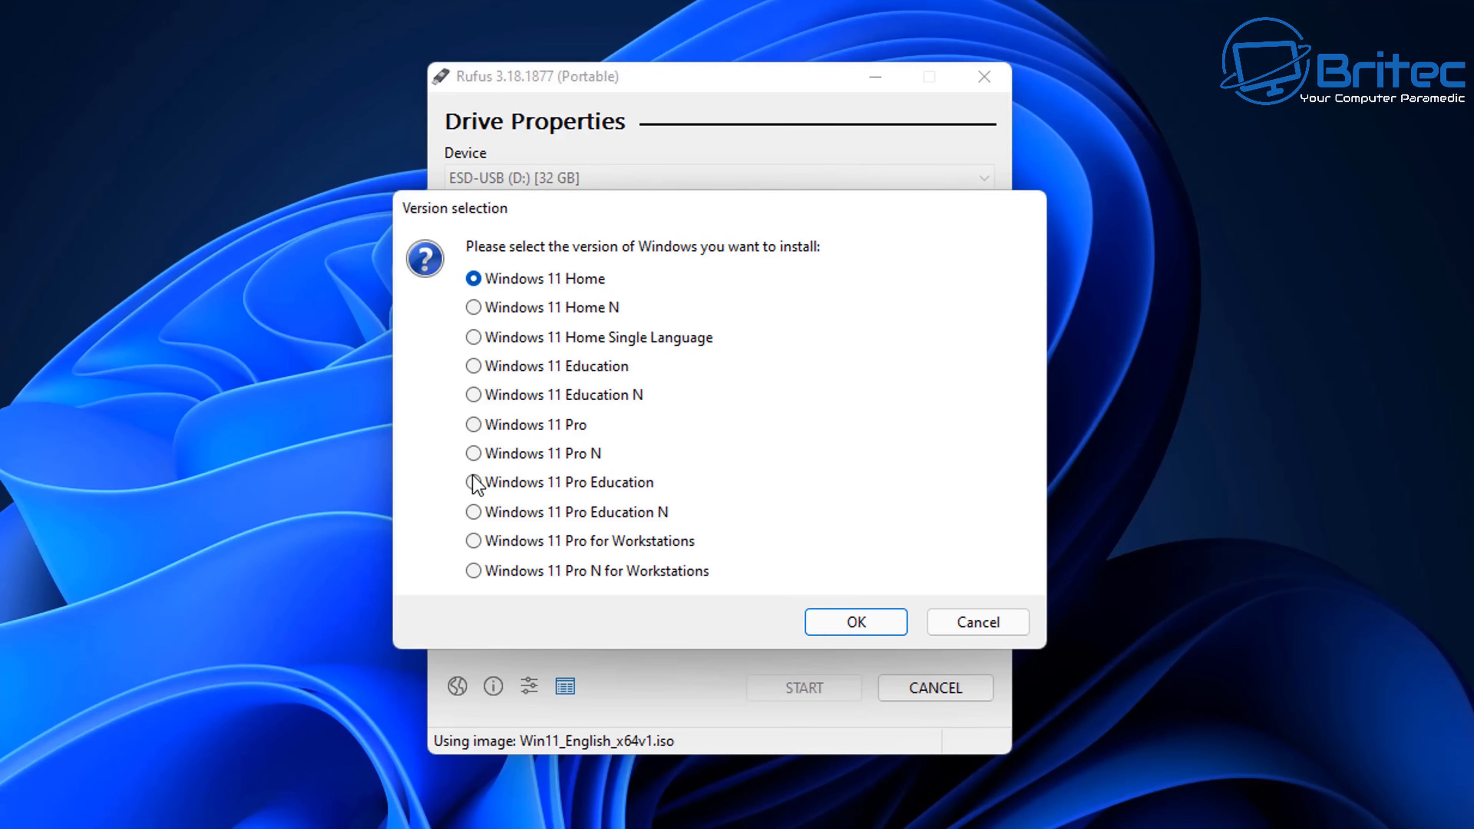
mouse_move(661, 519)
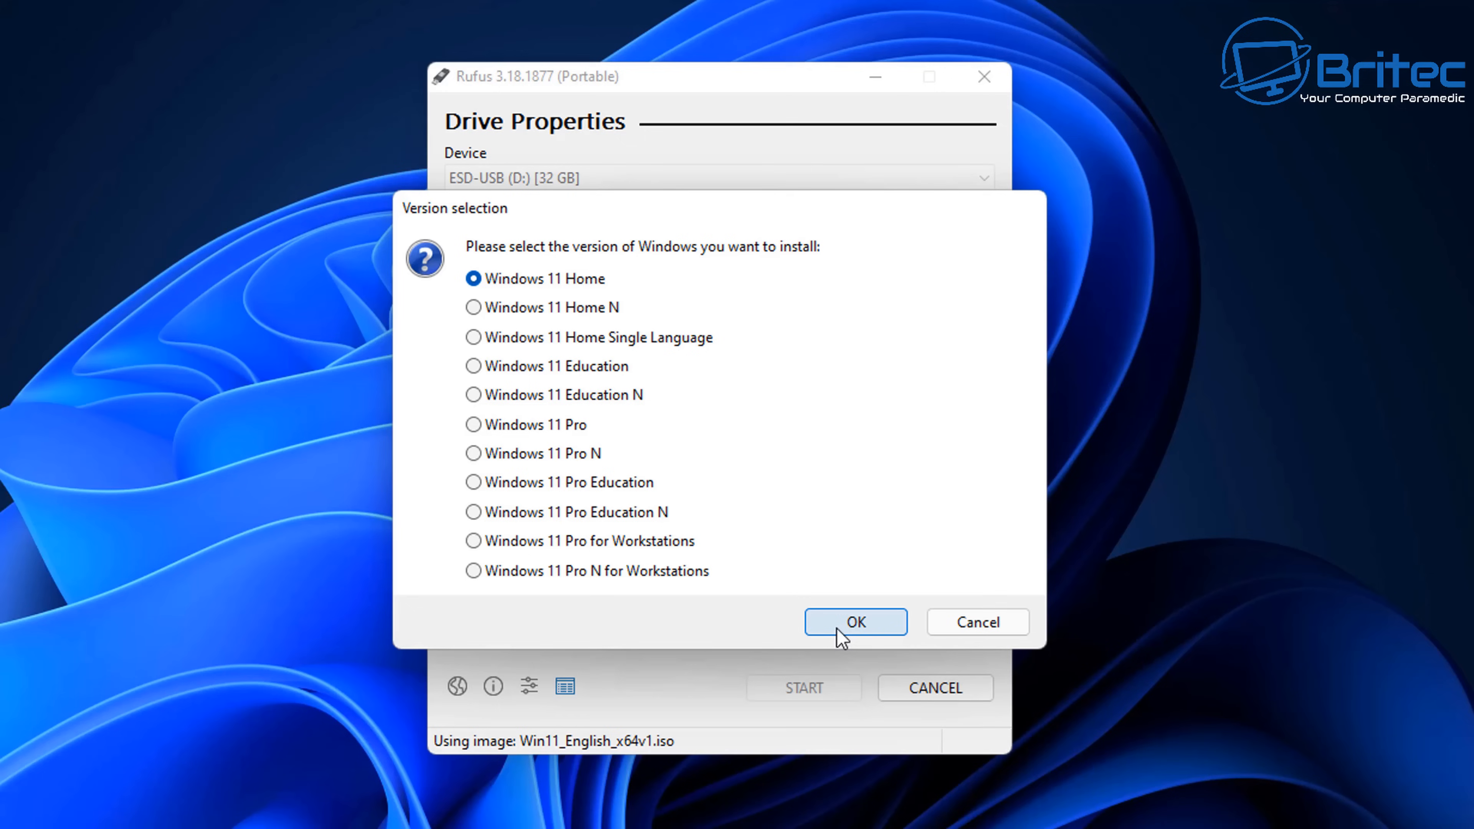
mouse_move(849, 629)
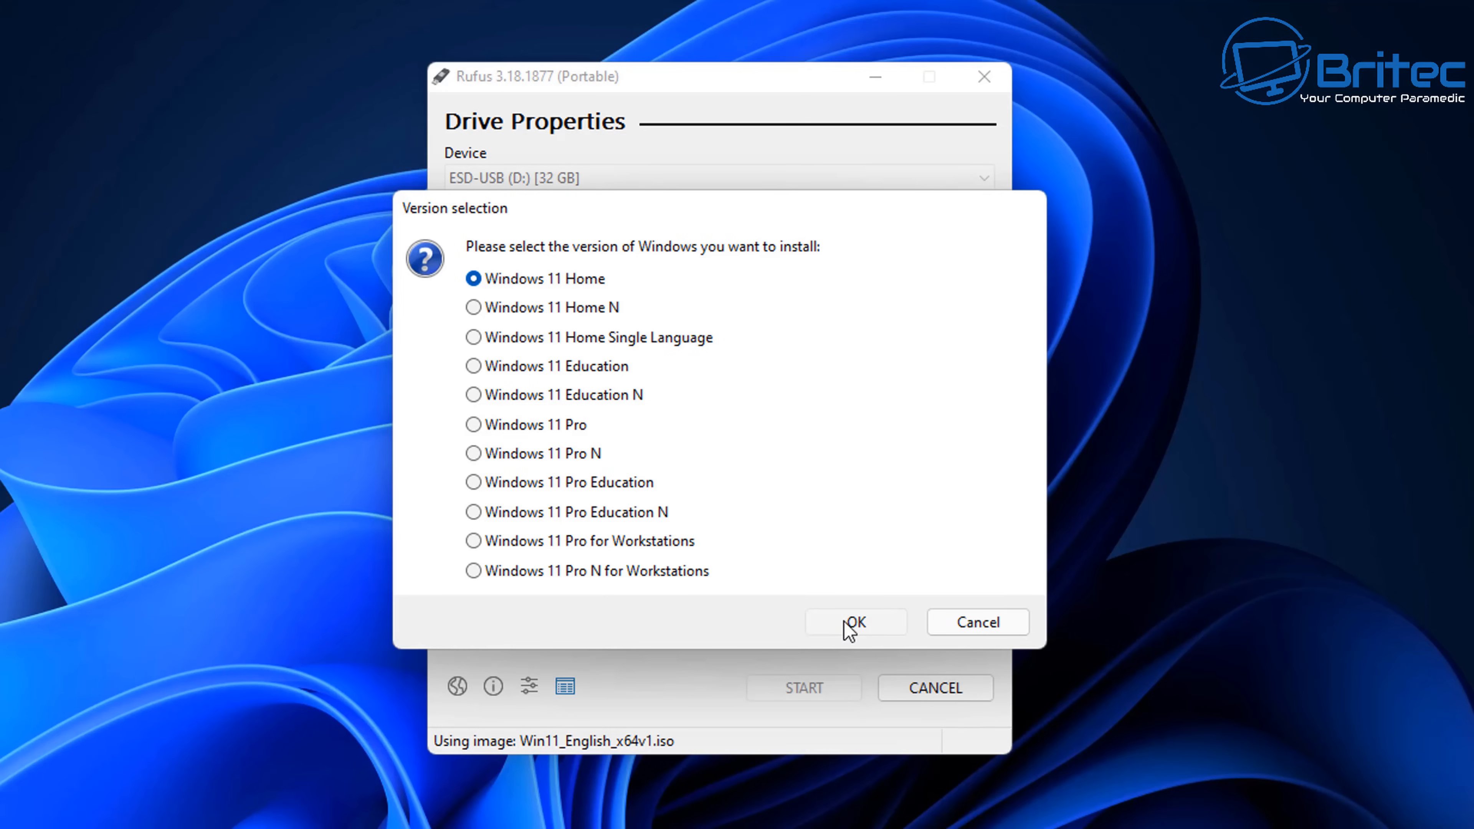
click(854, 621)
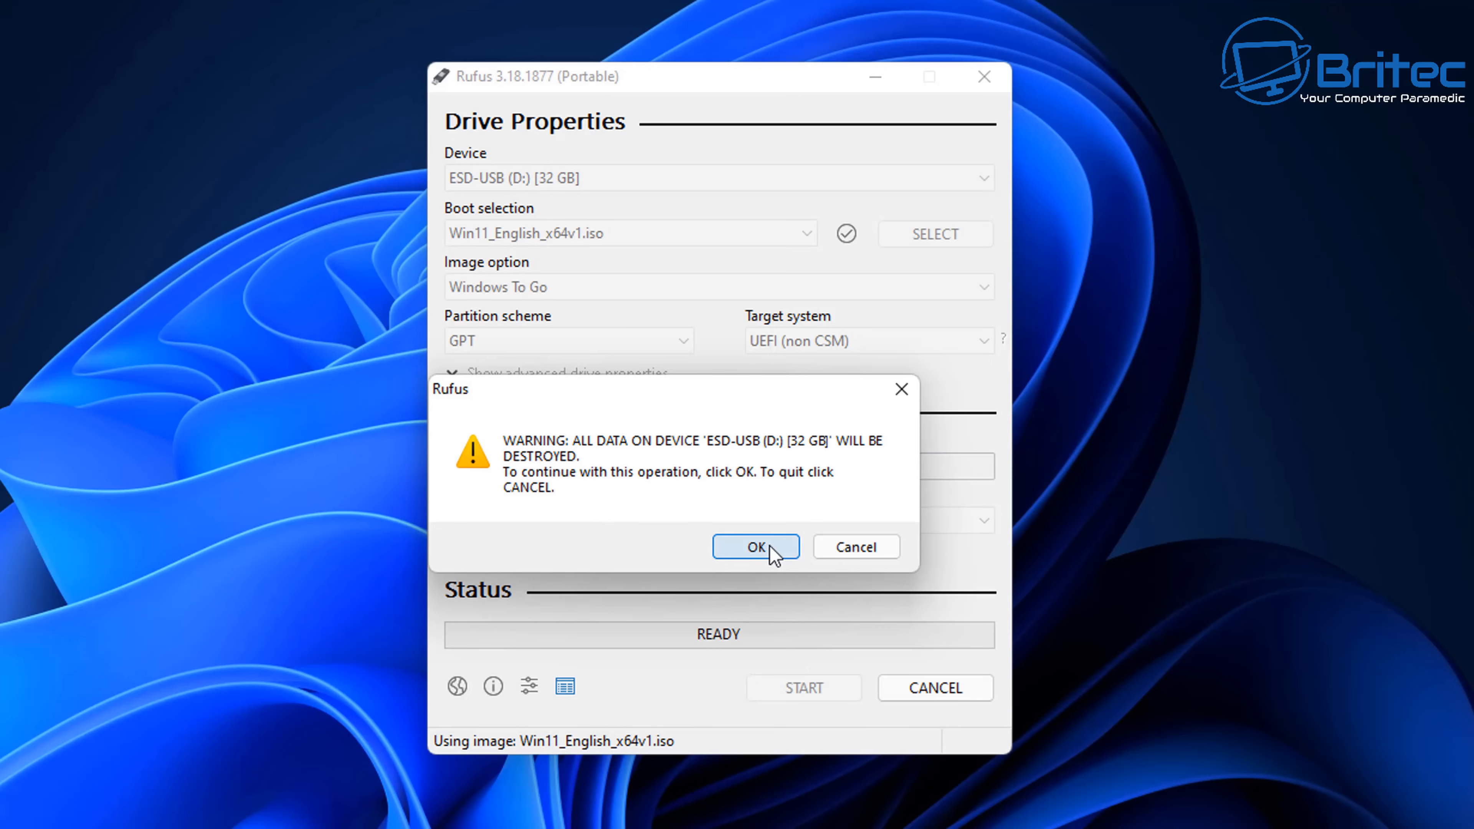
click(755, 546)
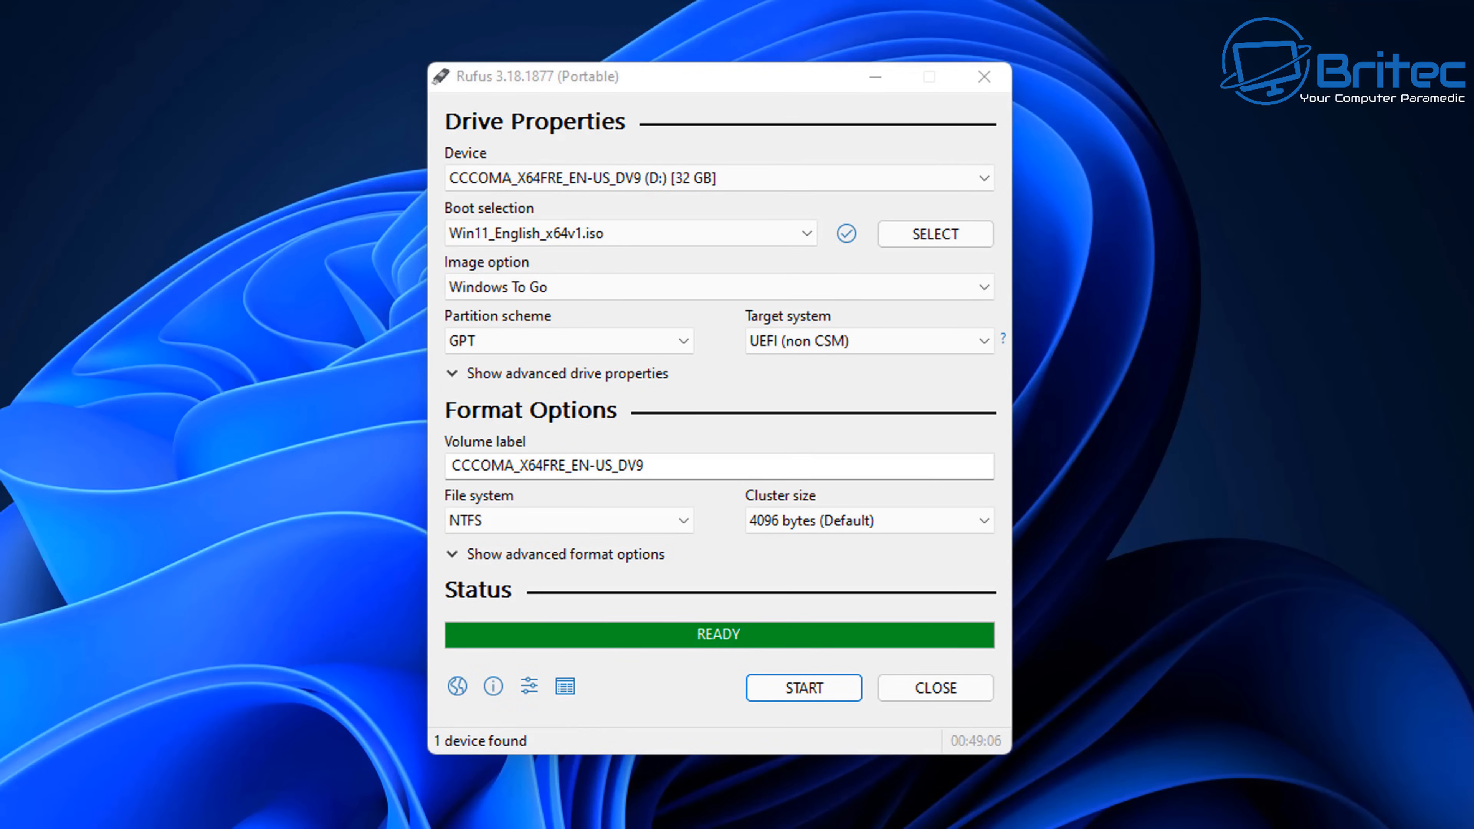
mouse_move(831, 727)
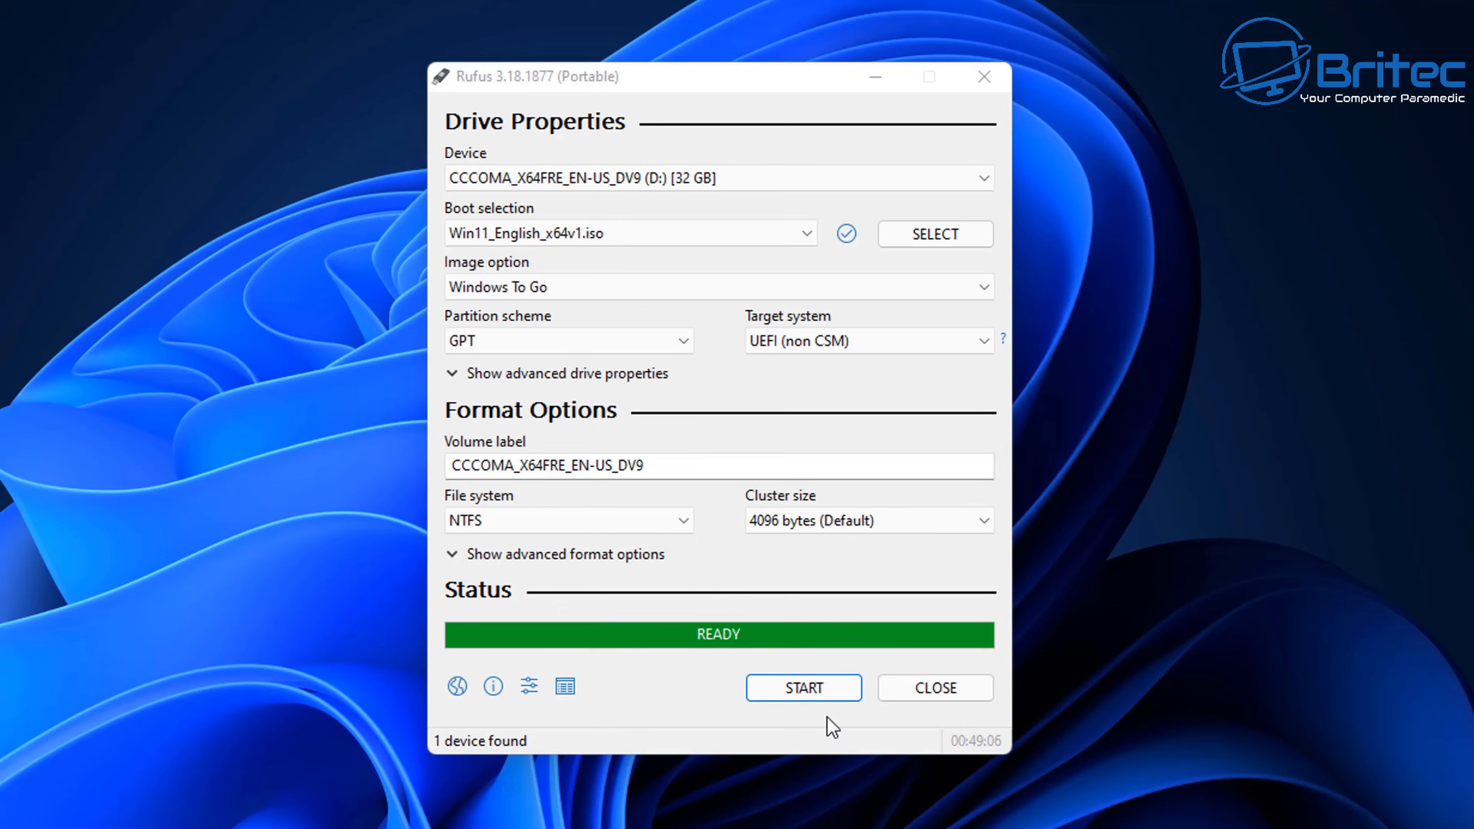
mouse_move(783, 646)
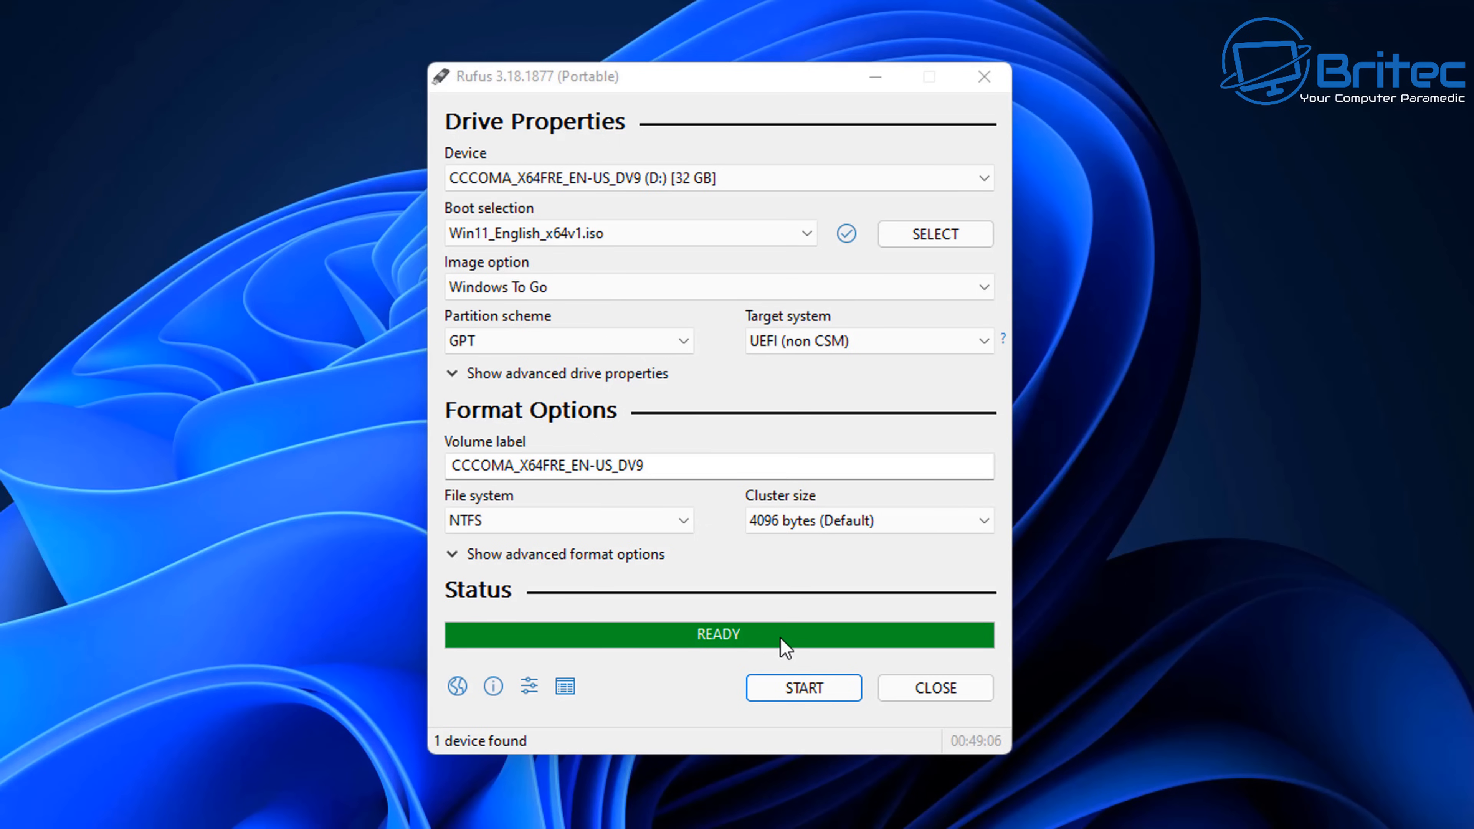
mouse_move(935, 687)
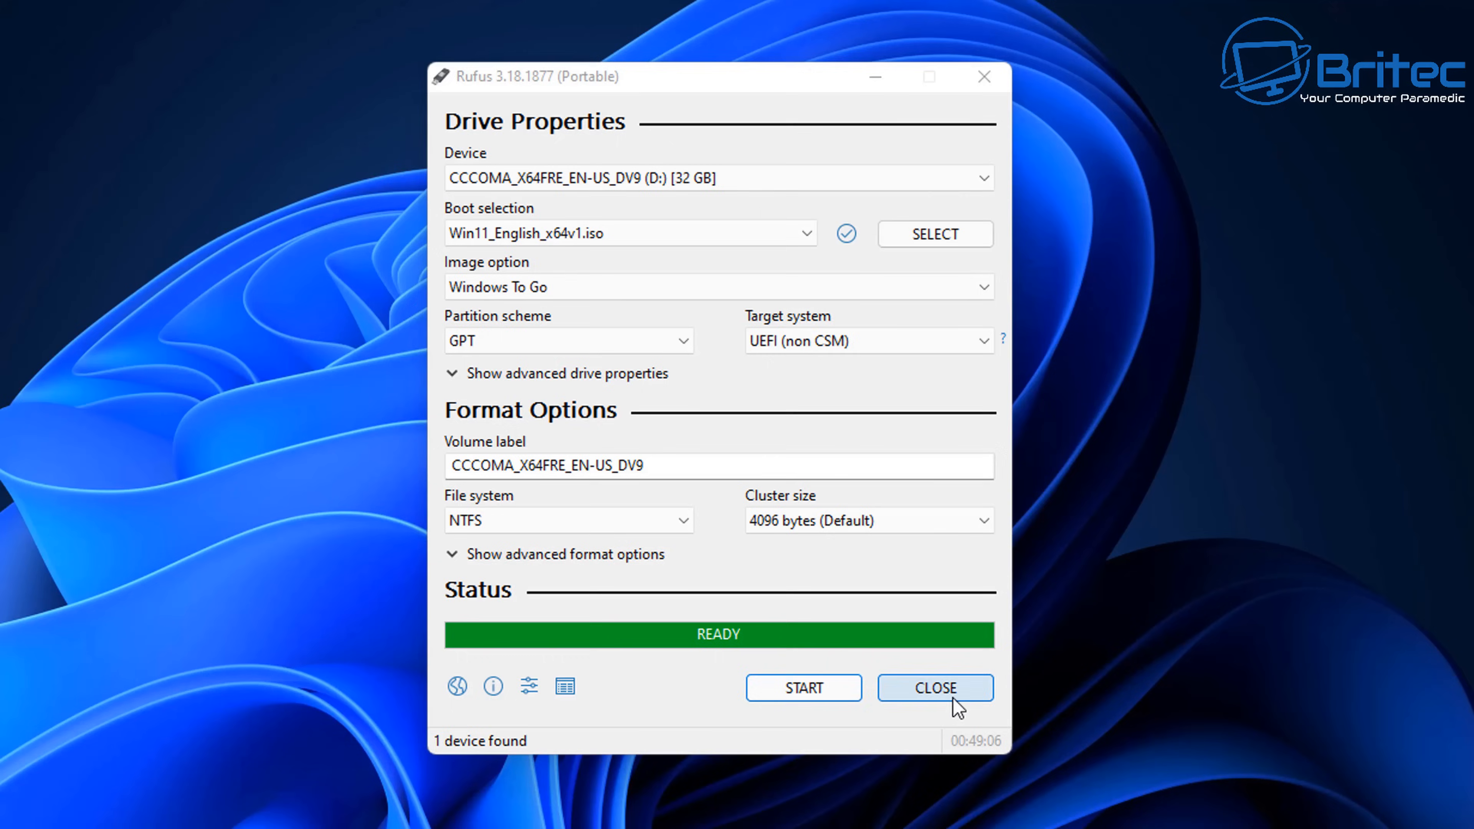
Step: Close Rufus once the status bar shows READY after the Windows To Go write
click(935, 687)
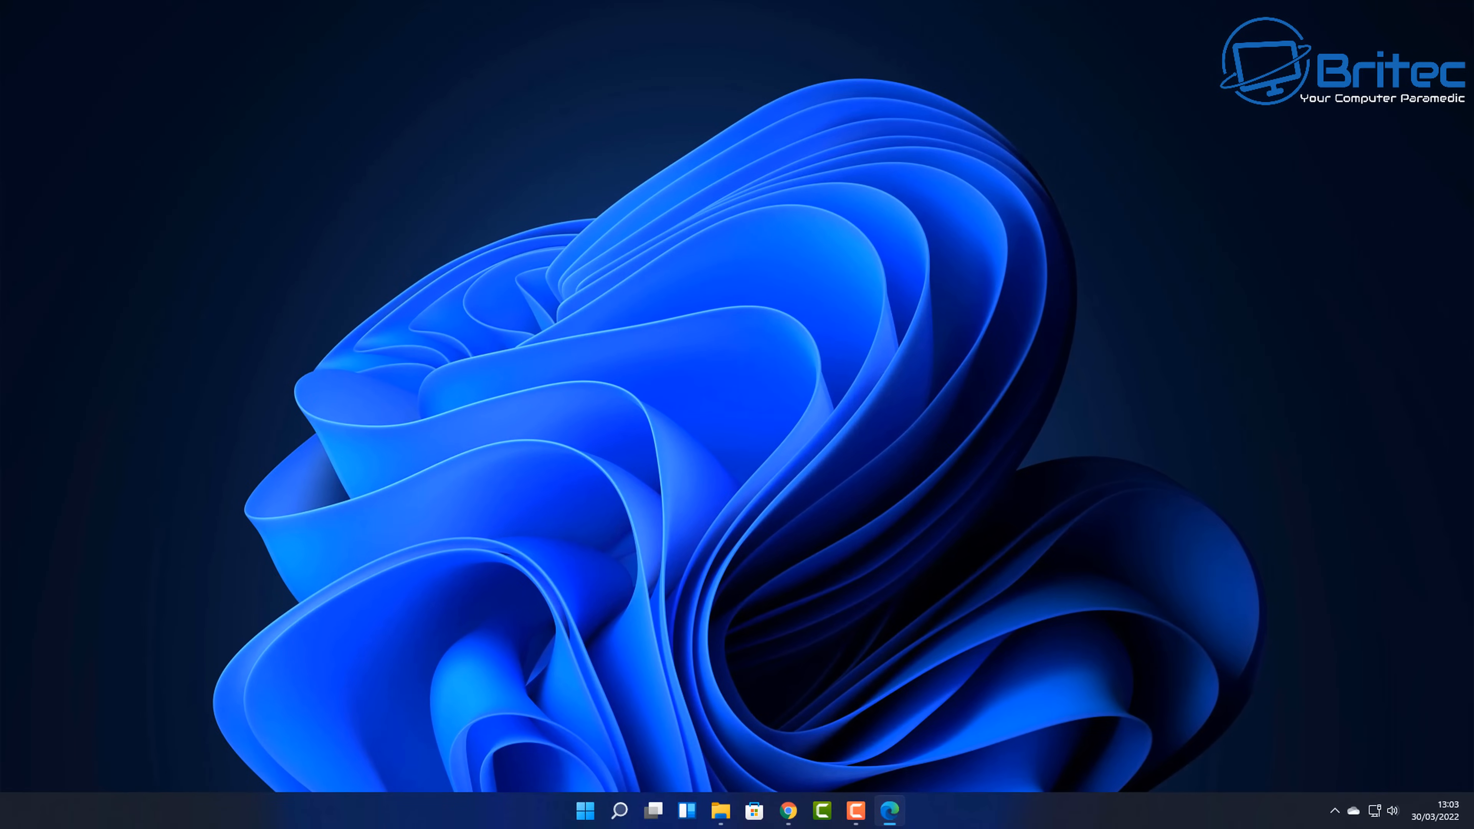
mouse_move(683, 720)
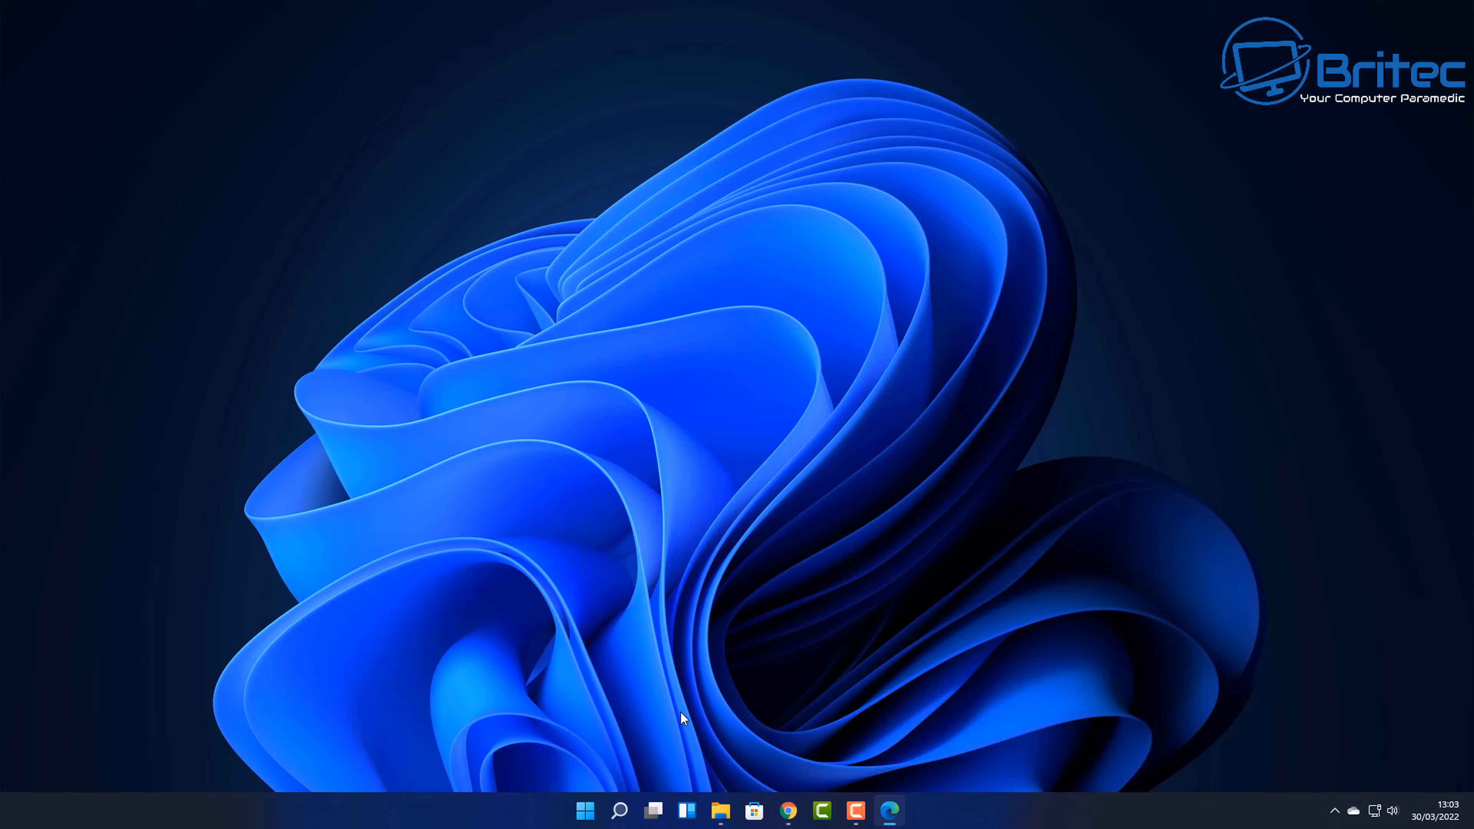
mouse_move(569, 620)
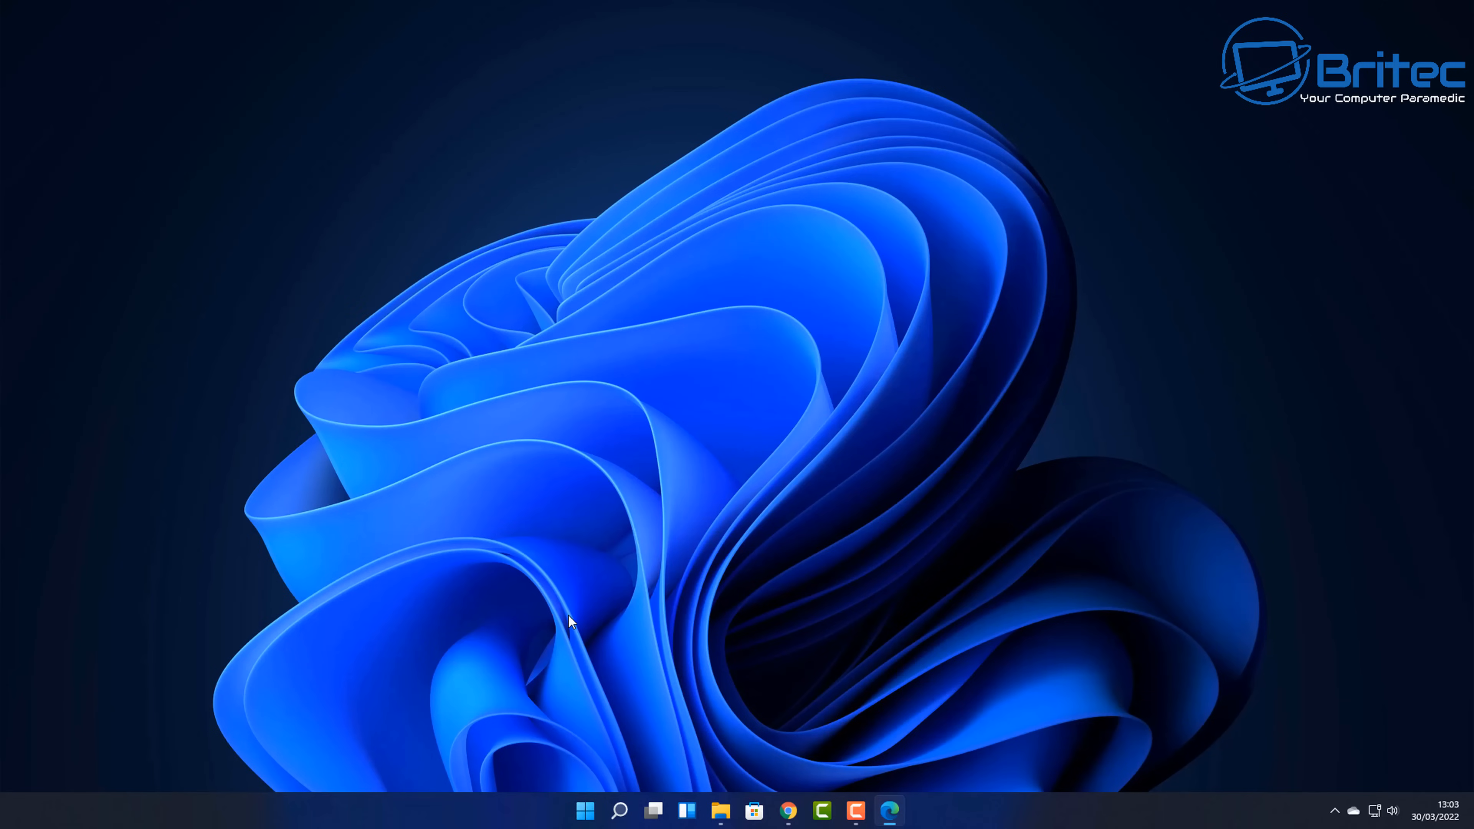
mouse_move(571, 623)
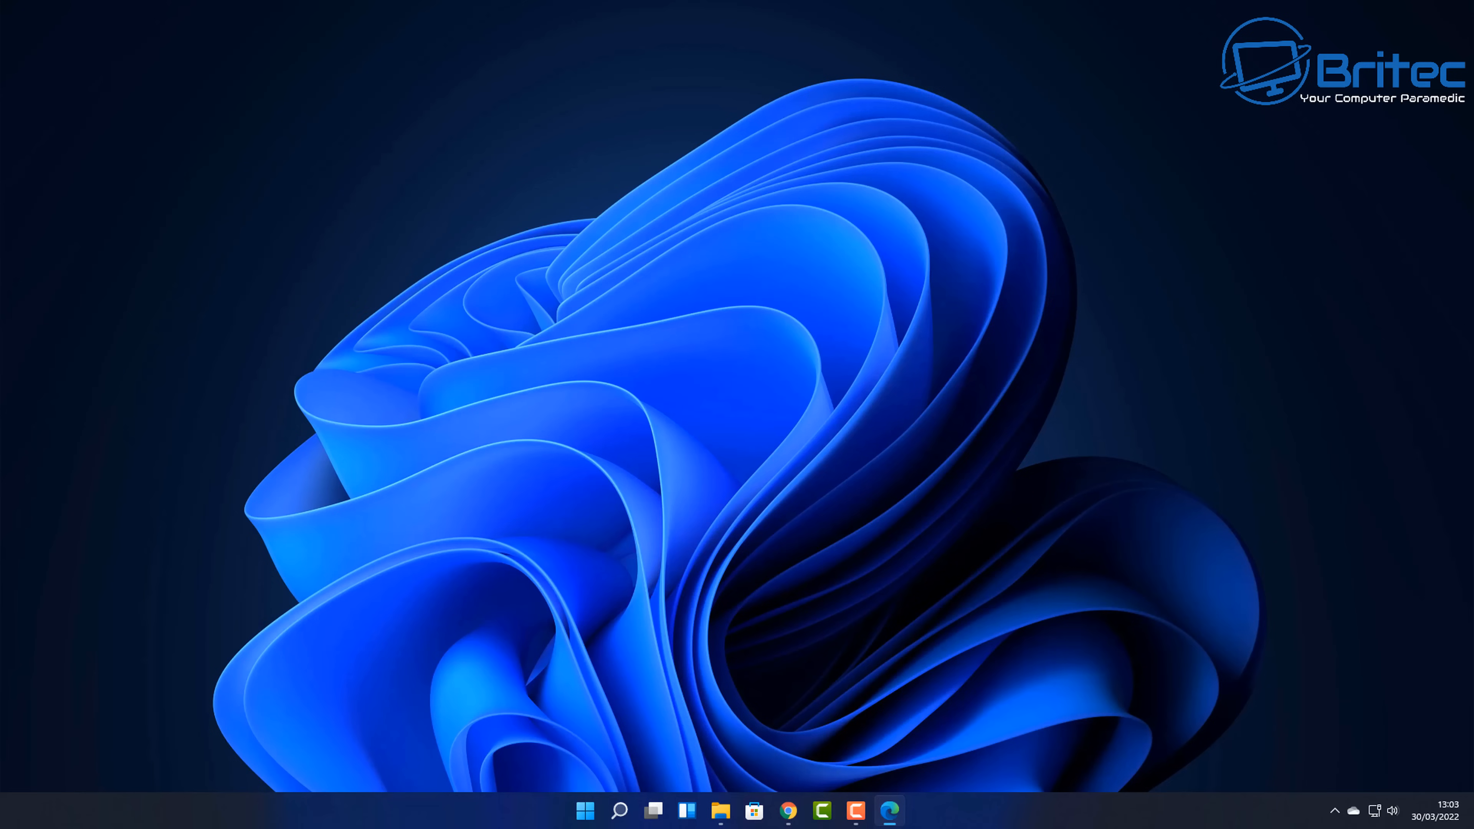
Step: Bring up the Start menu on the Windows 11 desktop
click(585, 811)
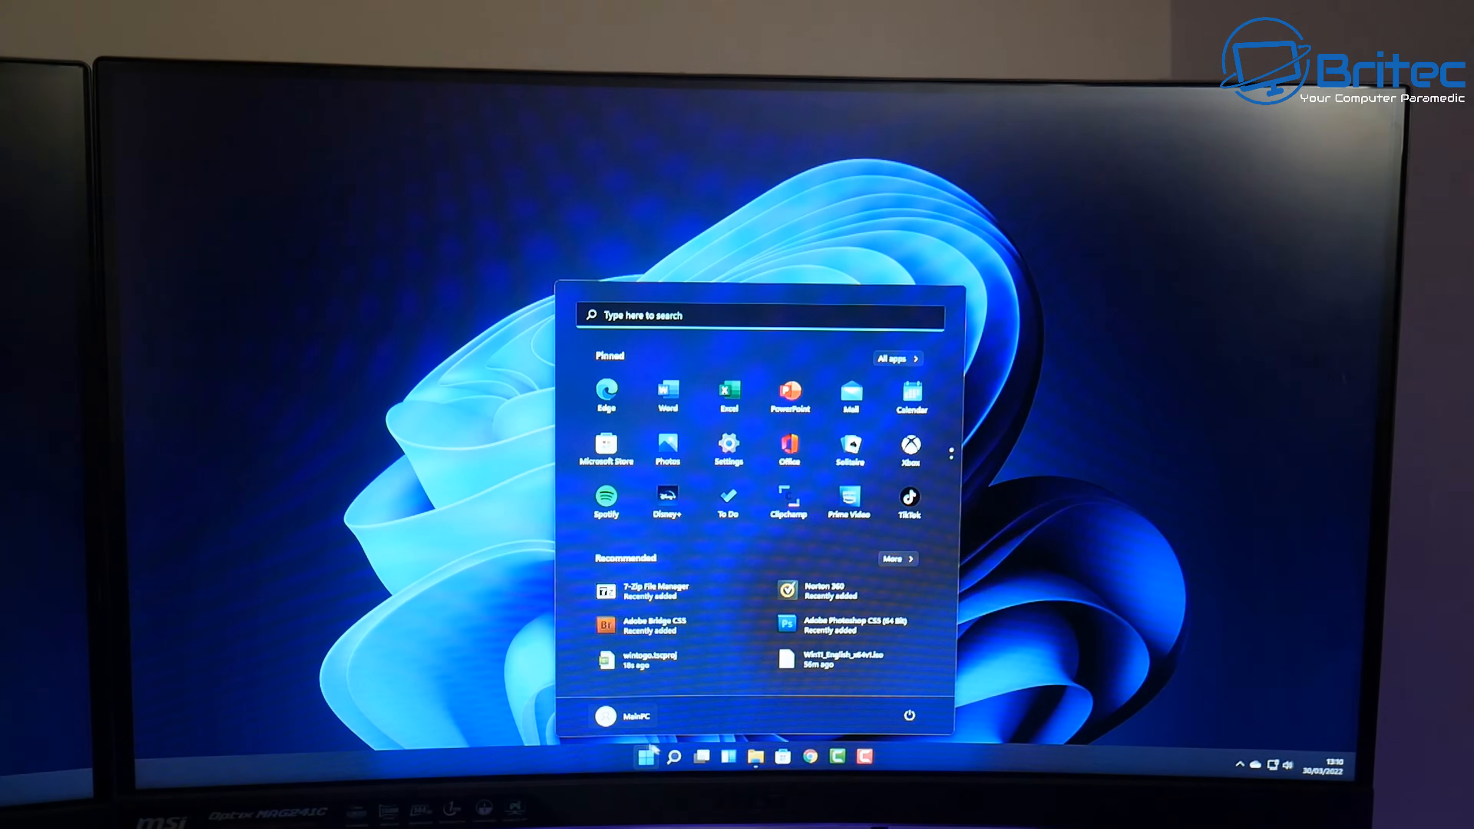
Step: Restart the PC from the power options into the firmware boot device menu
click(908, 715)
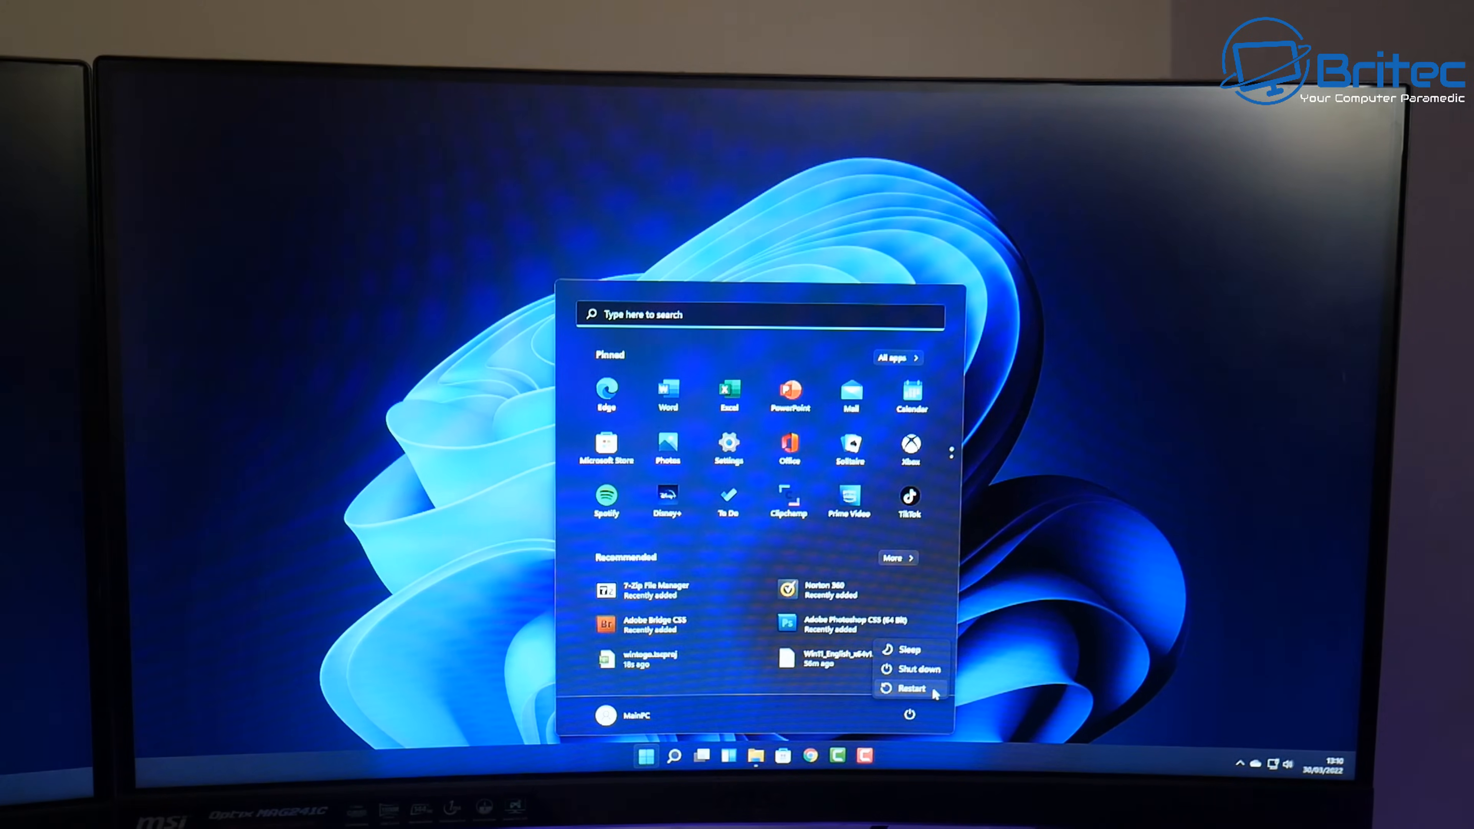
click(909, 688)
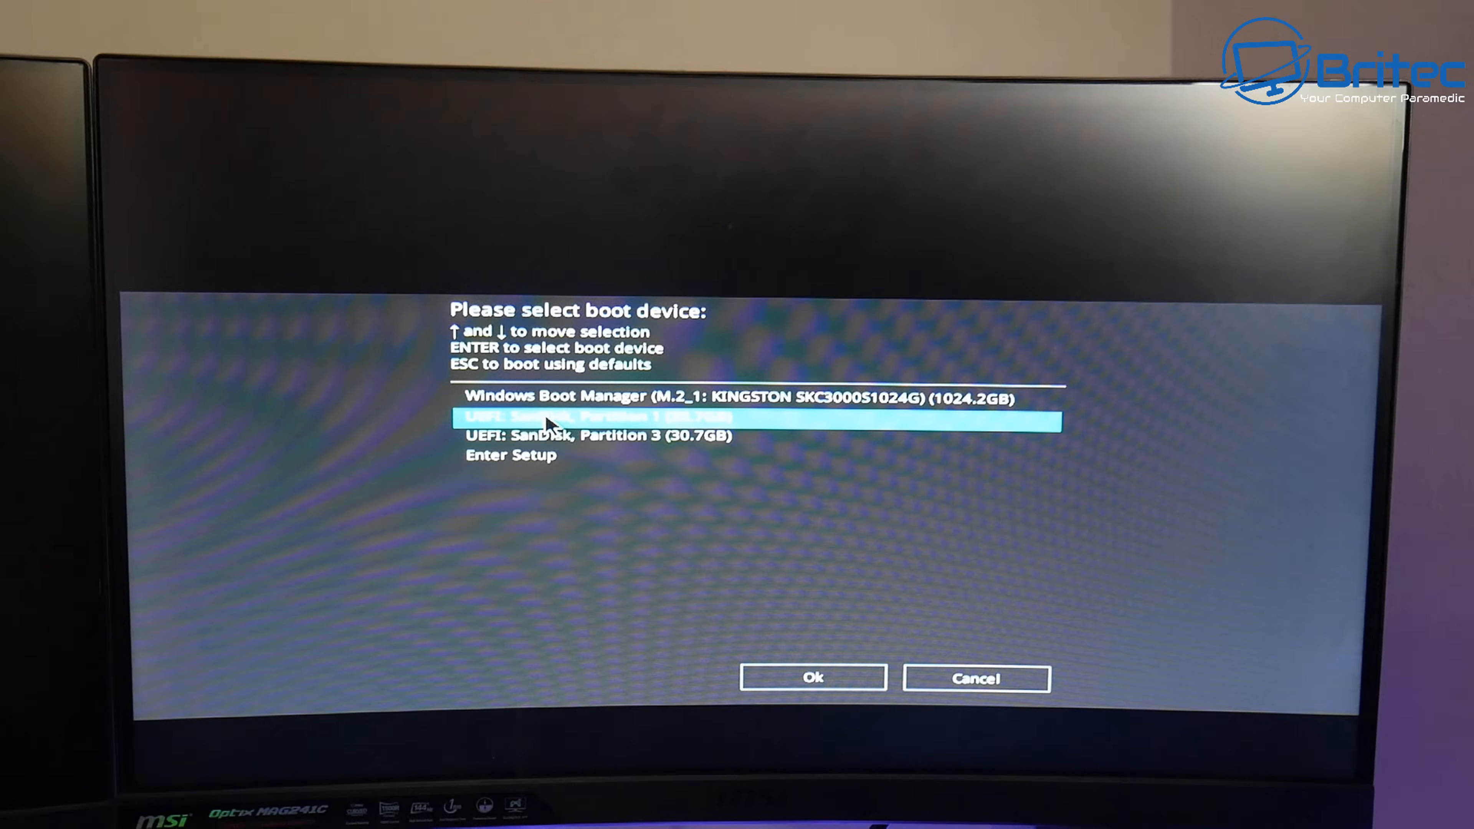
Step: Boot the PC from the UEFI: SanDisk Partition 1 entry so Windows 11 setup starts
click(812, 677)
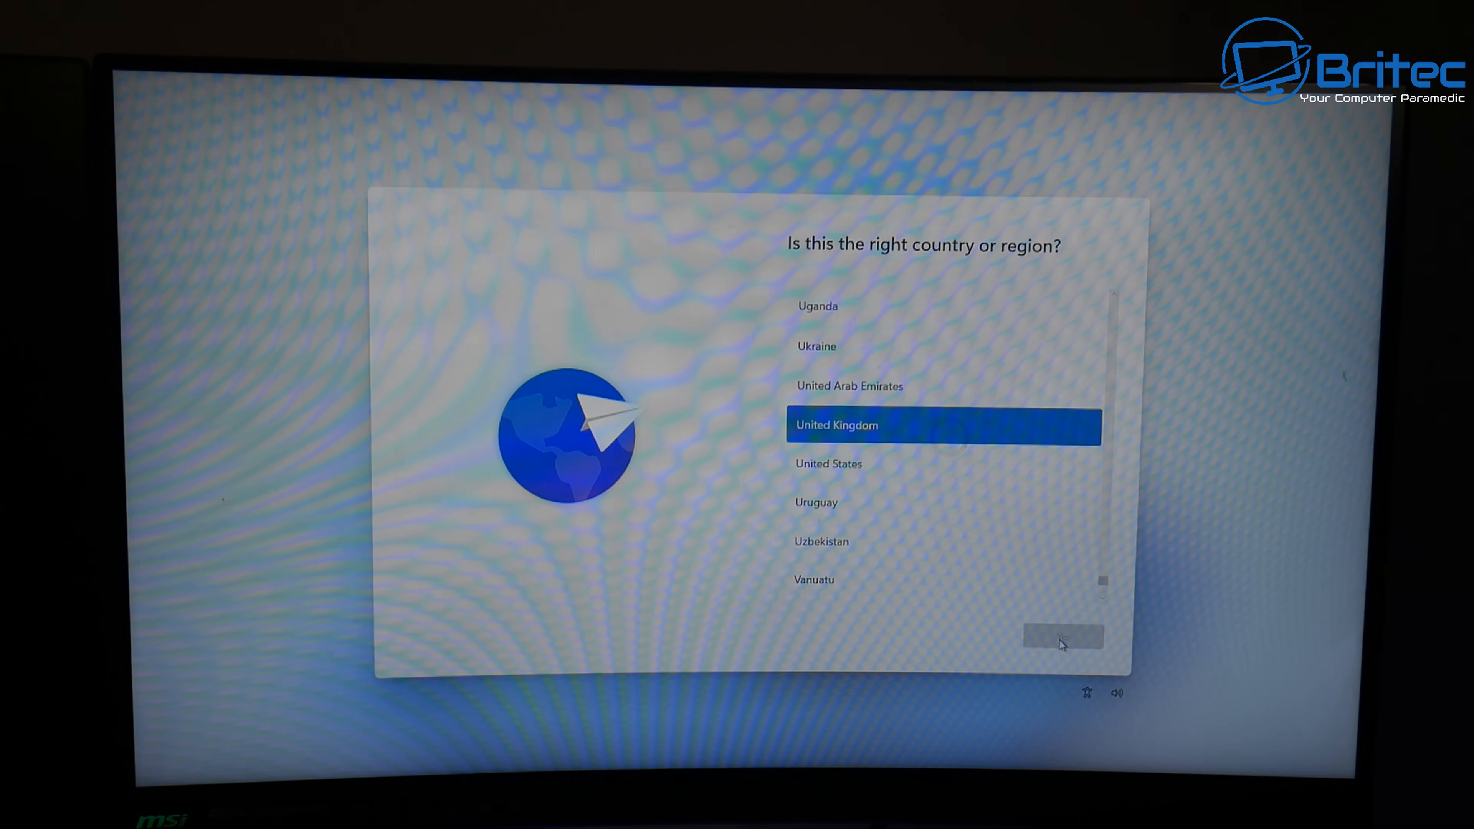
Step: Confirm United Kingdom, accept the licence, skip the device name and sign in to reach the desktop
click(1060, 635)
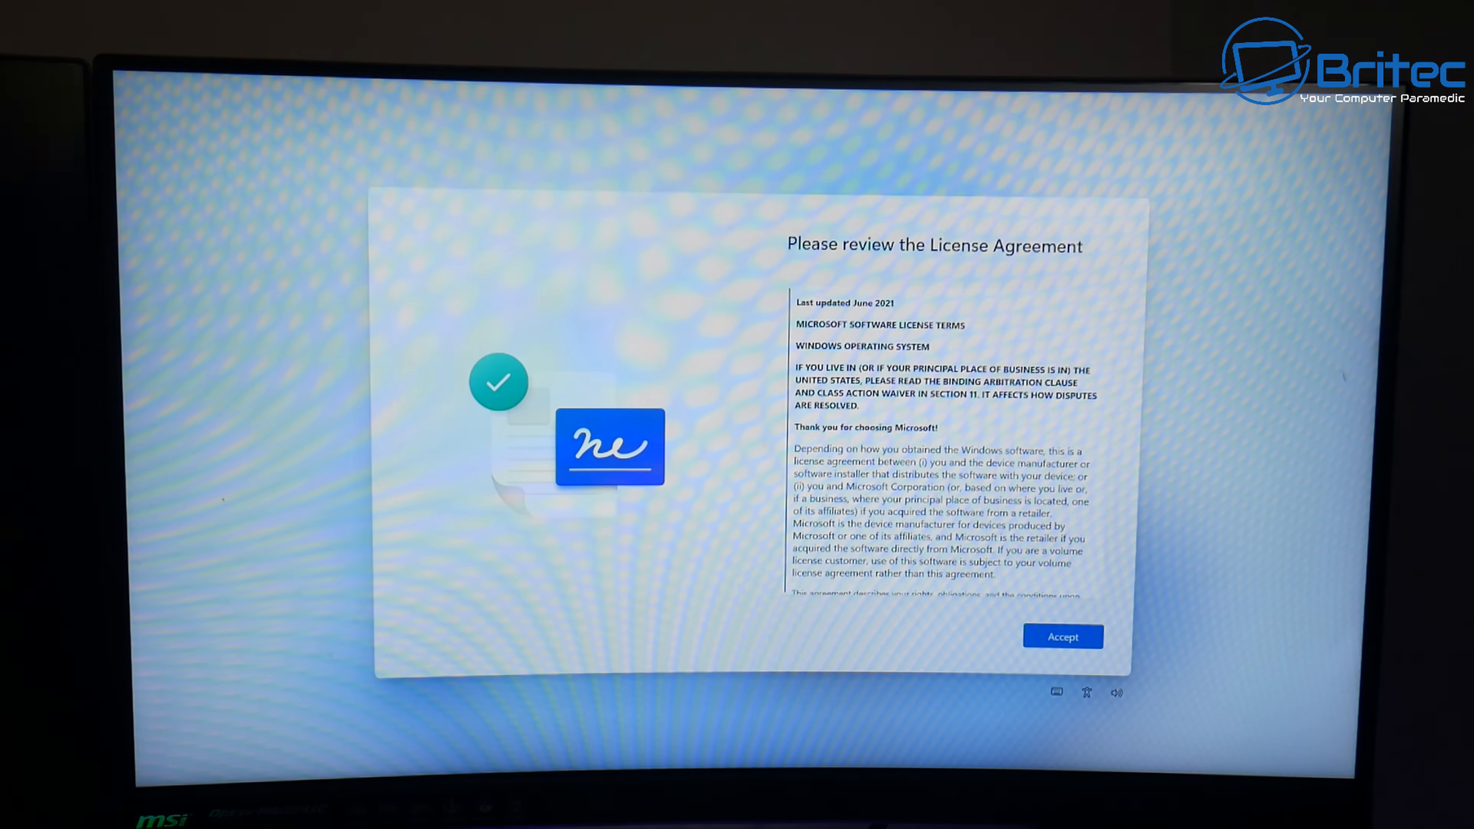
click(1063, 637)
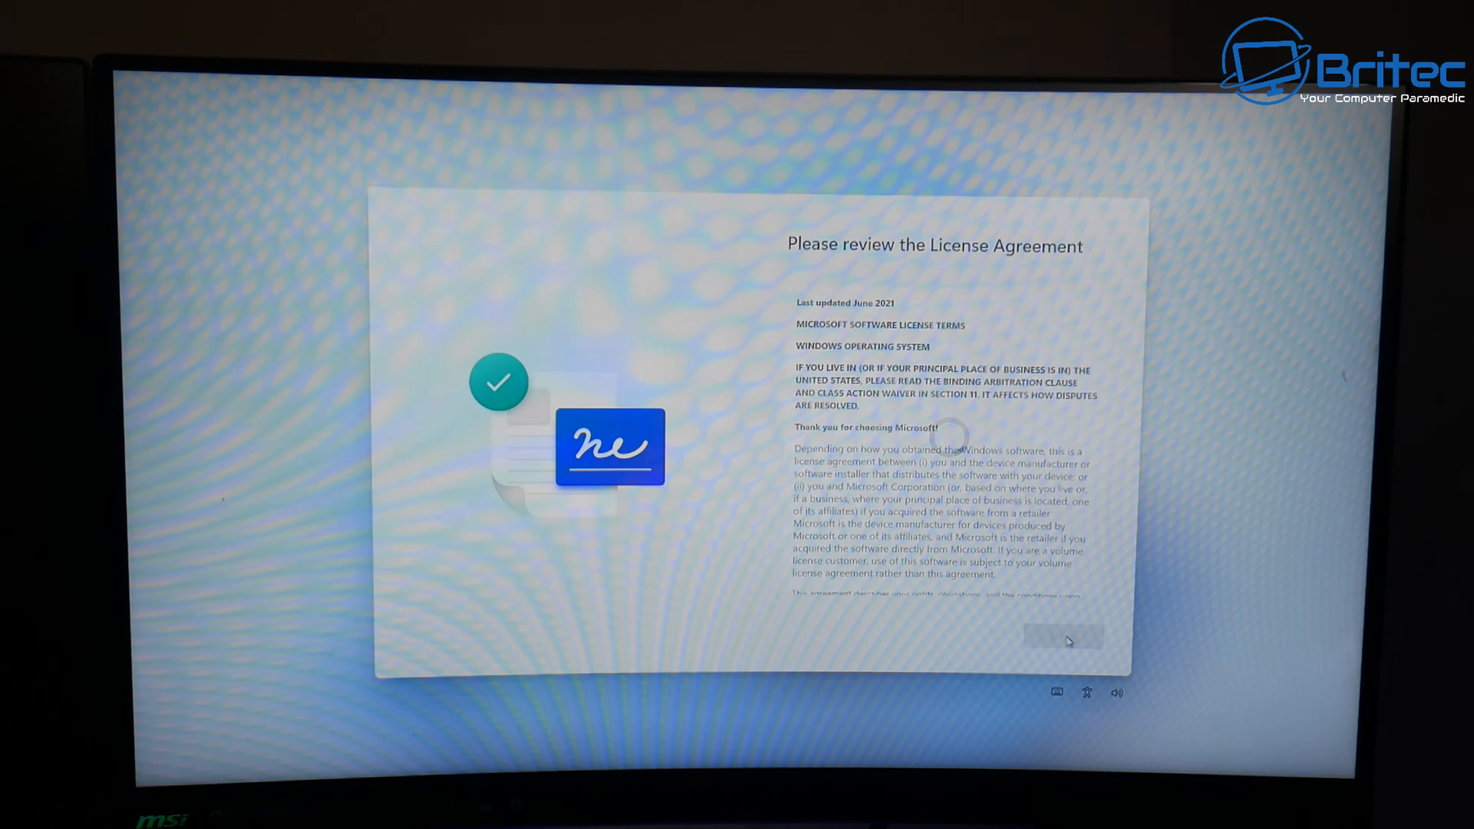
click(1062, 637)
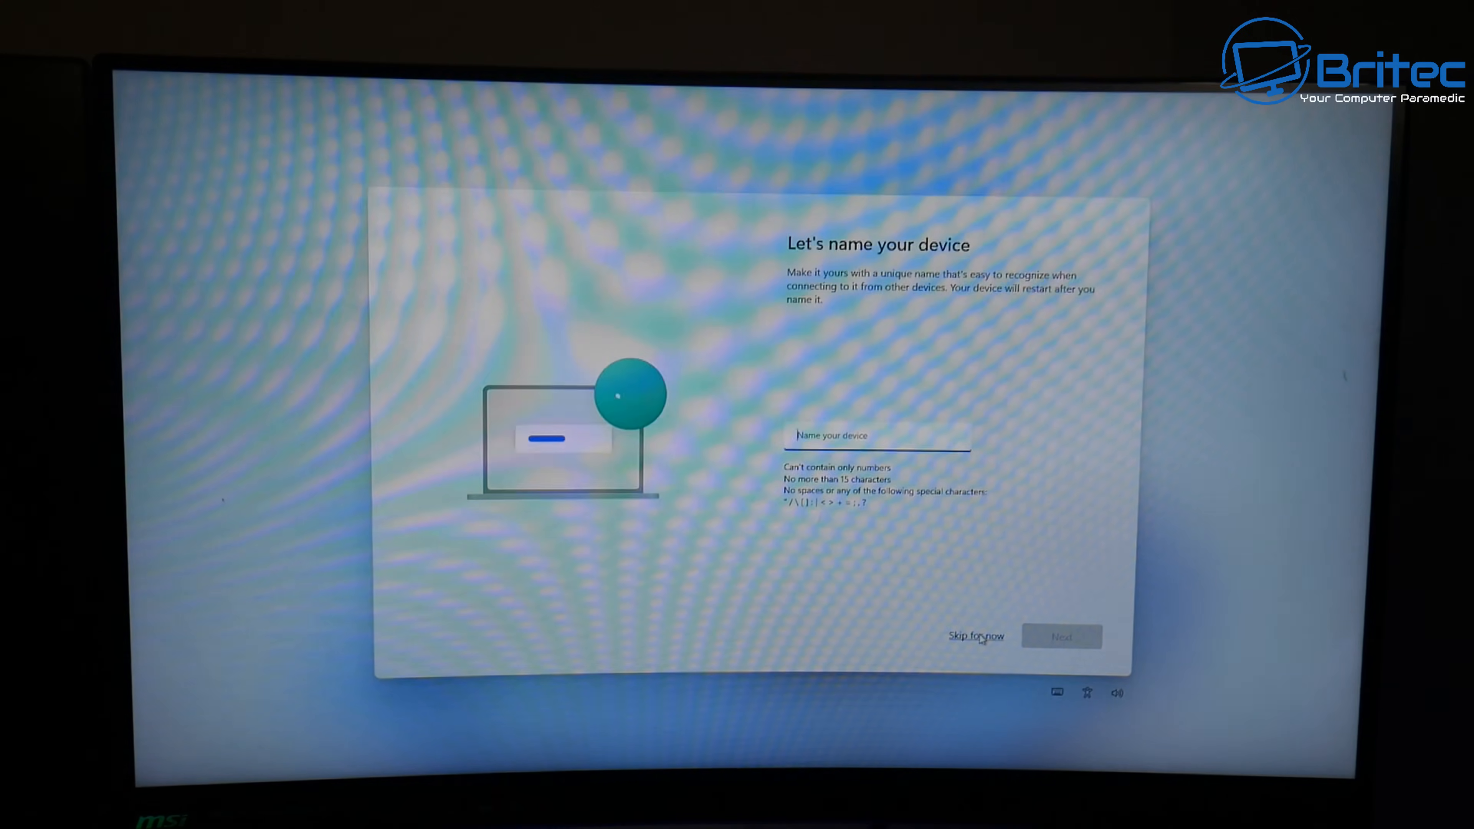
click(975, 636)
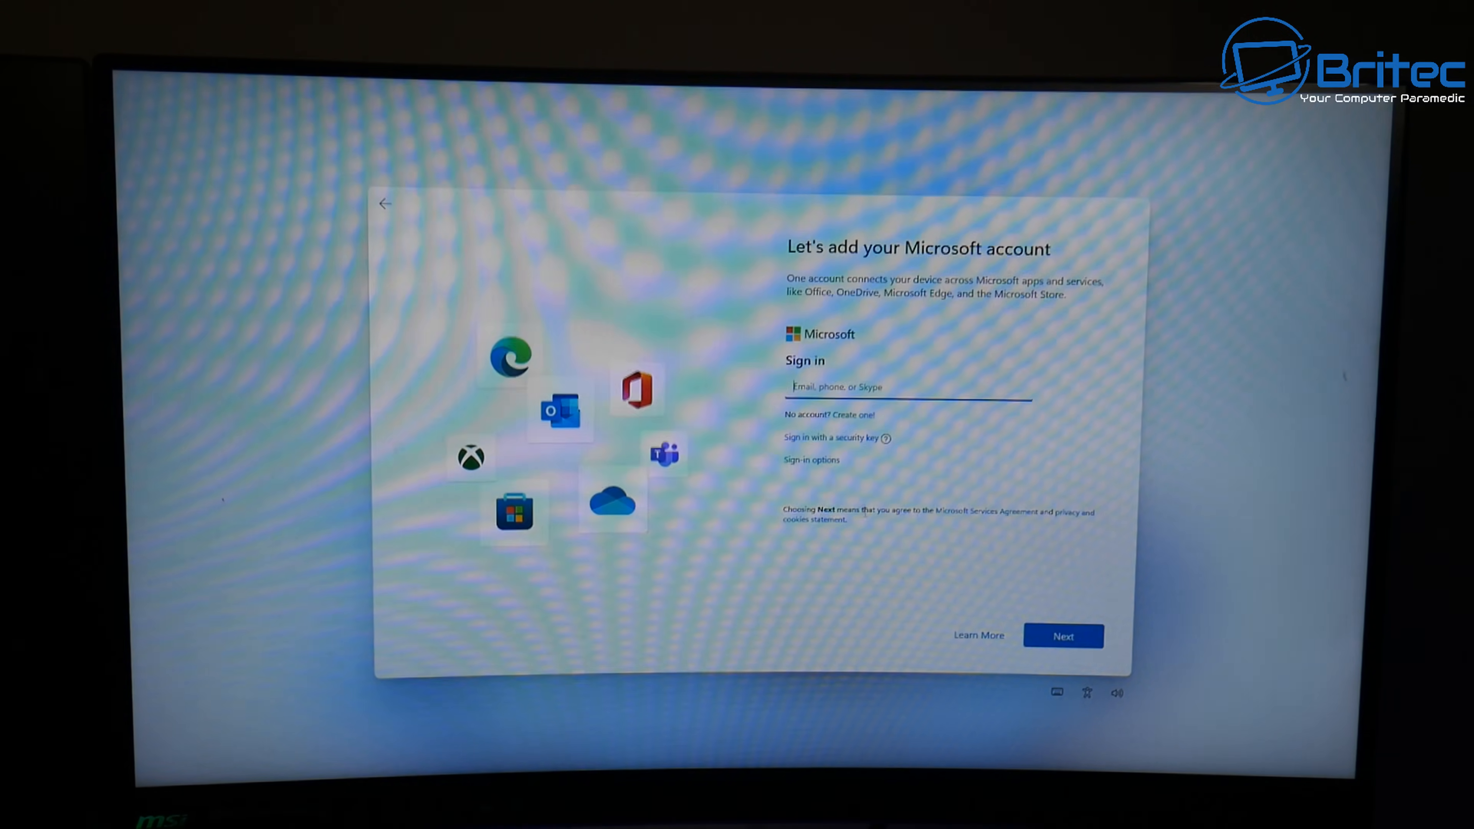
click(1062, 636)
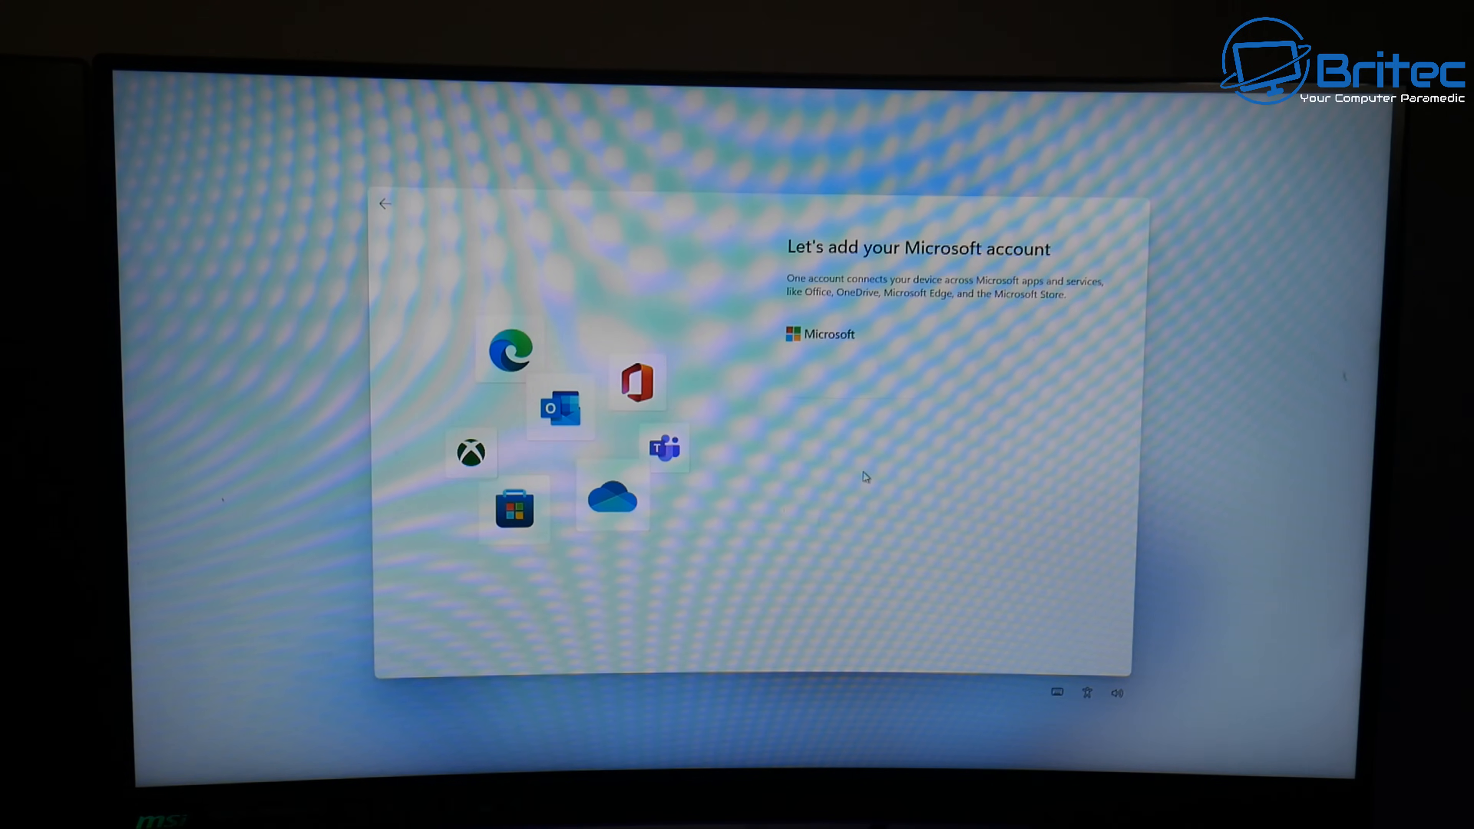
click(829, 361)
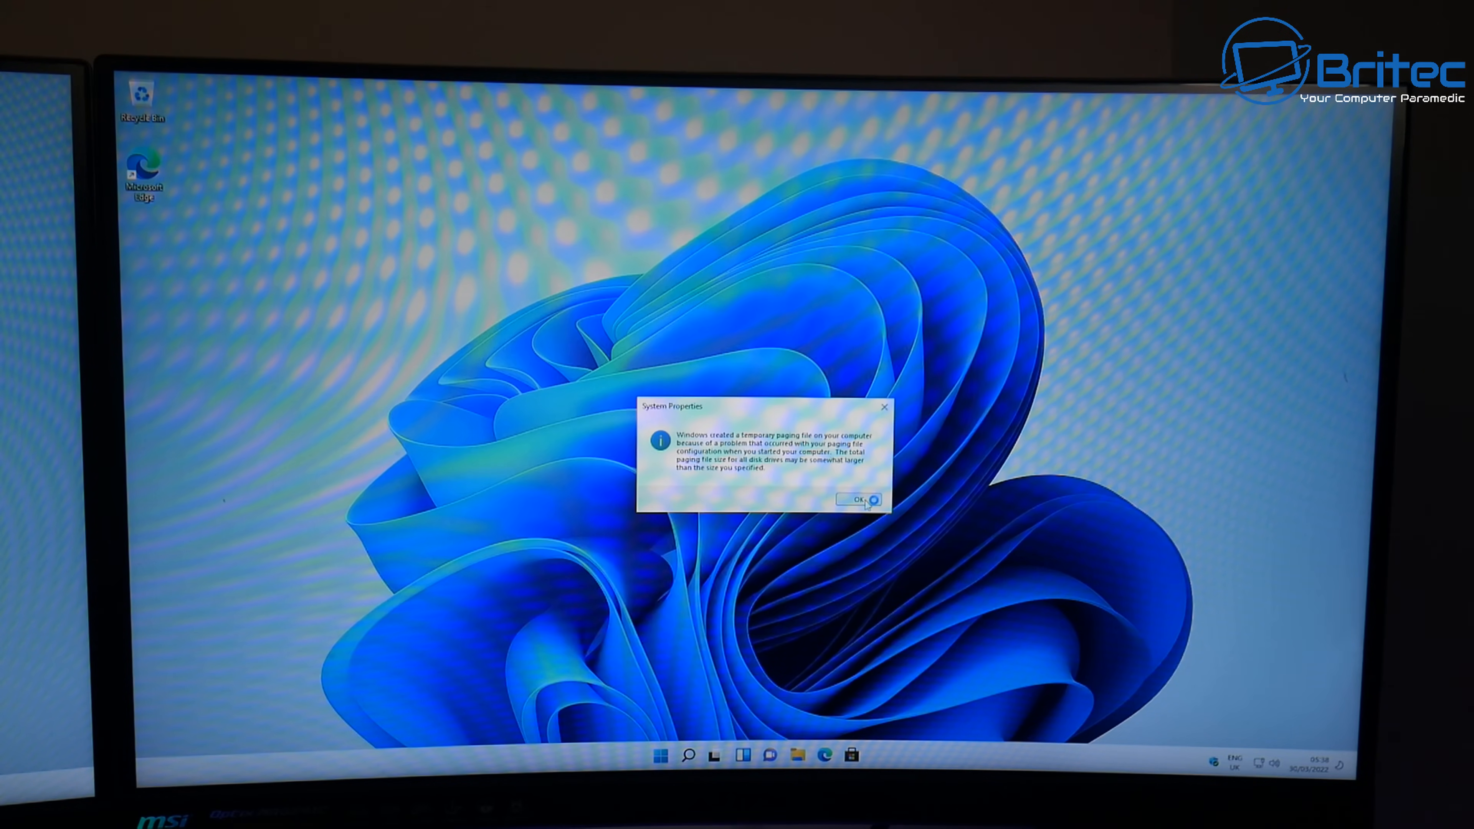
Step: Dismiss the temporary paging file warning and close Performance Options
click(853, 499)
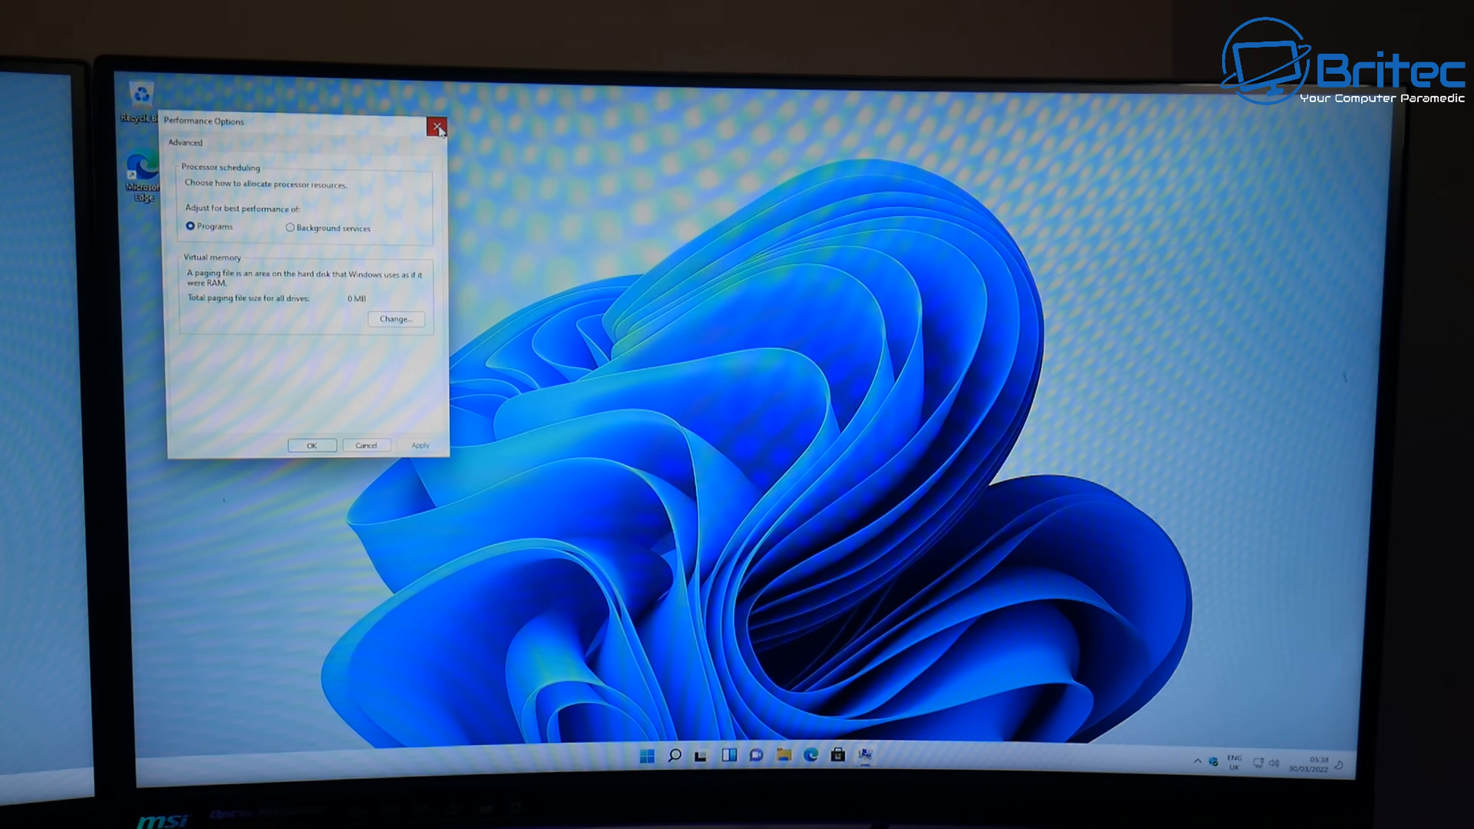
click(436, 127)
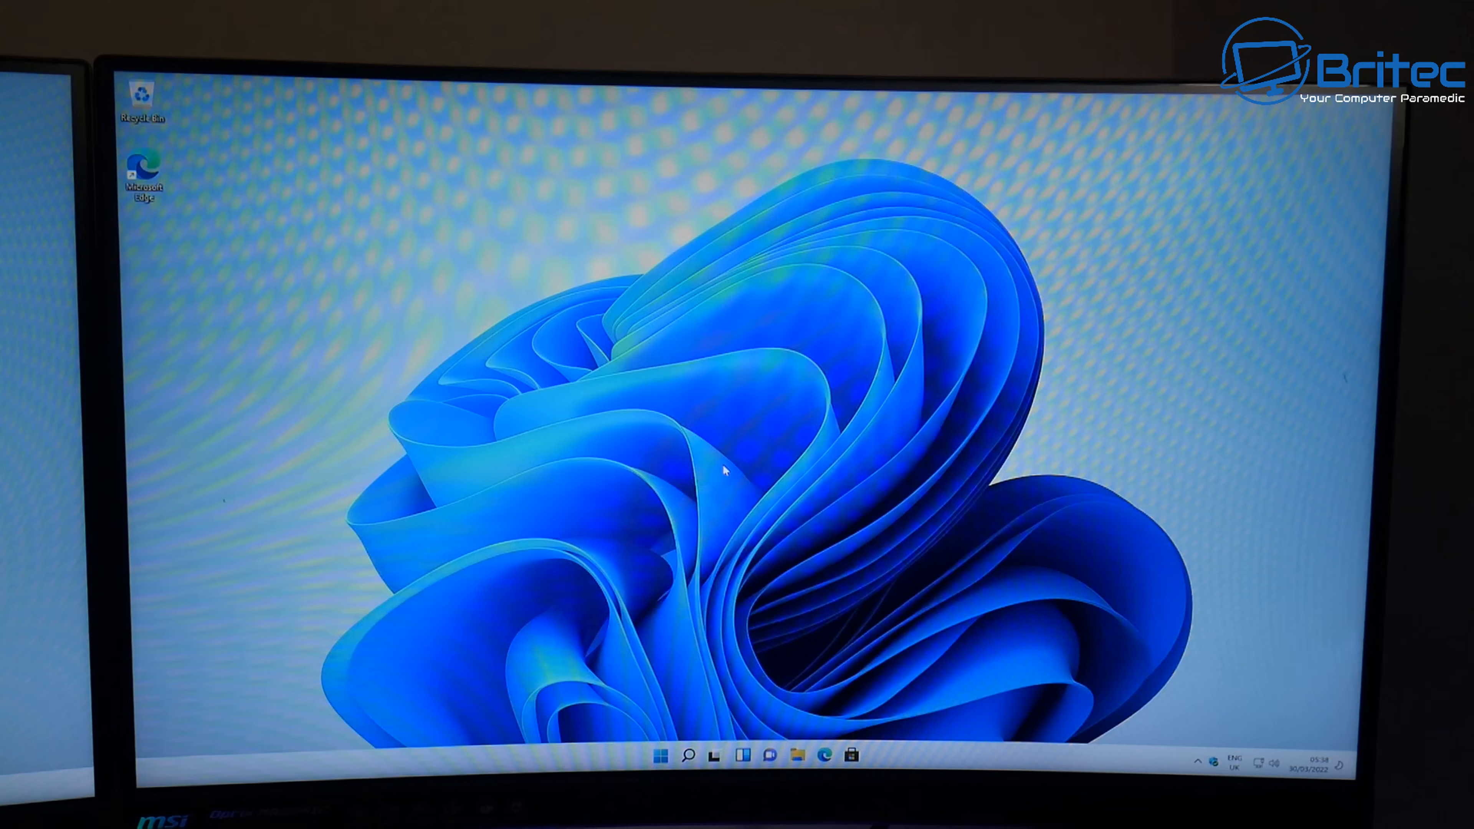
Step: Check the Start menu and Windows search flyouts on the fresh USB-booted desktop
click(659, 754)
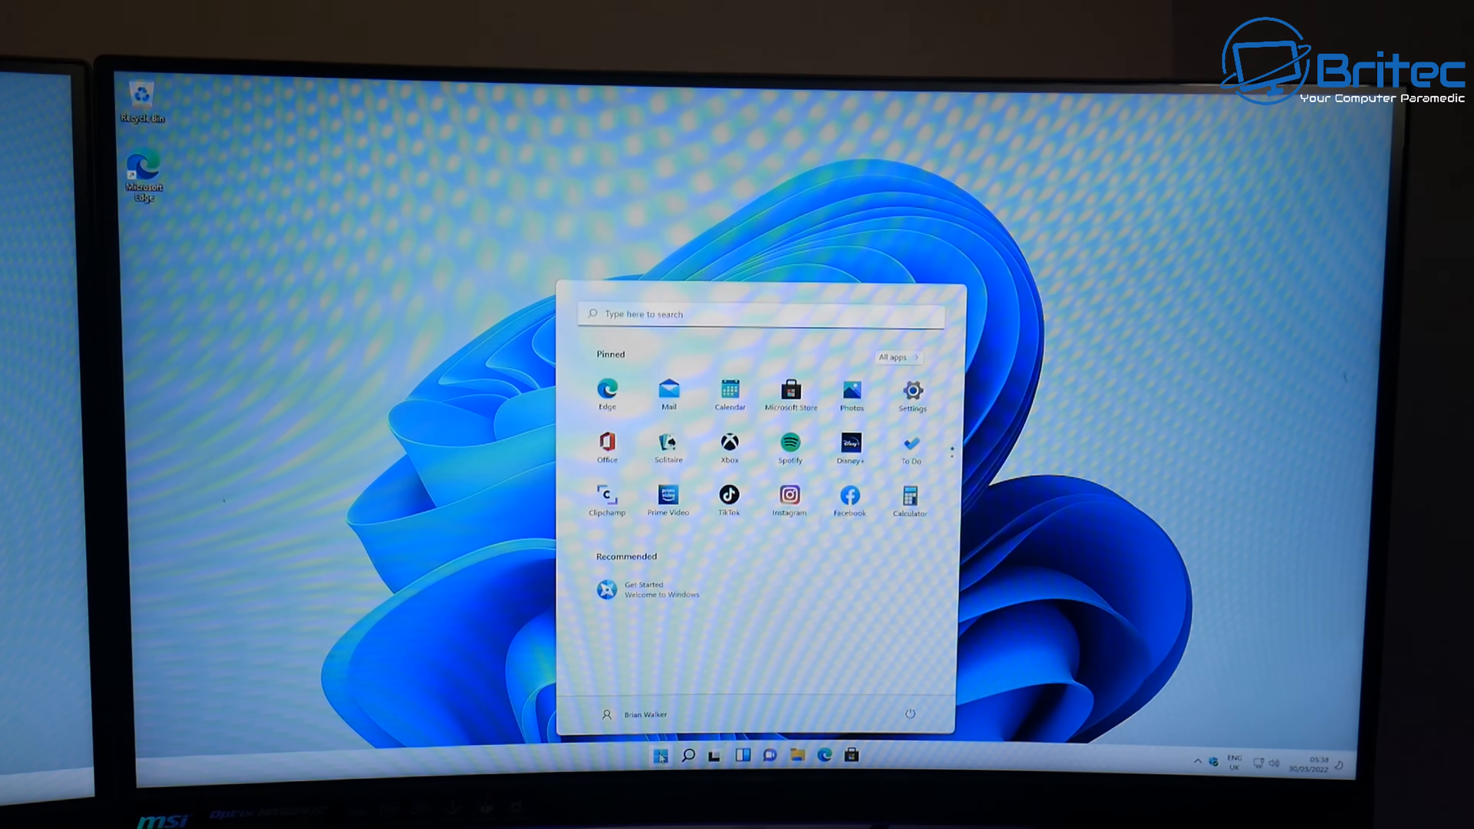
click(661, 755)
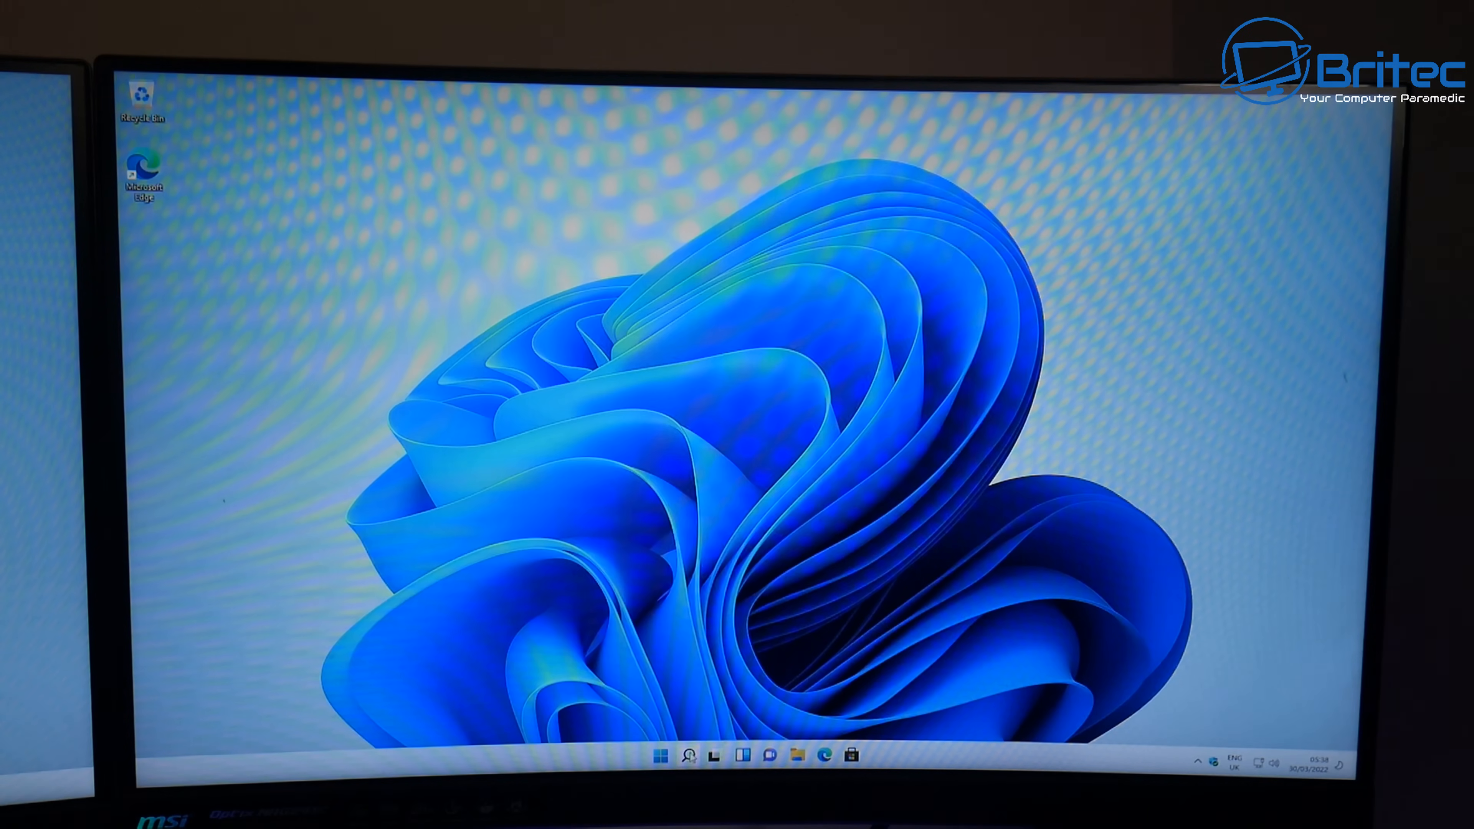
click(687, 755)
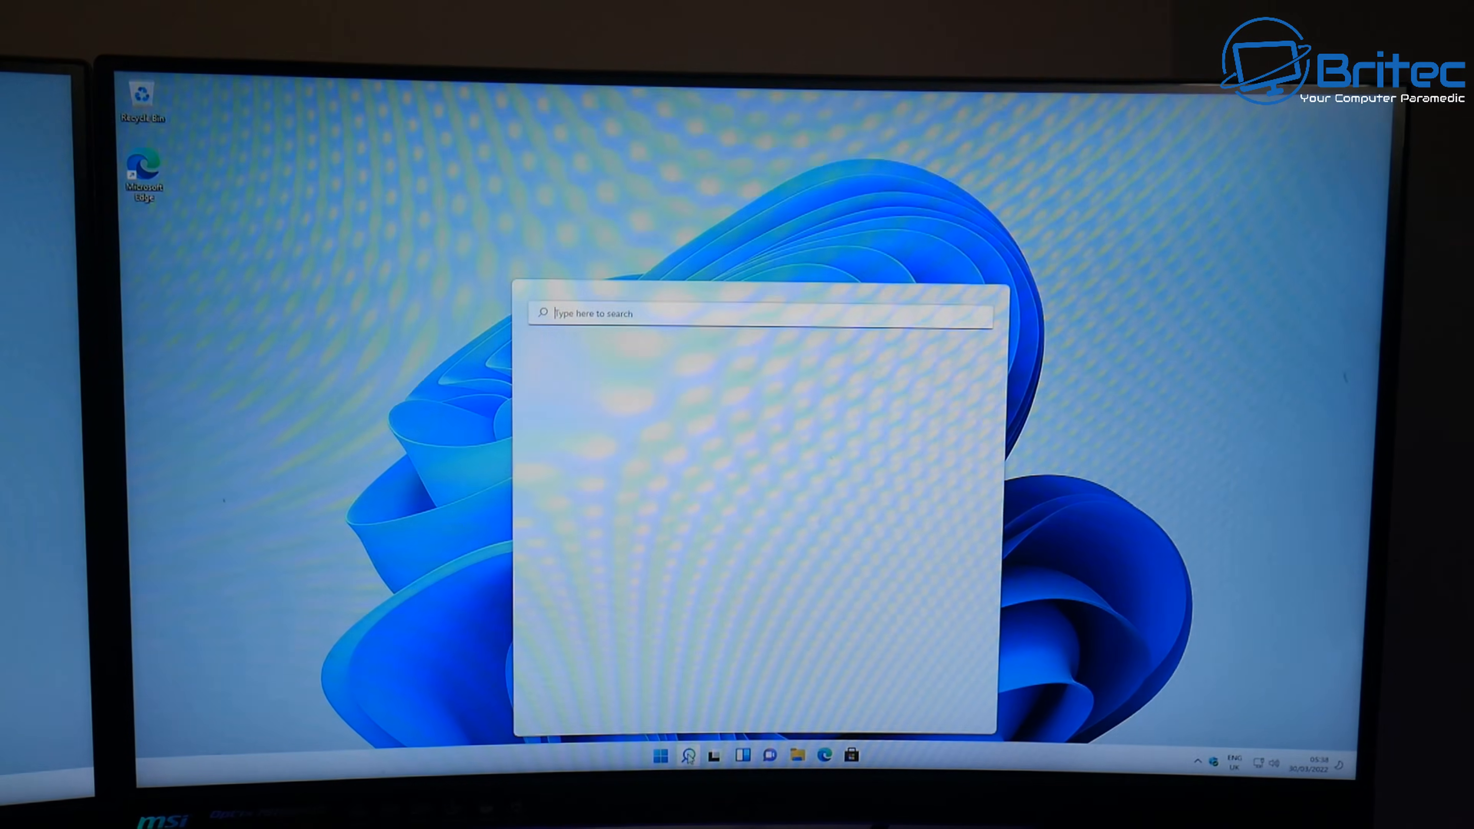
click(687, 755)
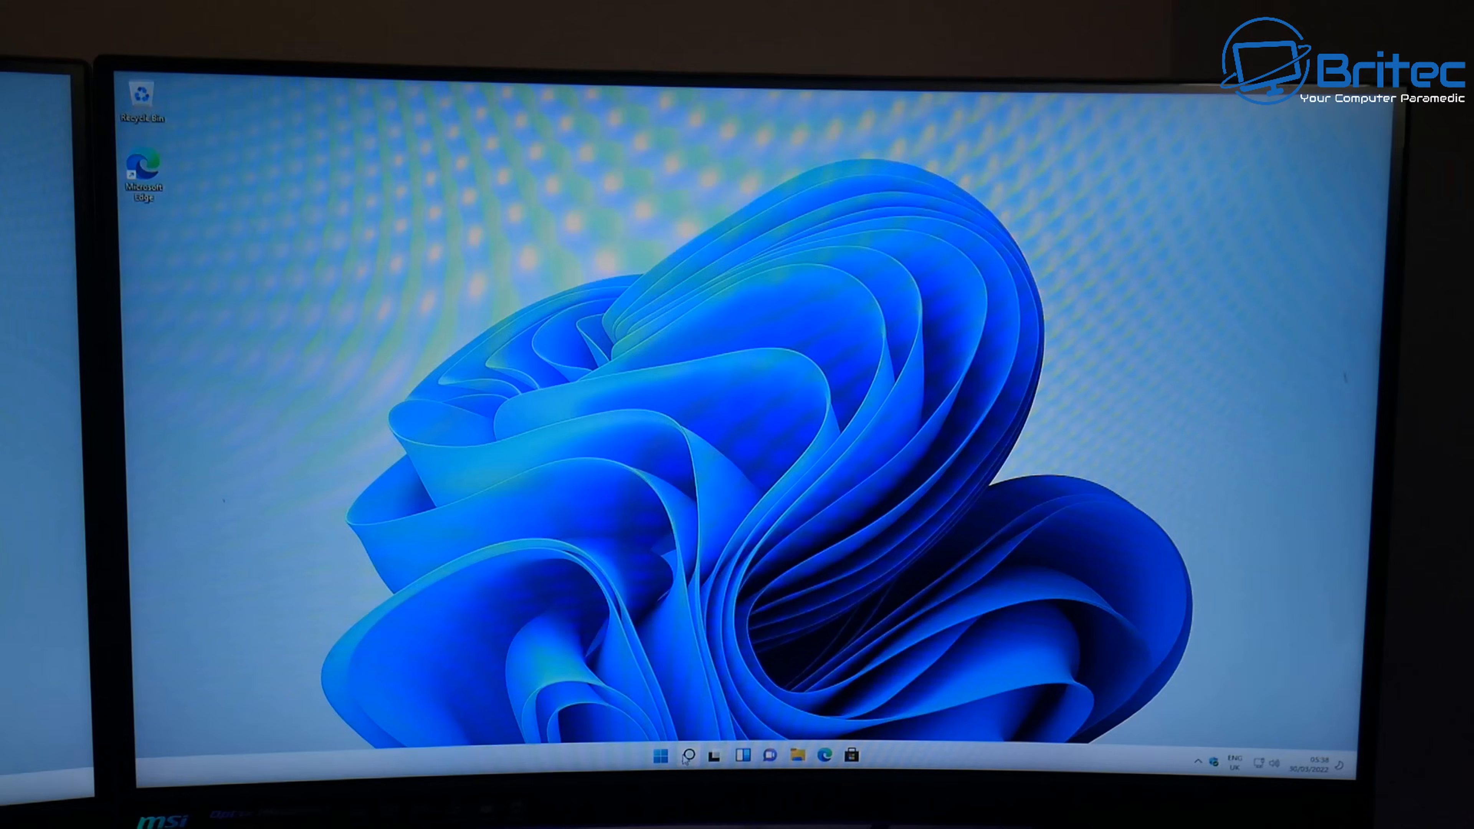
click(687, 755)
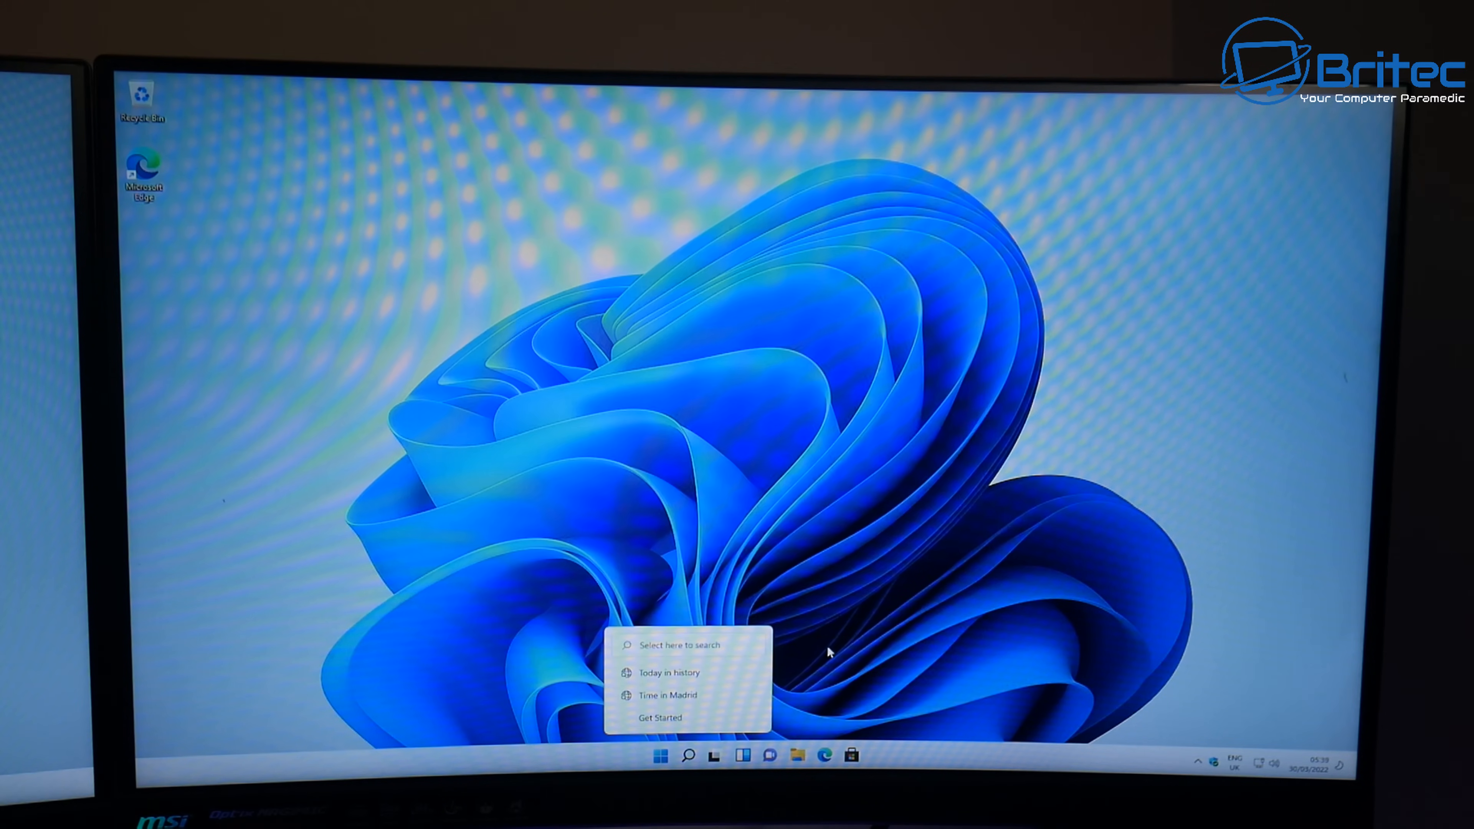
mouse_move(845, 646)
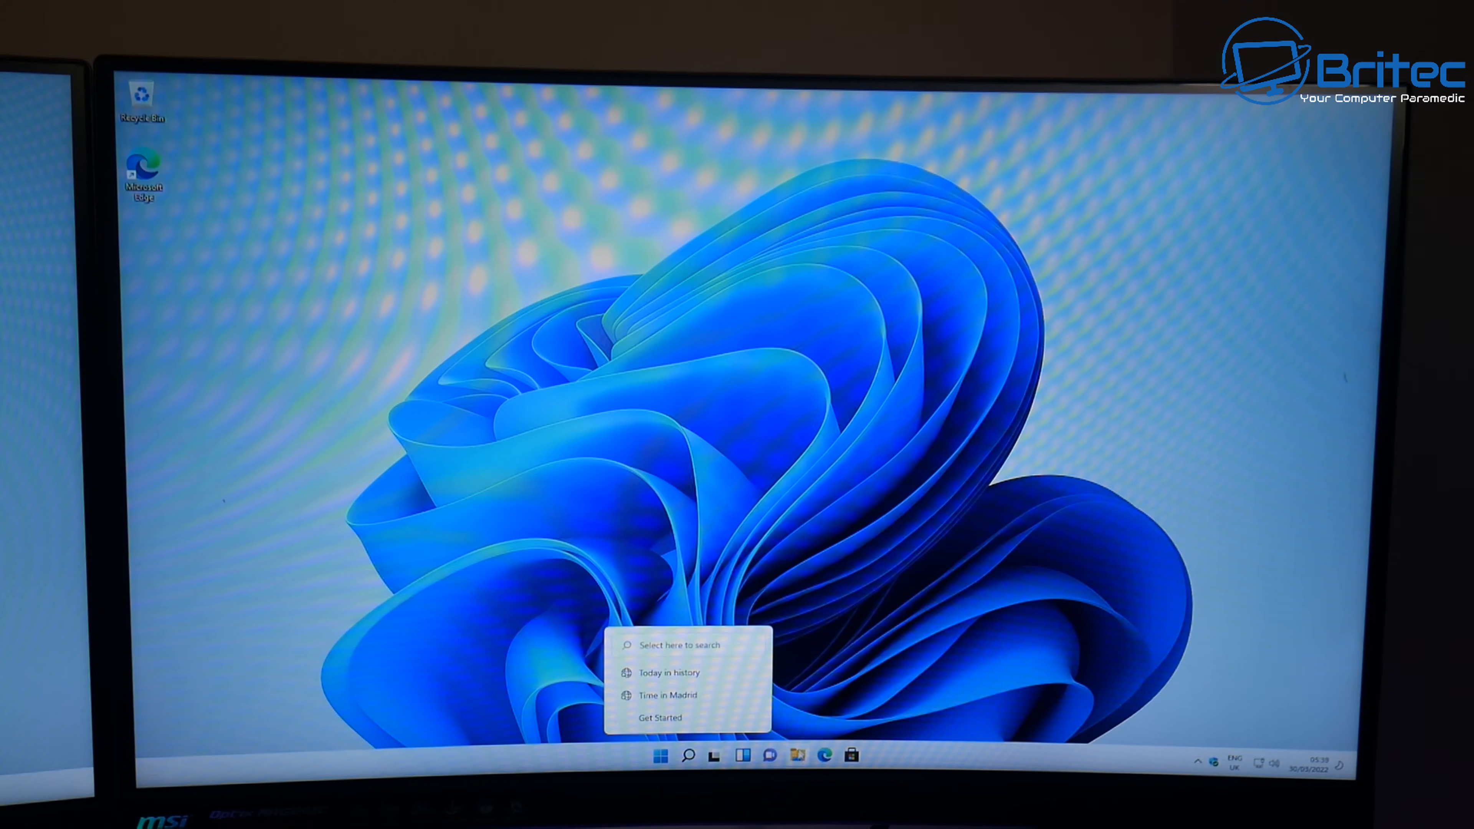
click(742, 754)
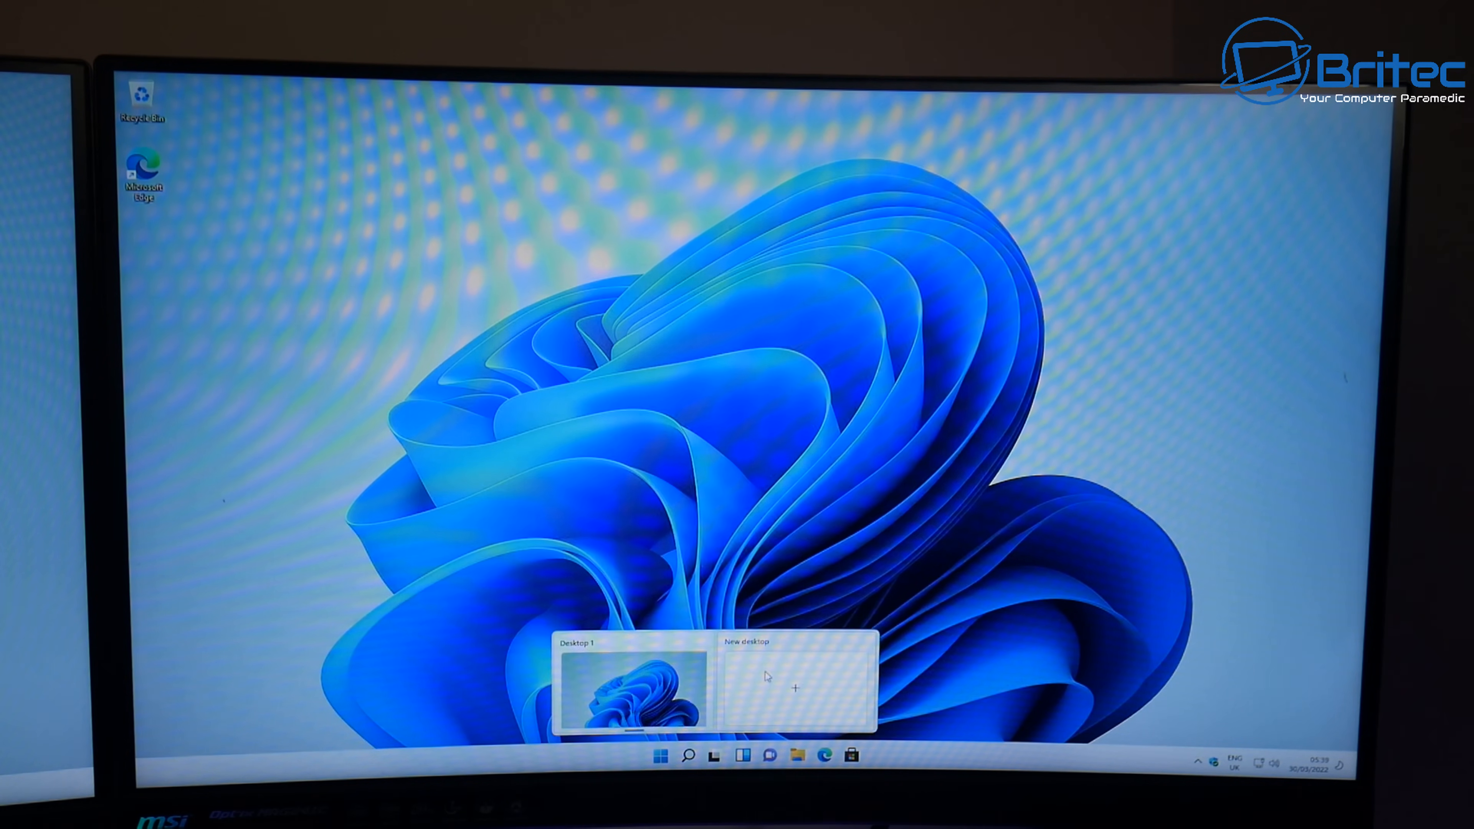
click(797, 755)
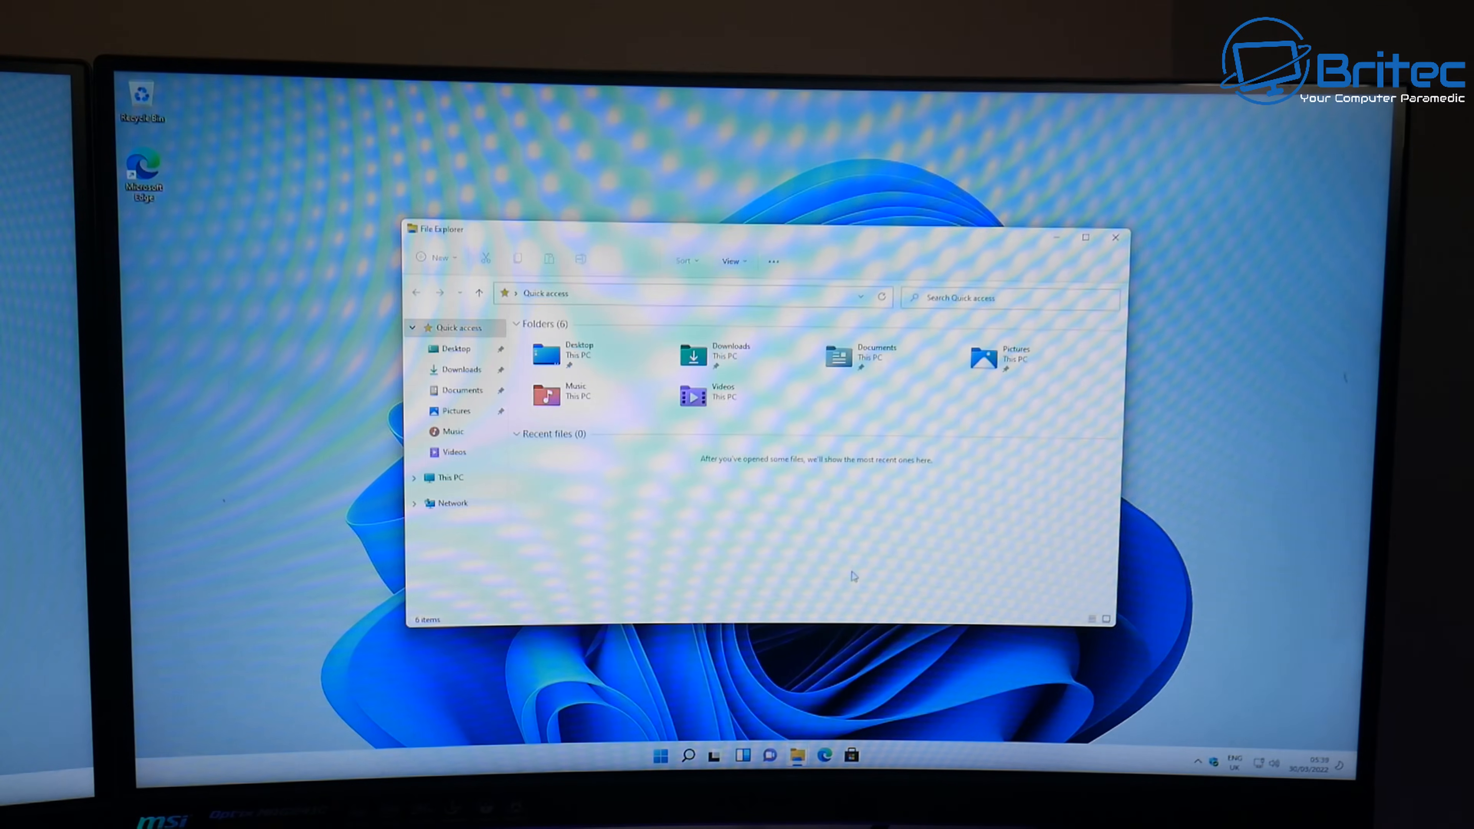
click(451, 478)
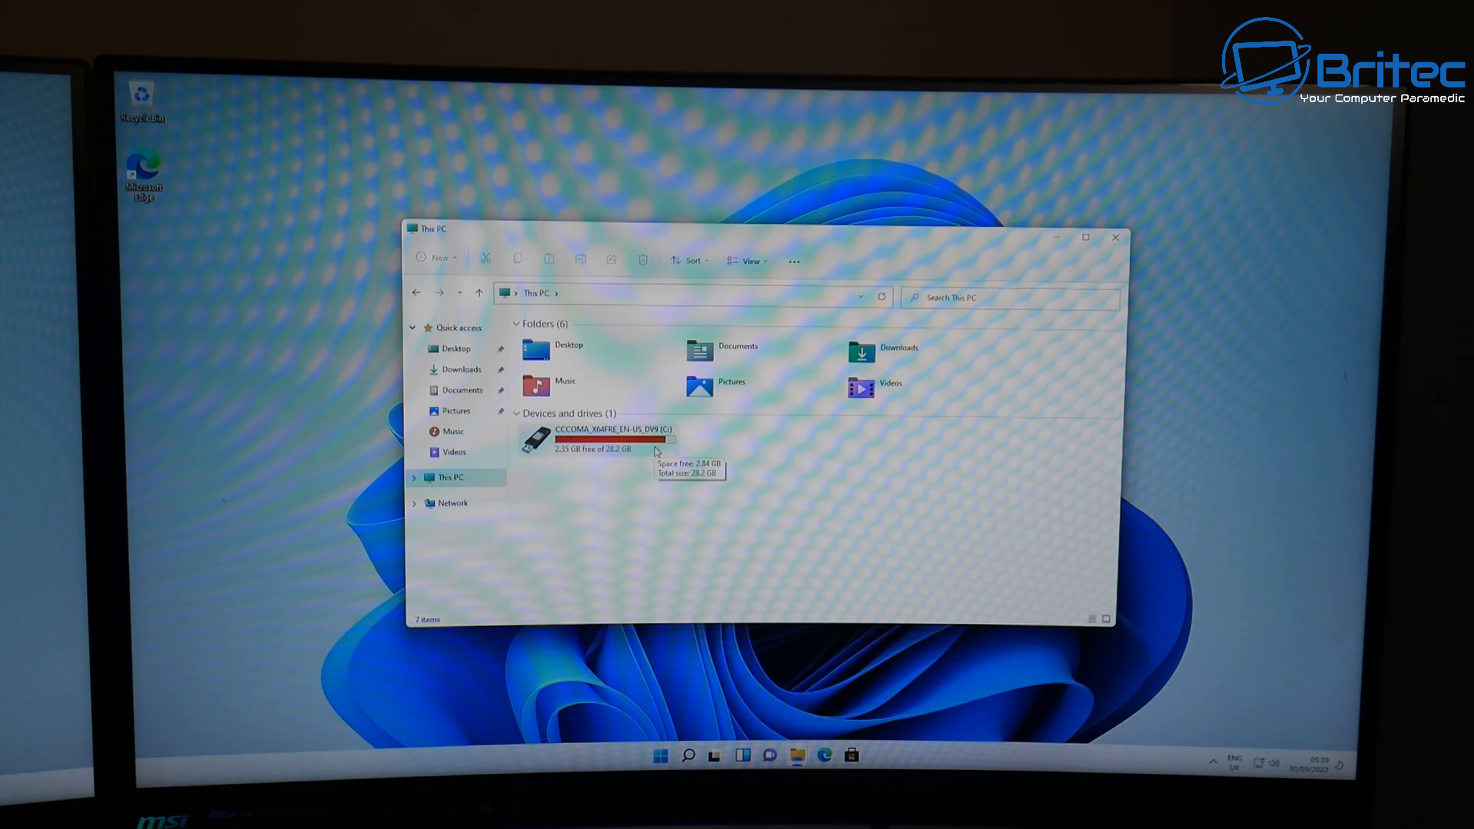
mouse_move(739, 436)
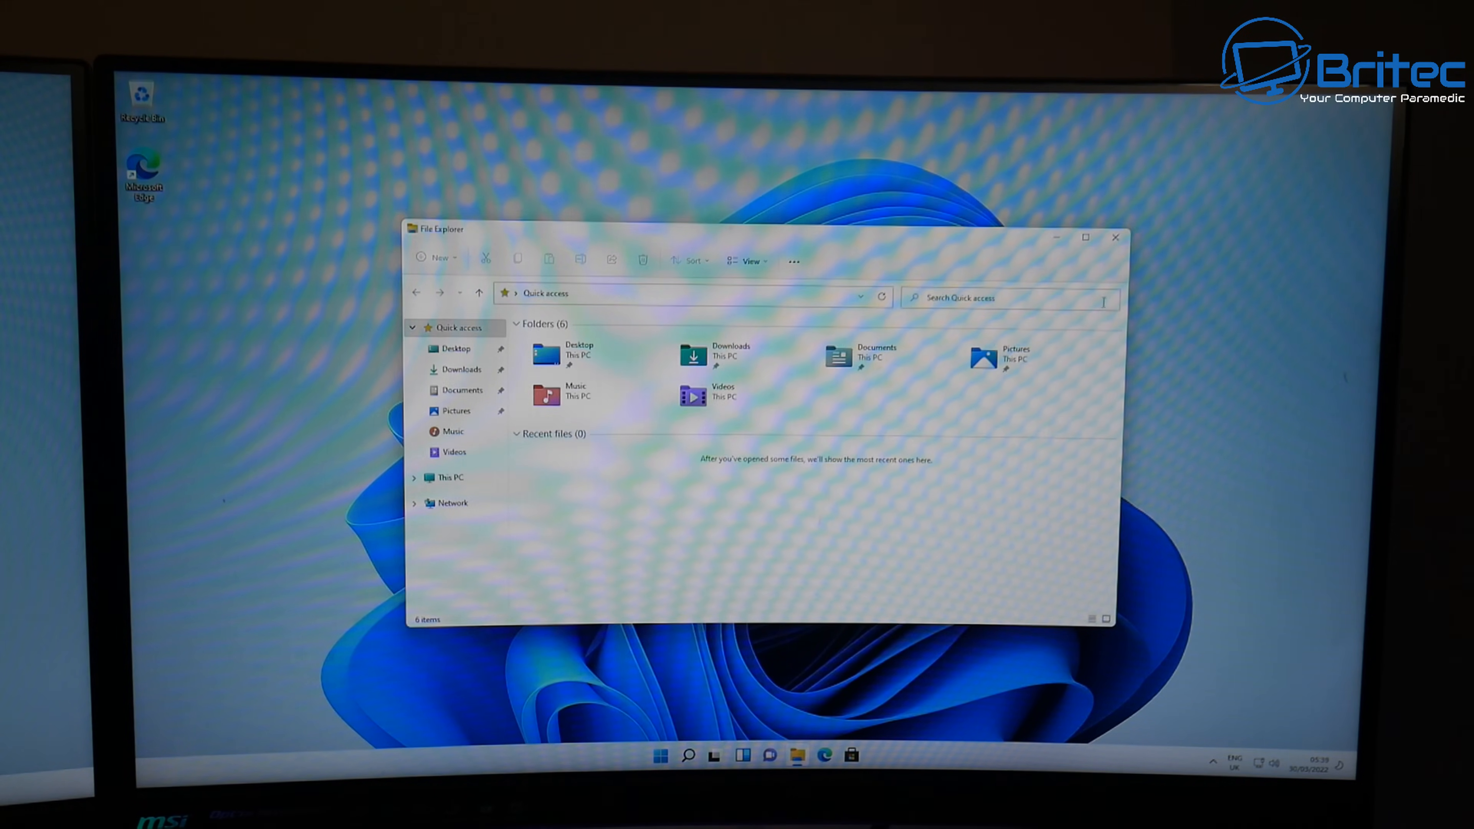
click(1114, 238)
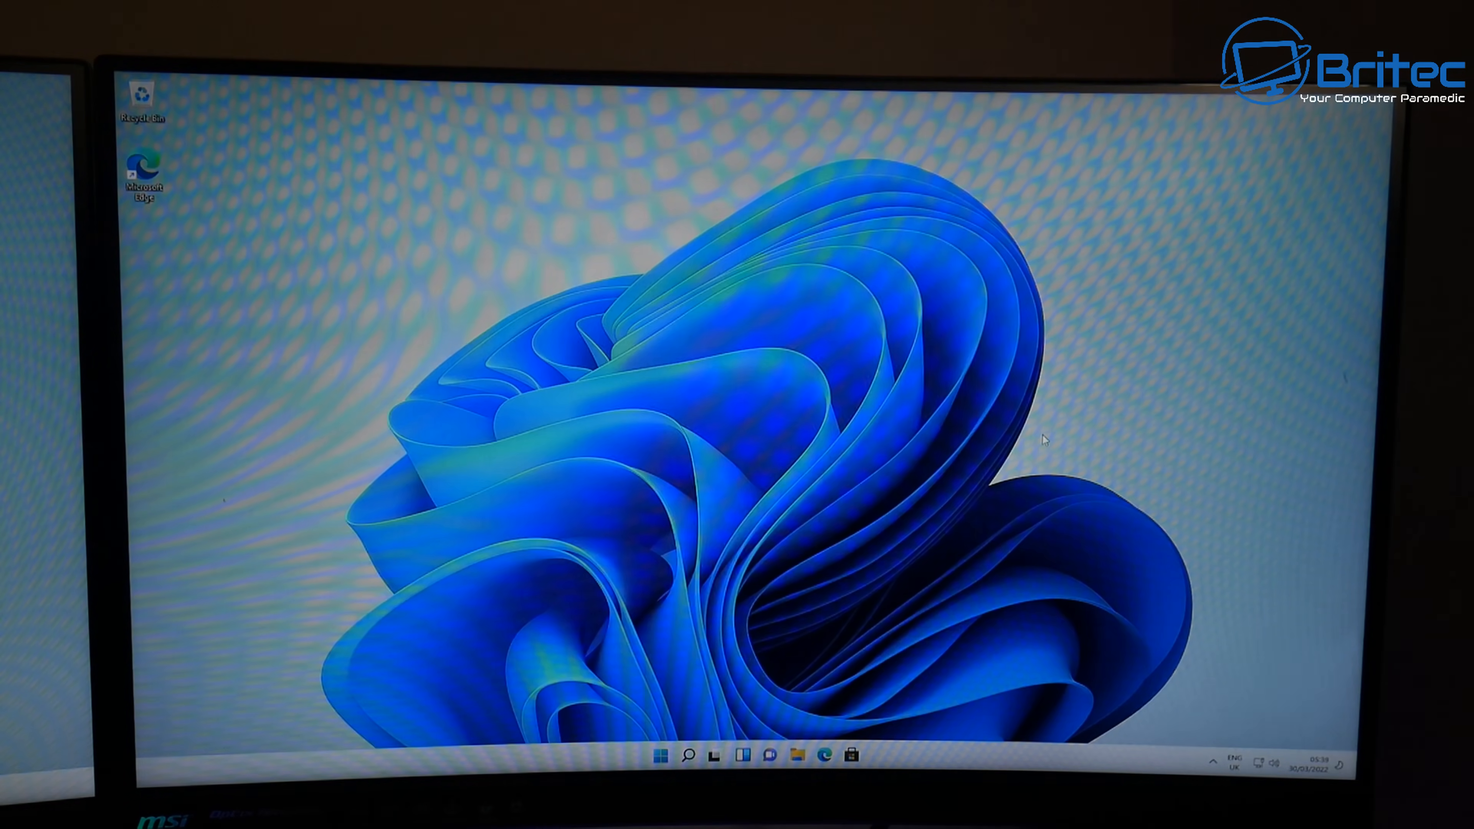
mouse_move(995, 432)
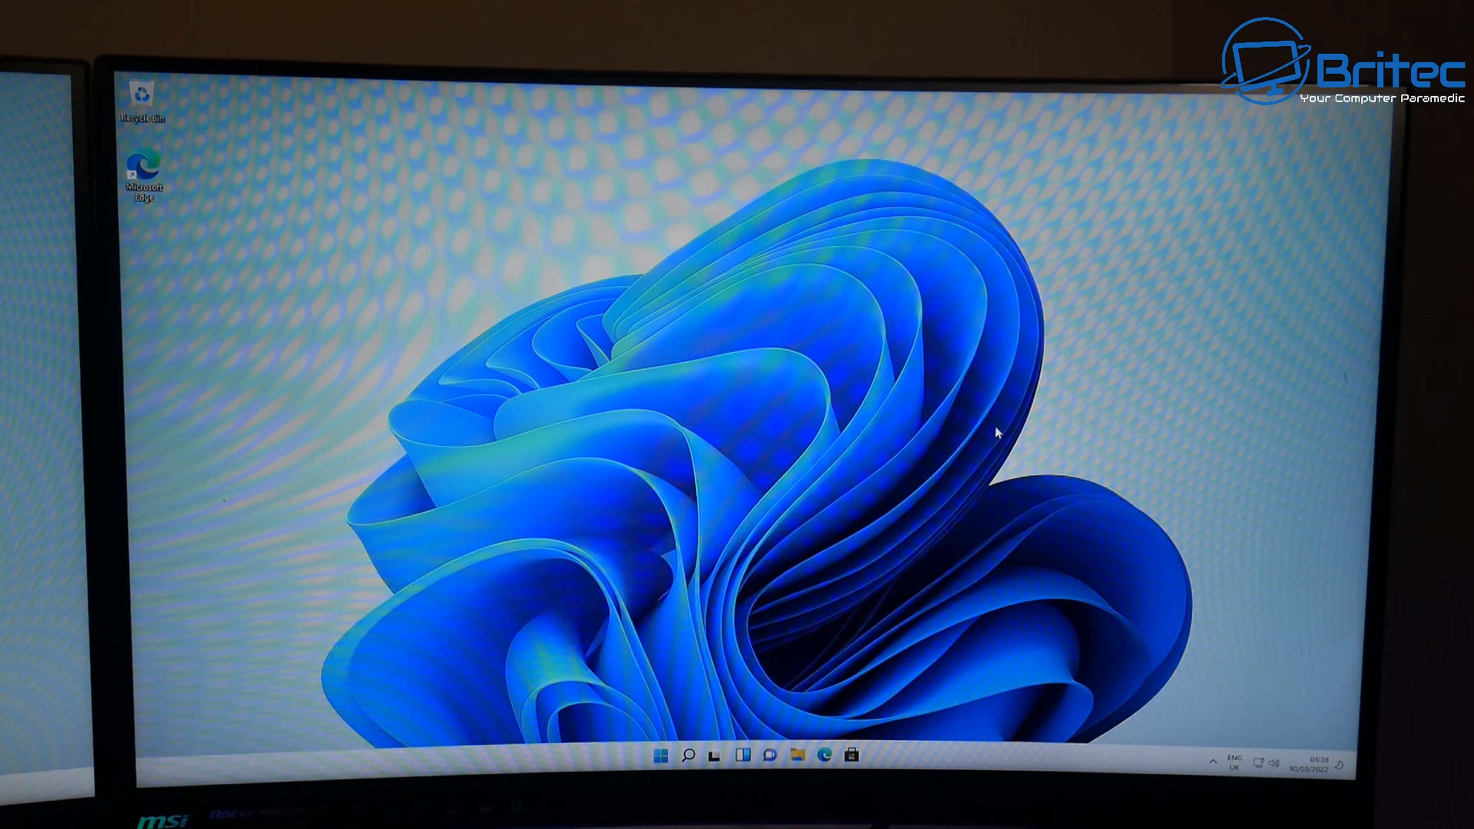
click(661, 754)
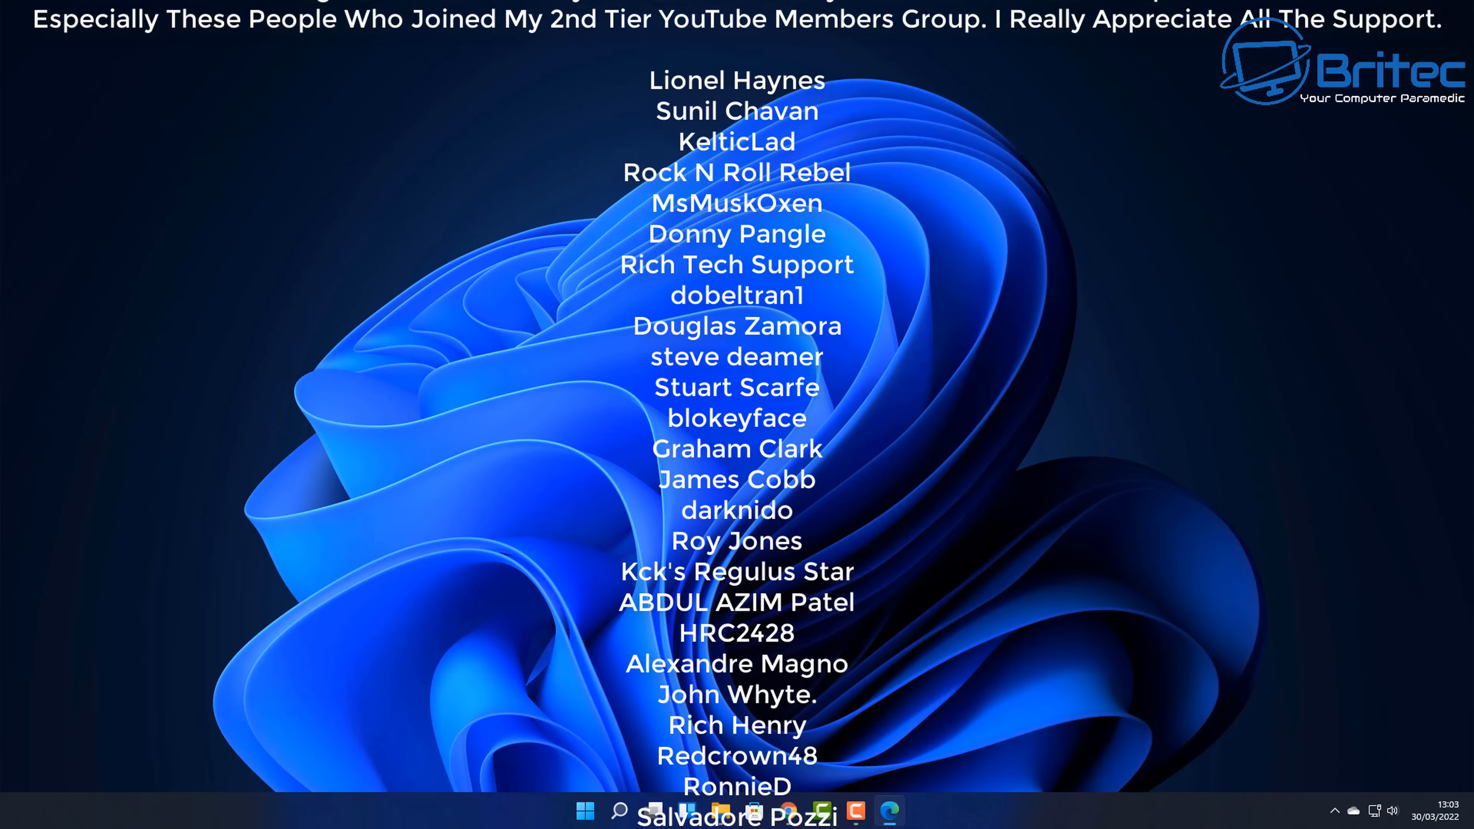
scroll(down, 3)
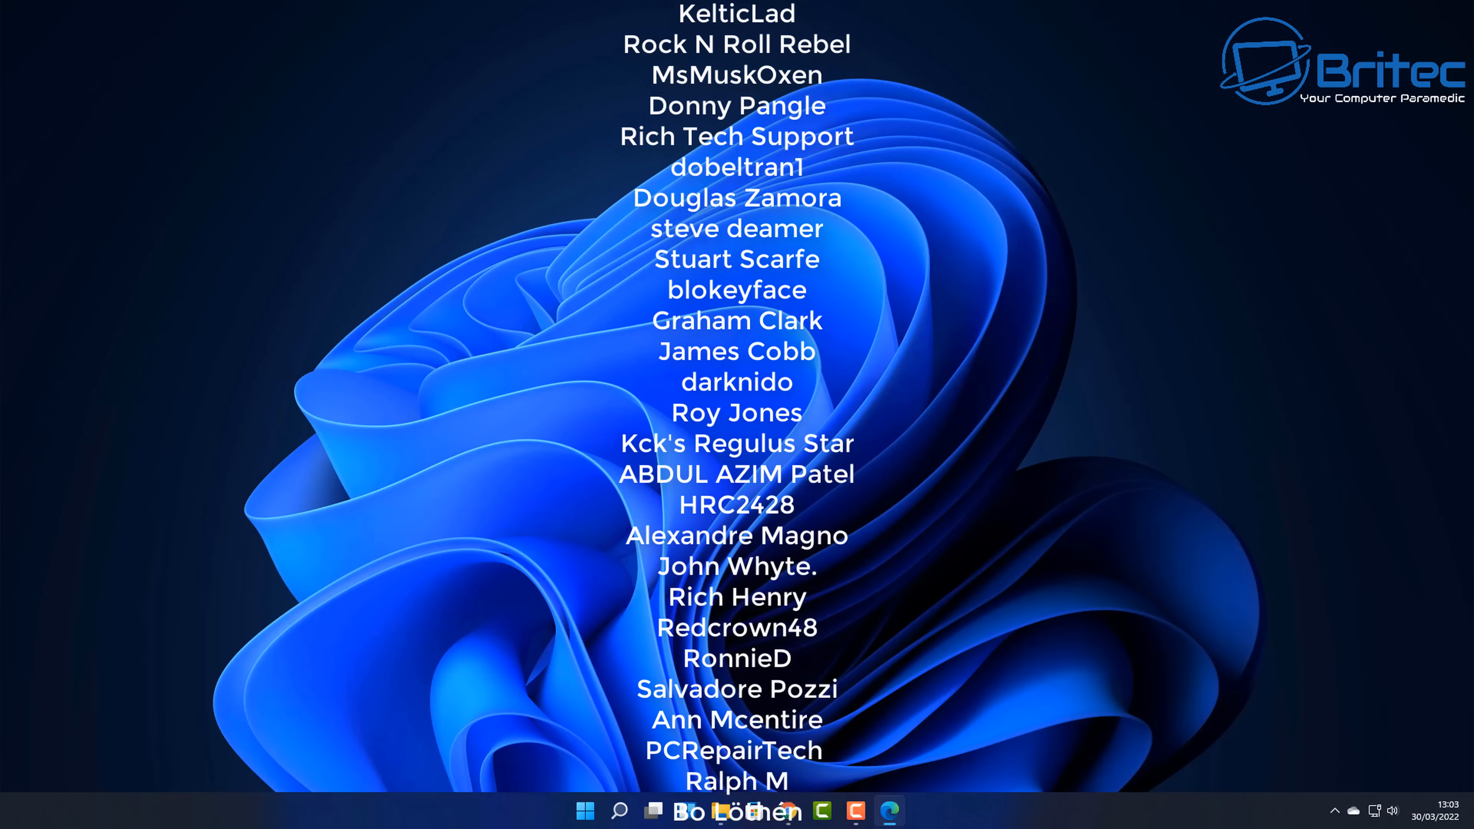
scroll(down, 3)
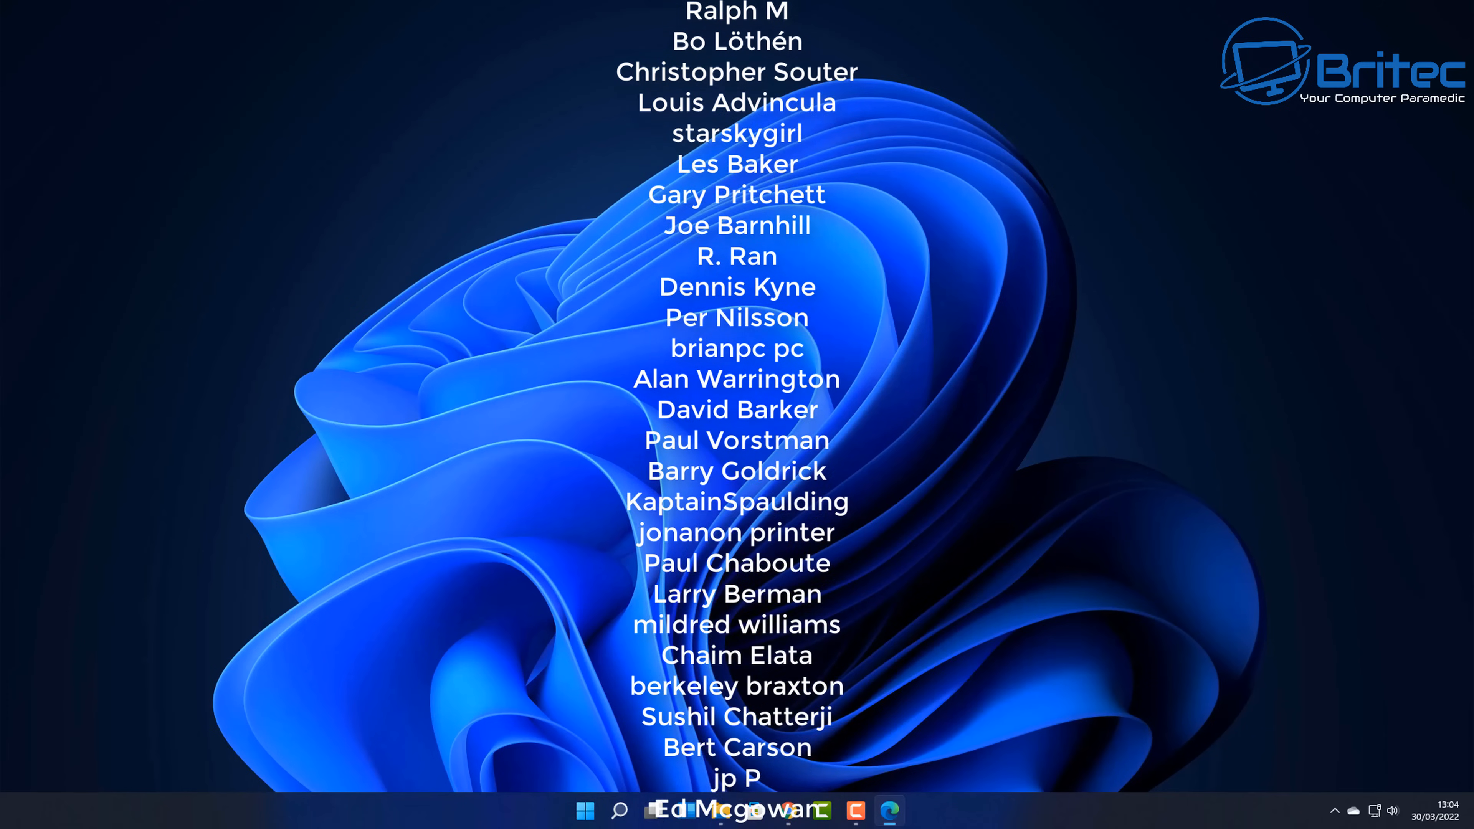
scroll(down, 3)
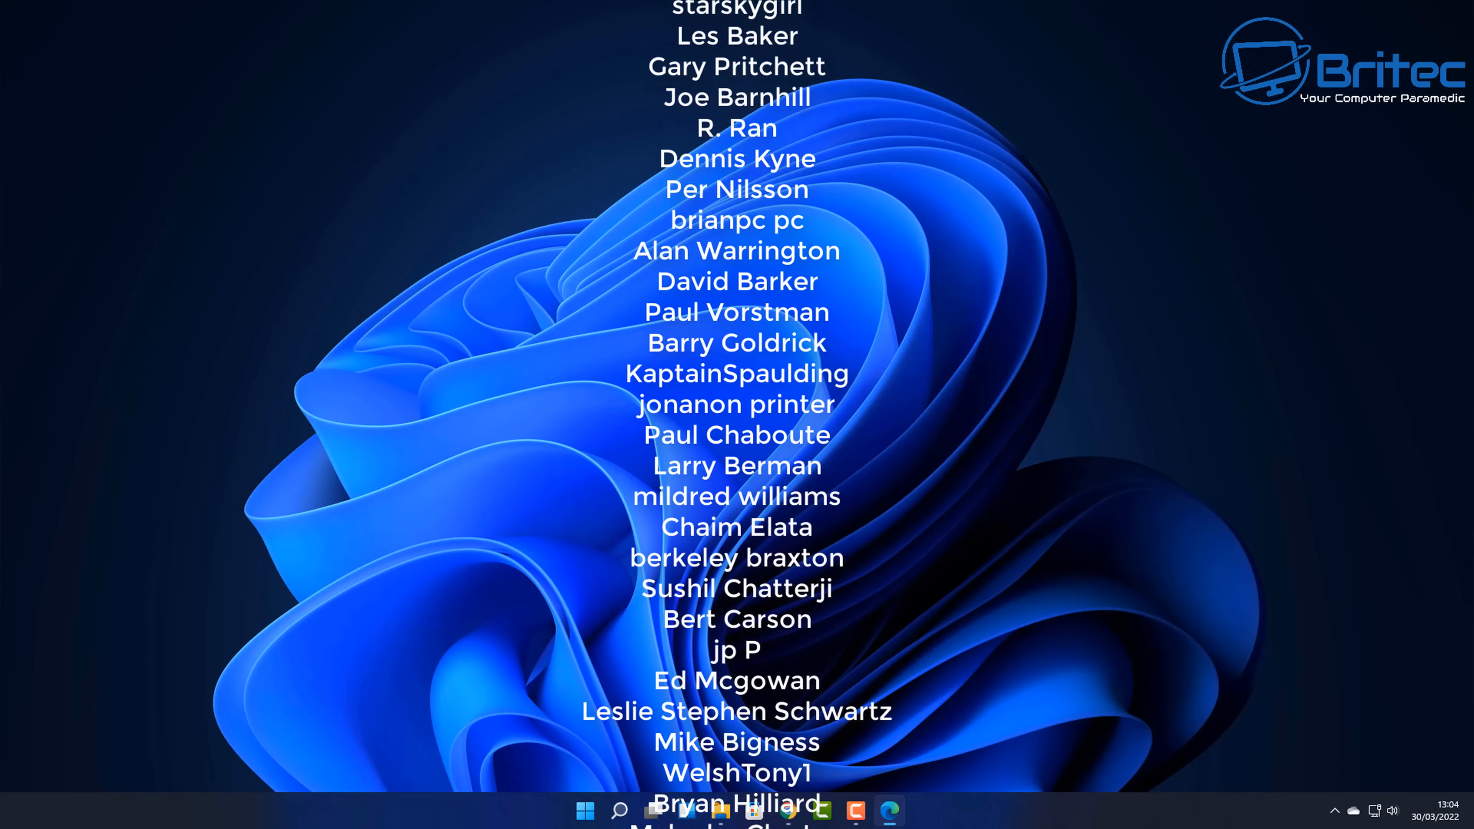